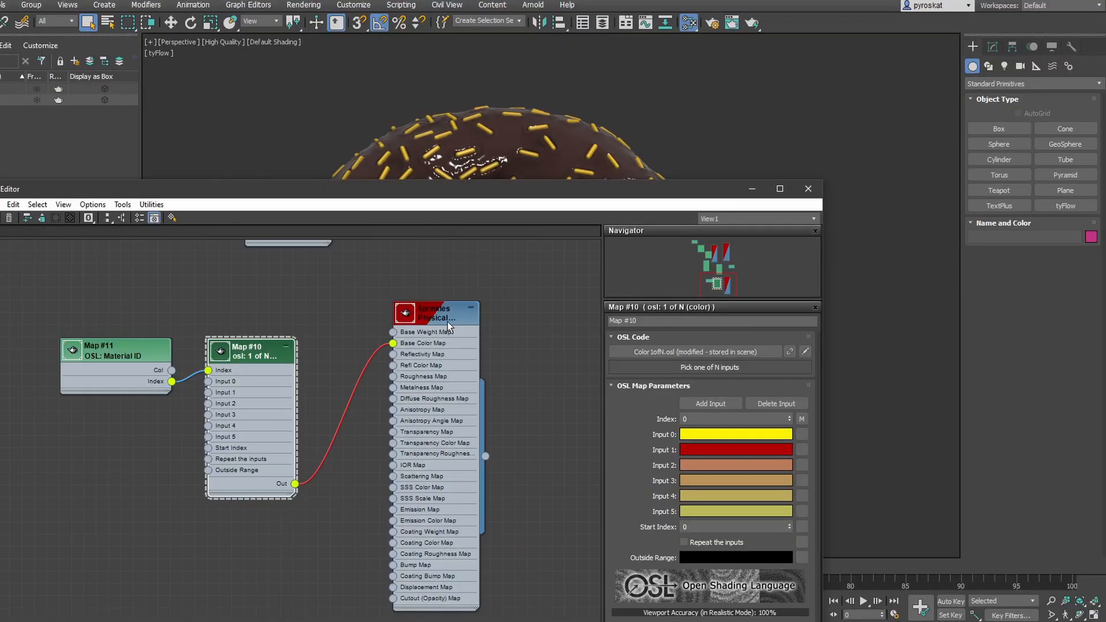
- Move the Sprinkles node, view its physical material parameters, then close the Slate Material Editor
left_click_drag(434, 312, 496, 302)
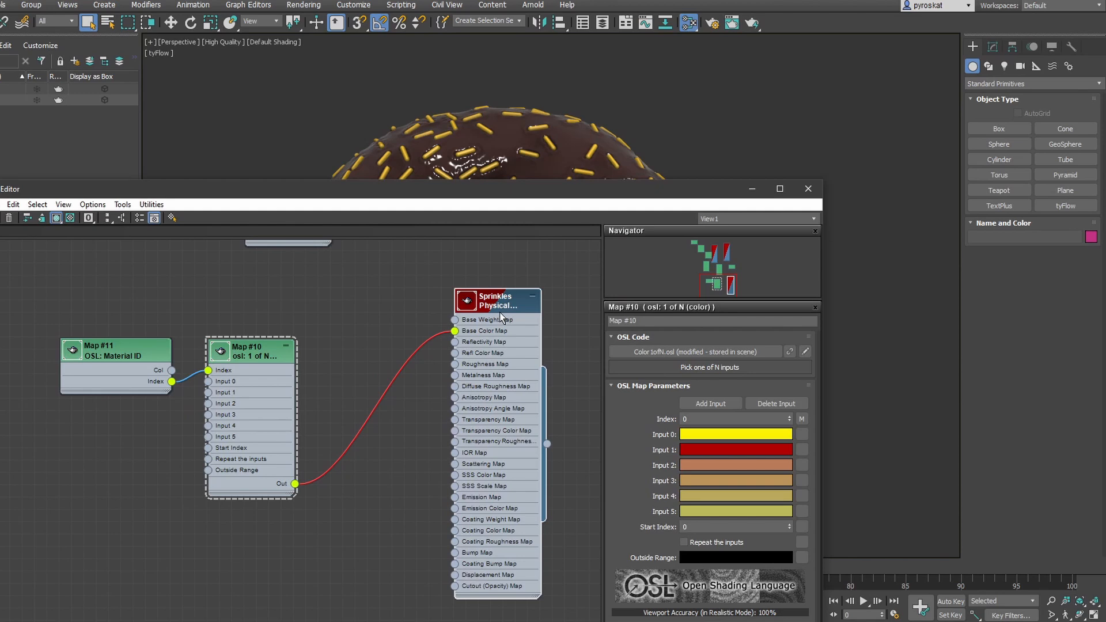
left_click(496, 301)
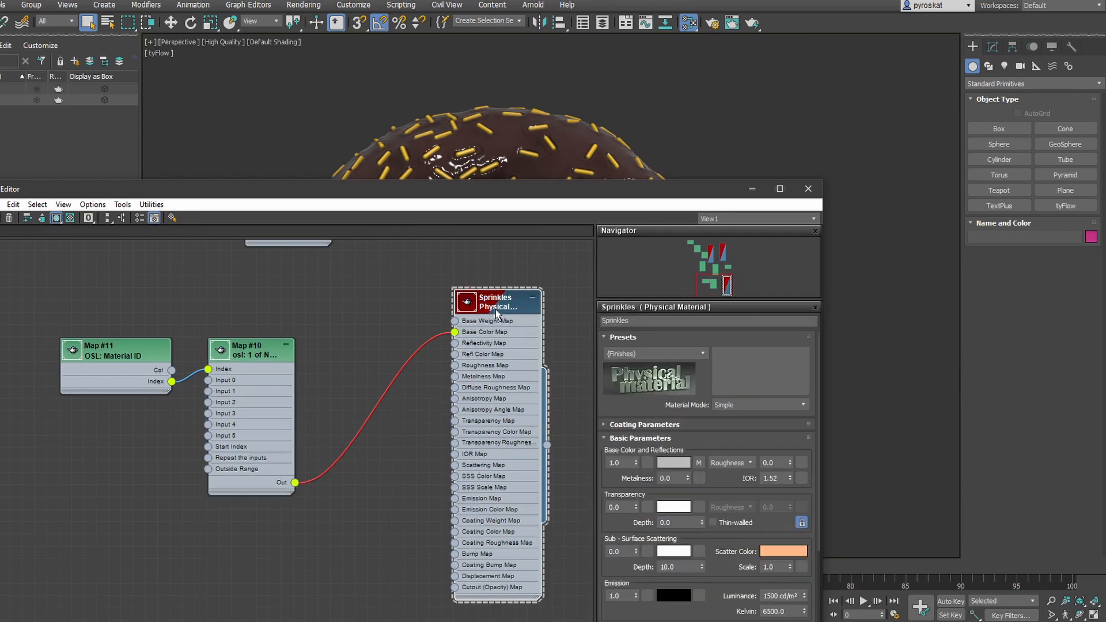
mouse_move(612, 202)
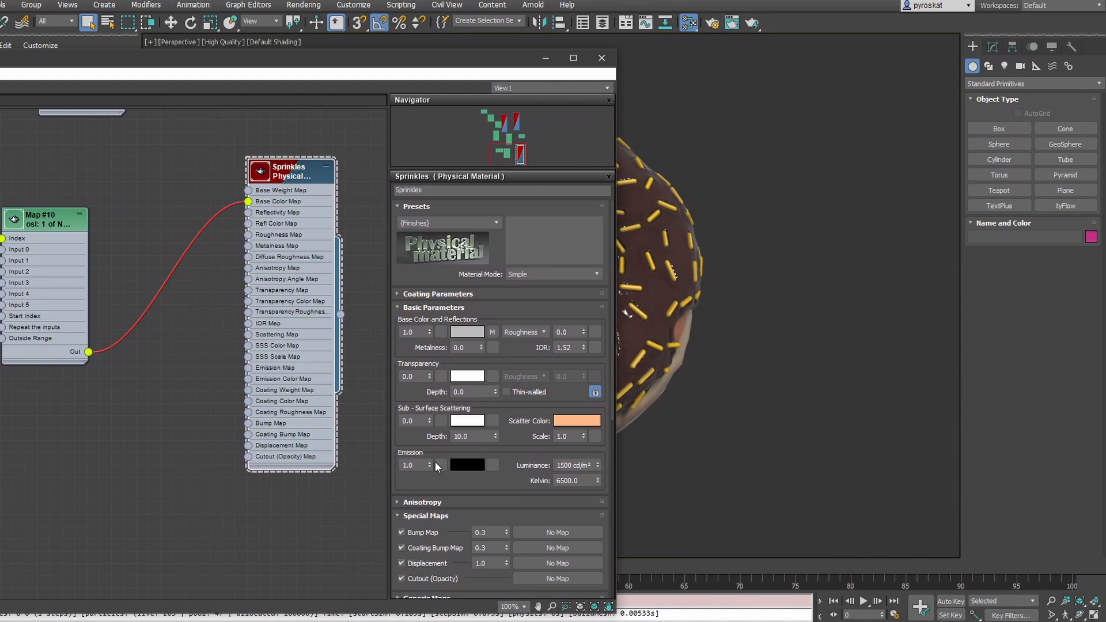
mouse_move(468, 465)
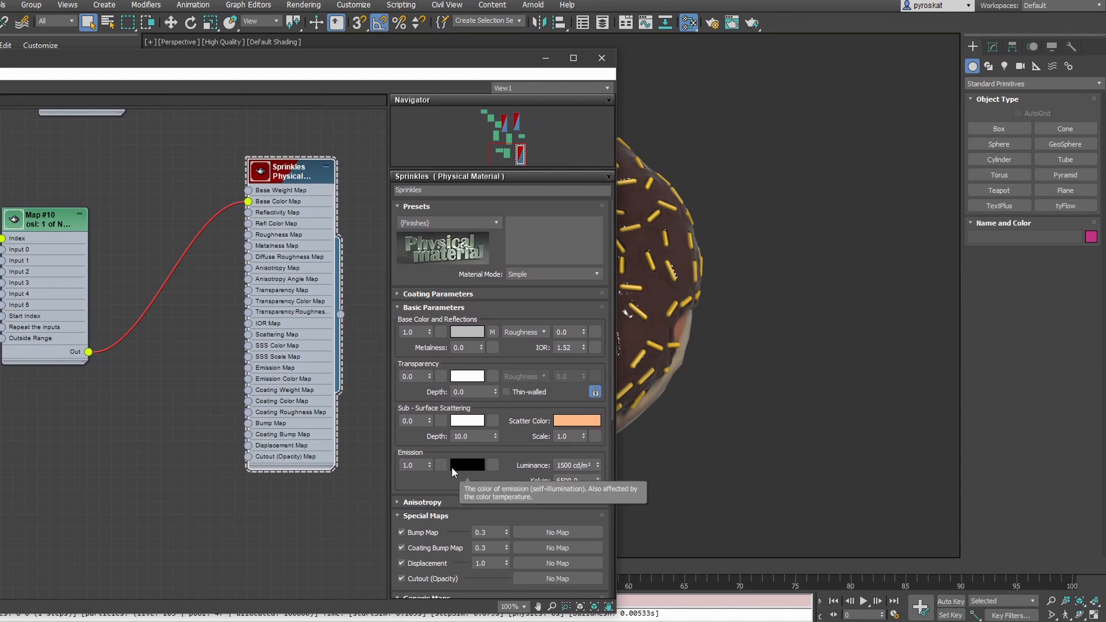
mouse_move(398, 399)
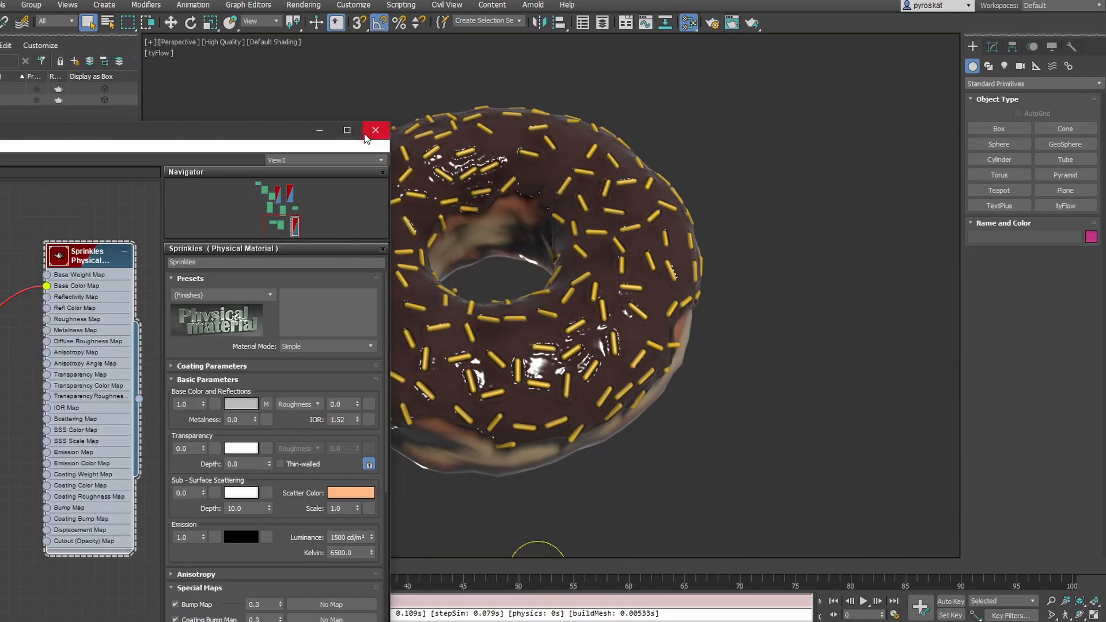
left_click_drag(198, 131, 176, 199)
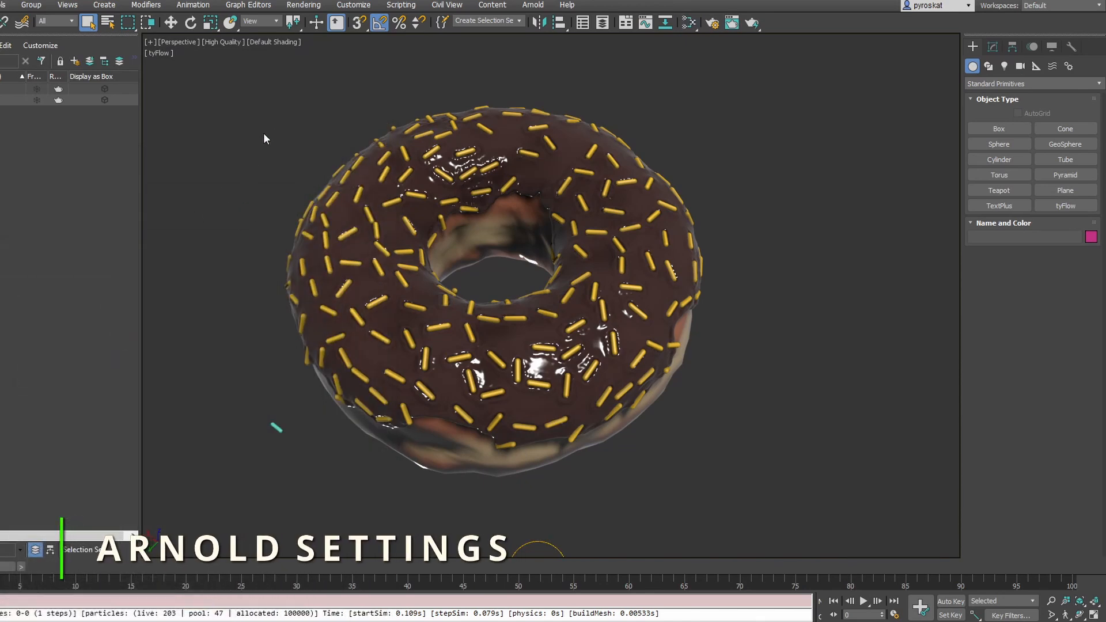
- Render the donut with Arnold as the renderer and close the render preview
left_click(711, 22)
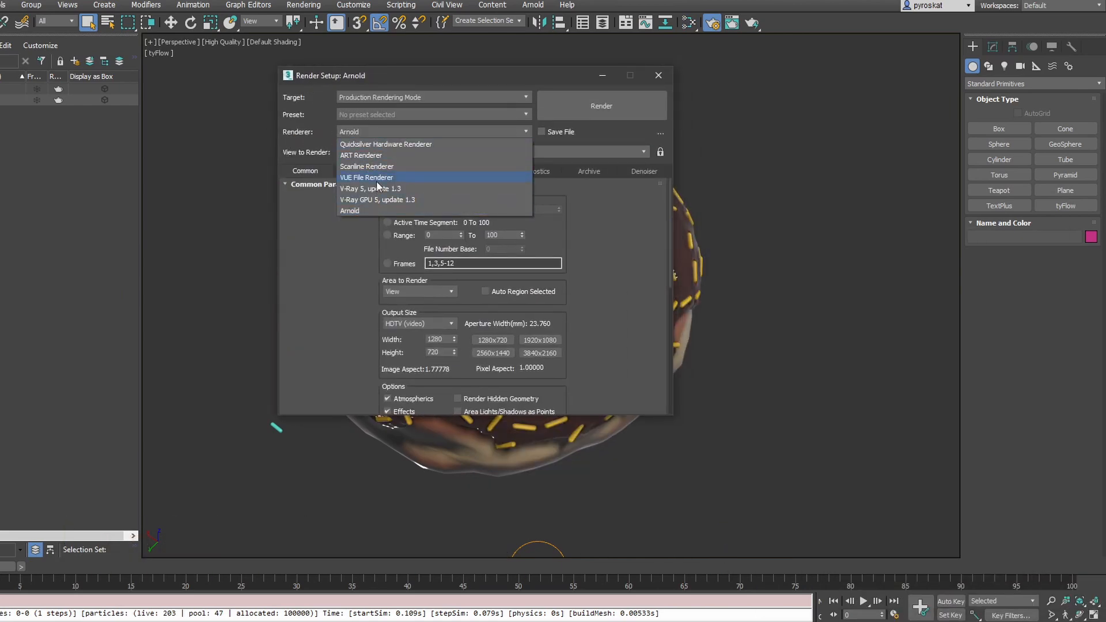
left_click(349, 210)
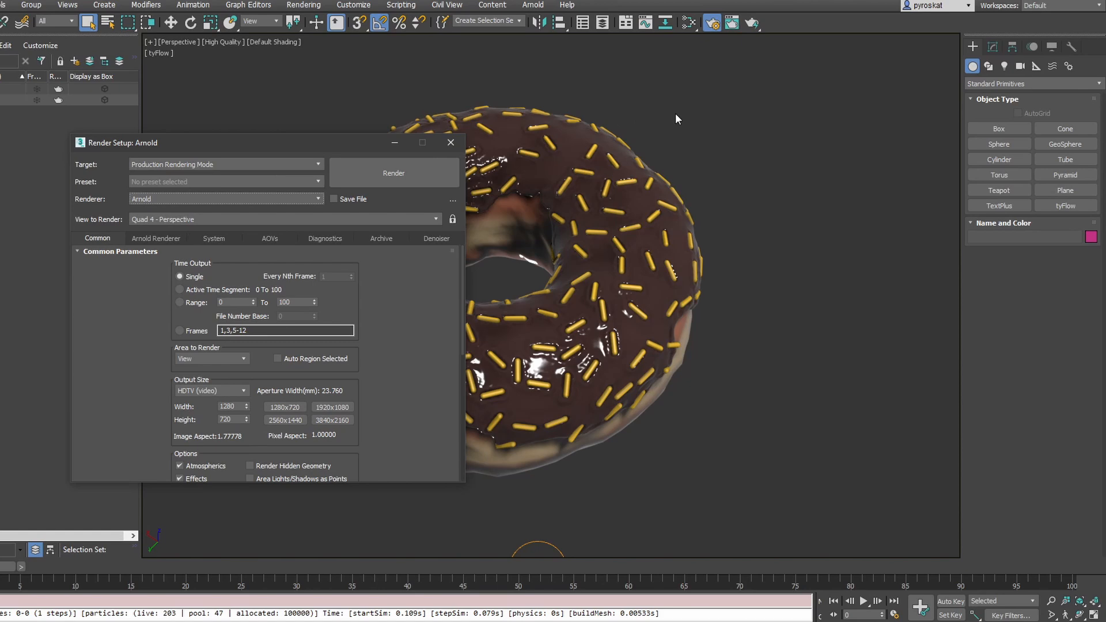
mouse_move(572, 162)
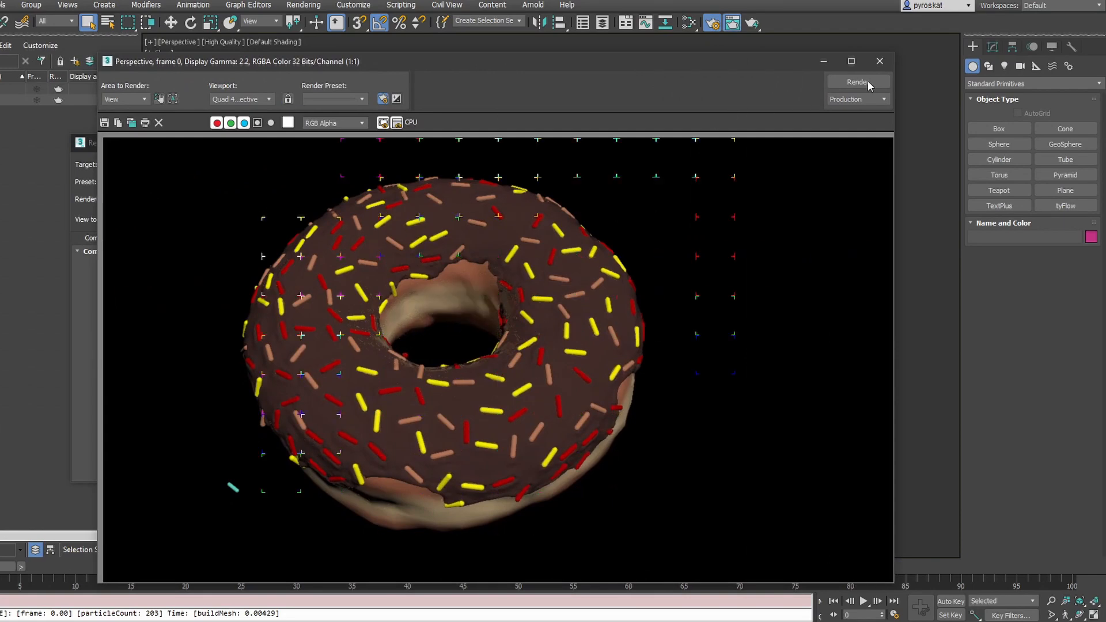
left_click(858, 82)
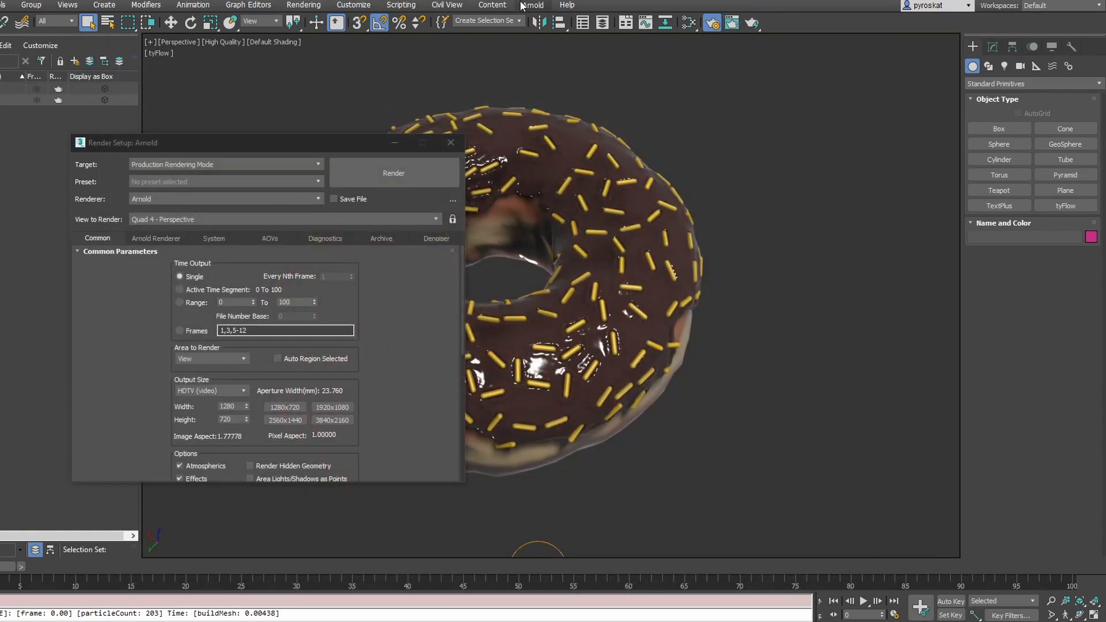
- Open Arnold RenderView and view the Arnold Renderer sampling and ray depth settings
left_click(393, 172)
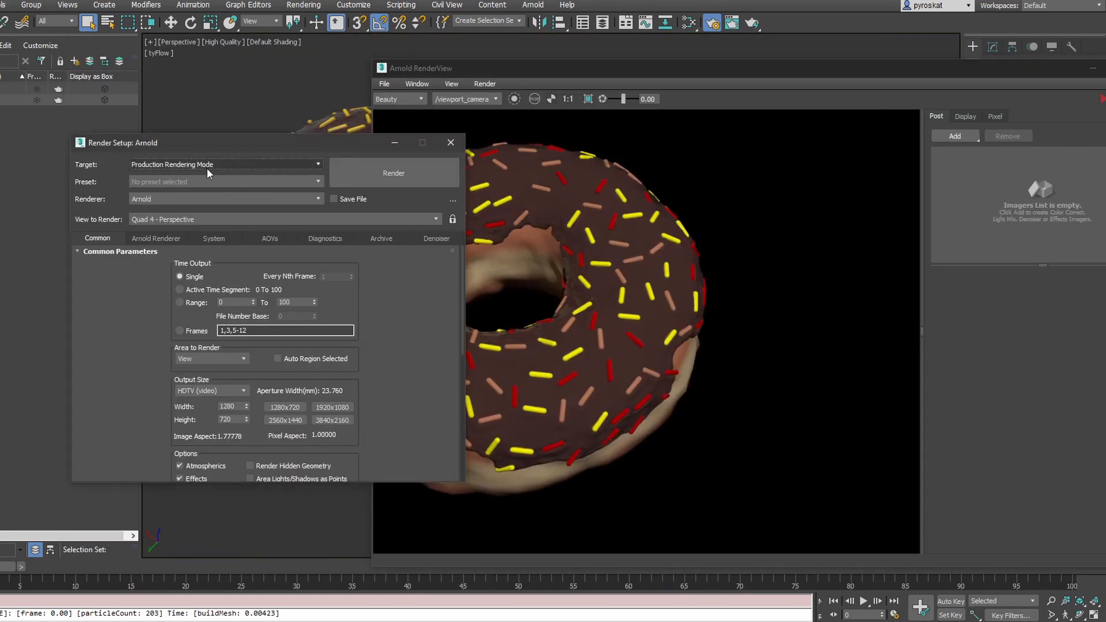
left_click(157, 239)
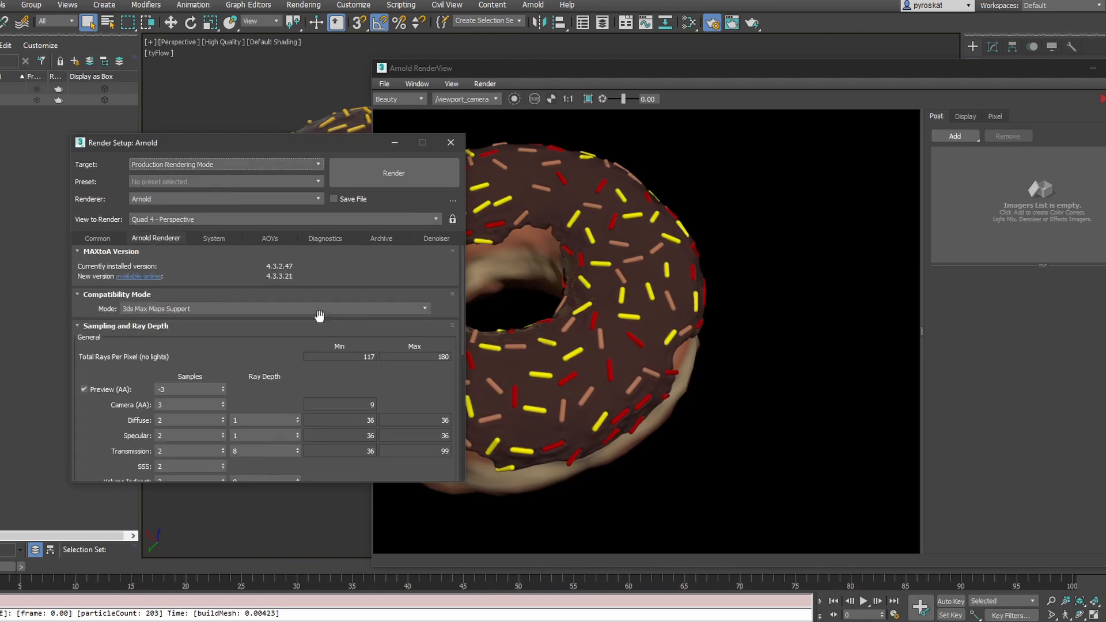
mouse_move(596, 92)
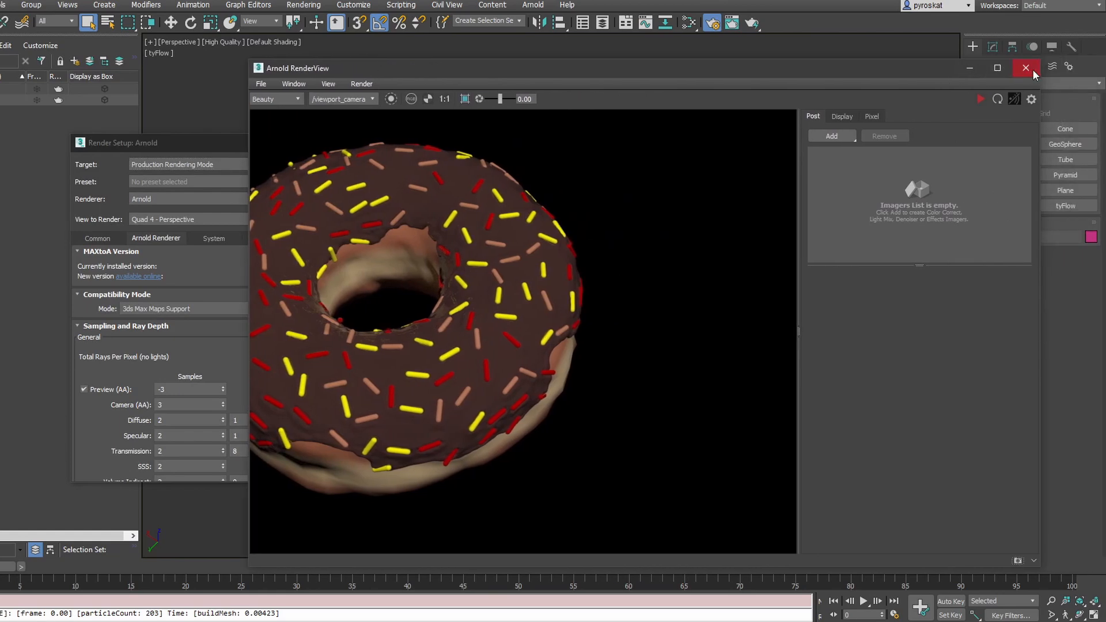
left_click(1026, 68)
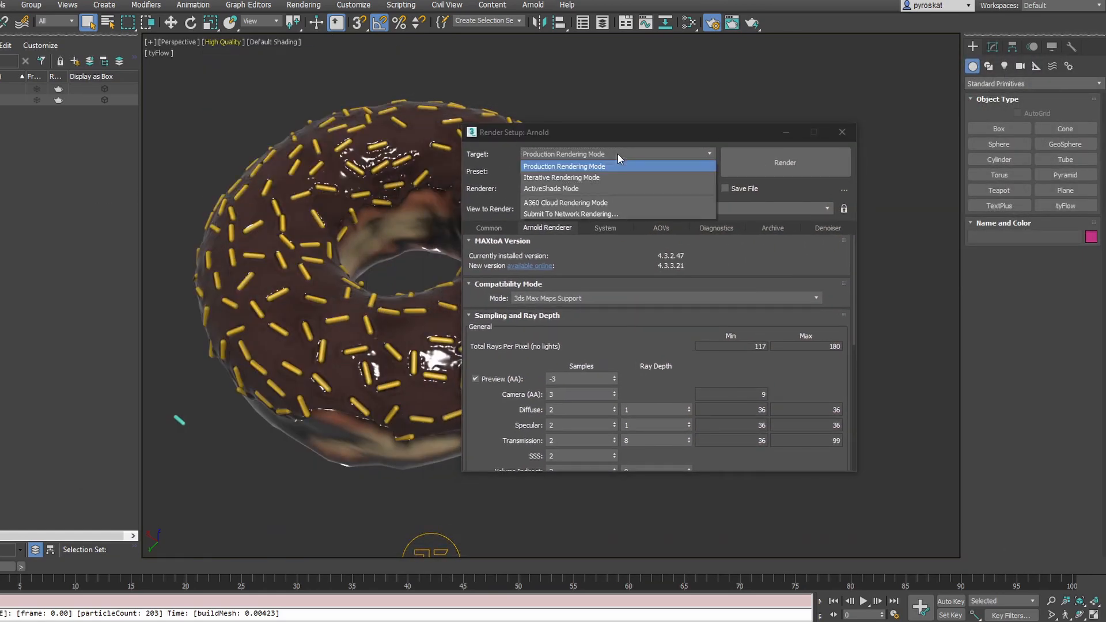
- Set Arnold's Target to ActiveShade Mode and Render Device to GPU, then return to Arnold Renderer
left_click(550, 188)
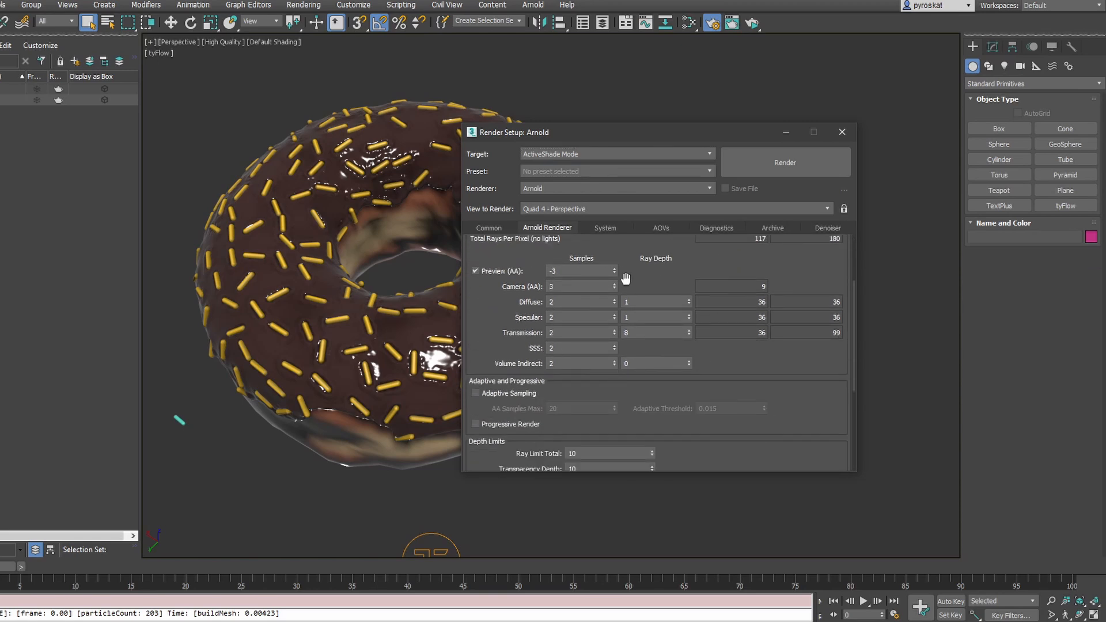
mouse_move(609, 223)
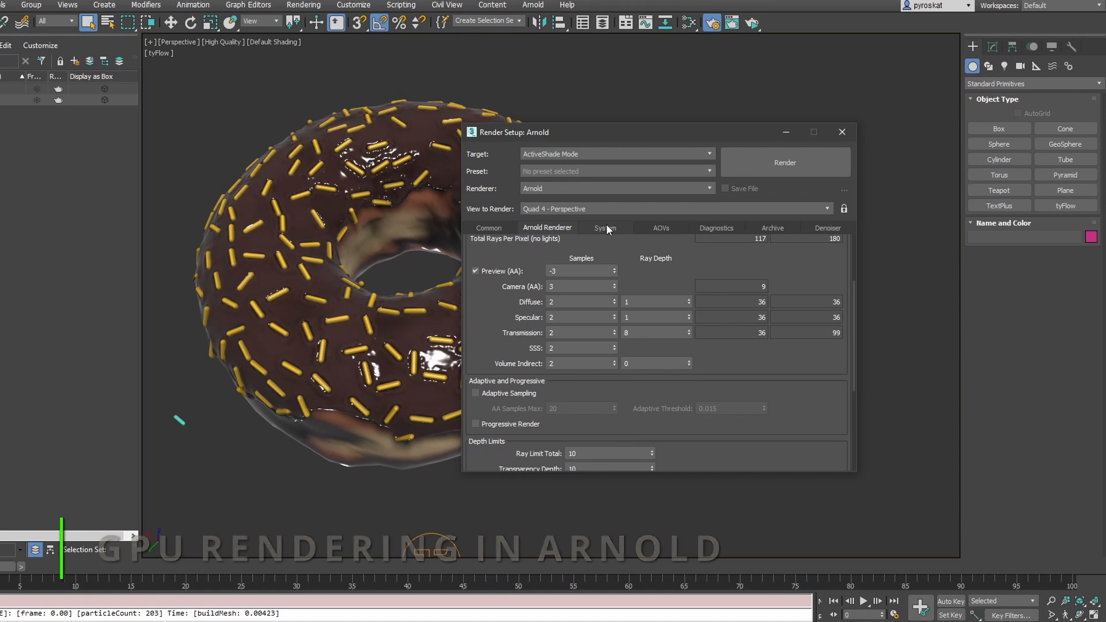
left_click(605, 227)
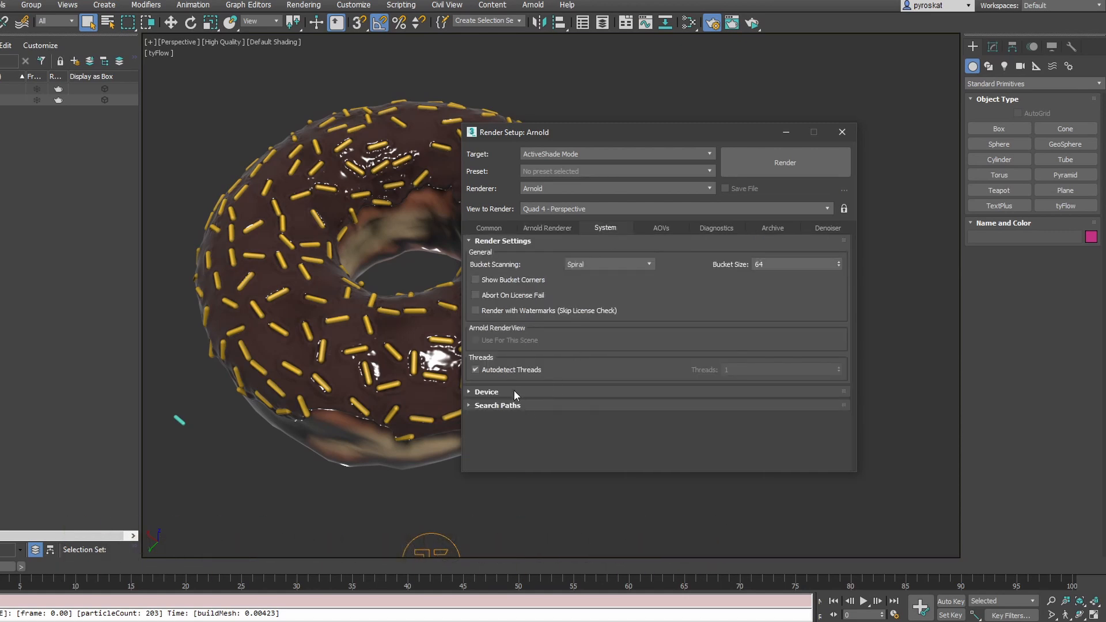
left_click(486, 392)
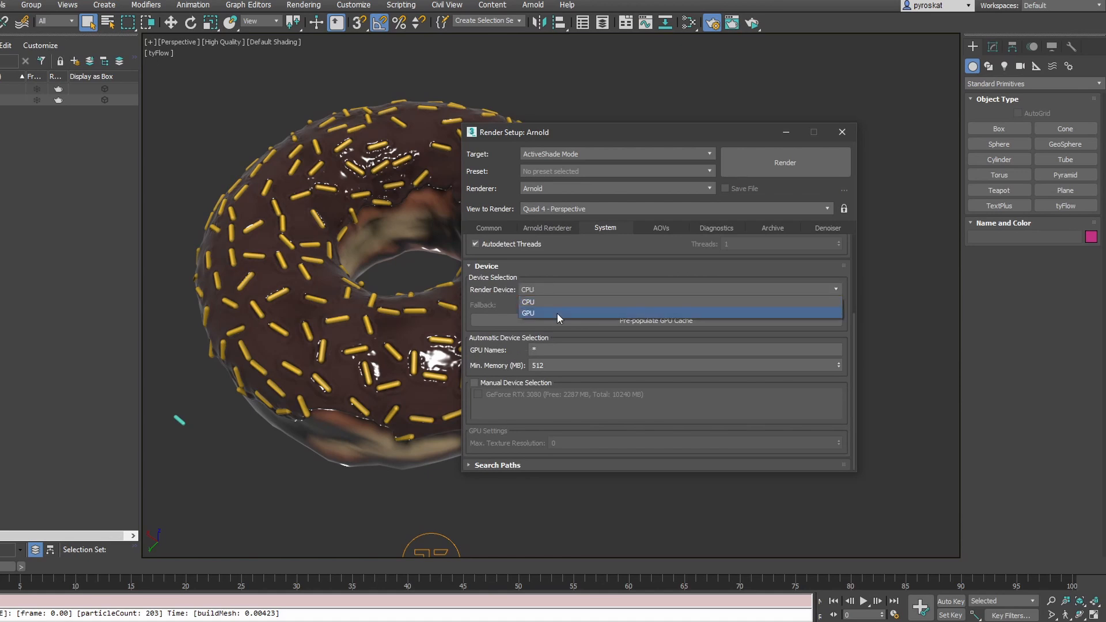
left_click(528, 314)
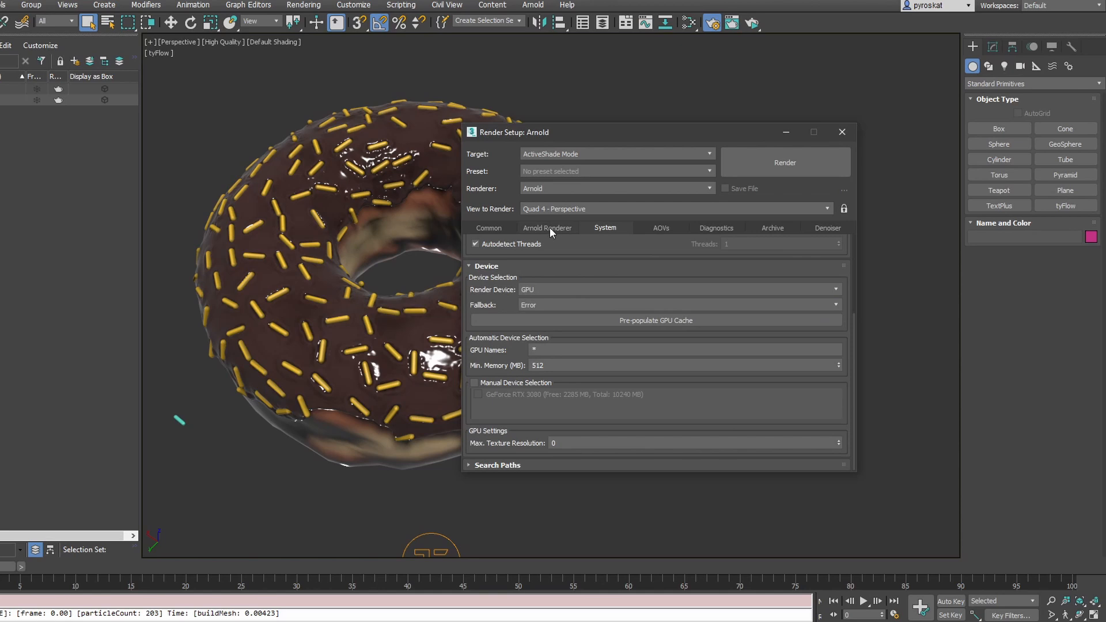
left_click(547, 228)
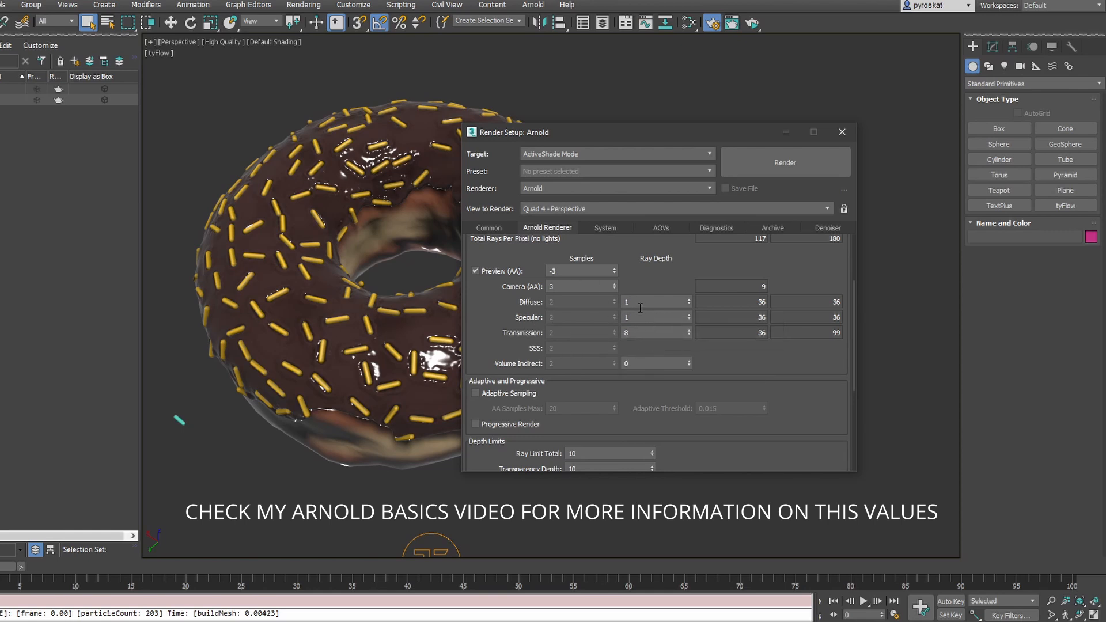
mouse_move(603, 296)
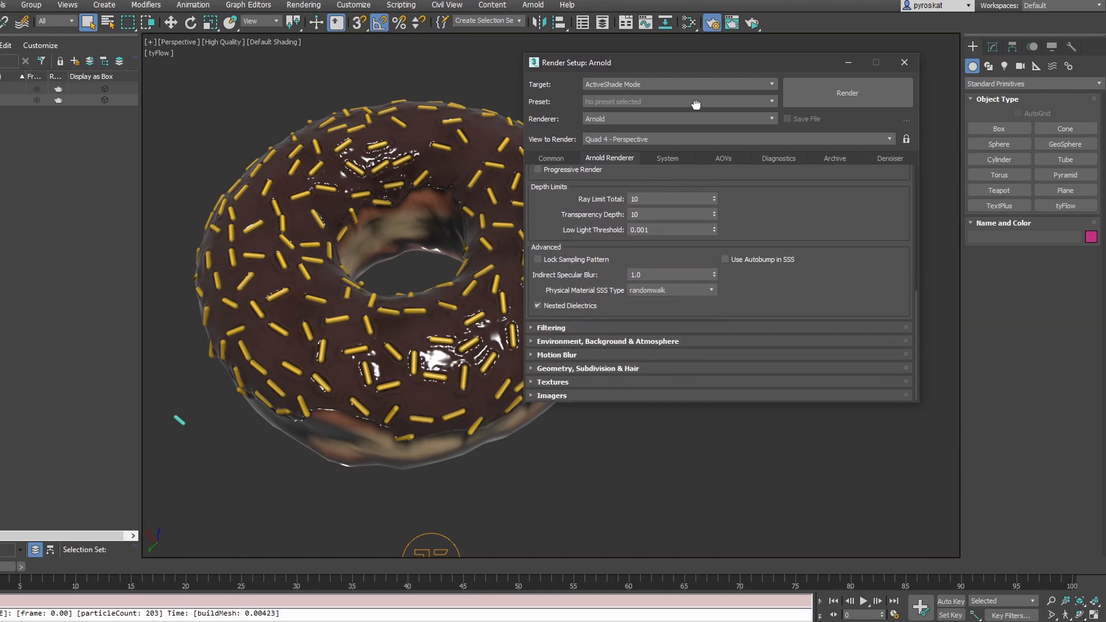
mouse_move(569, 398)
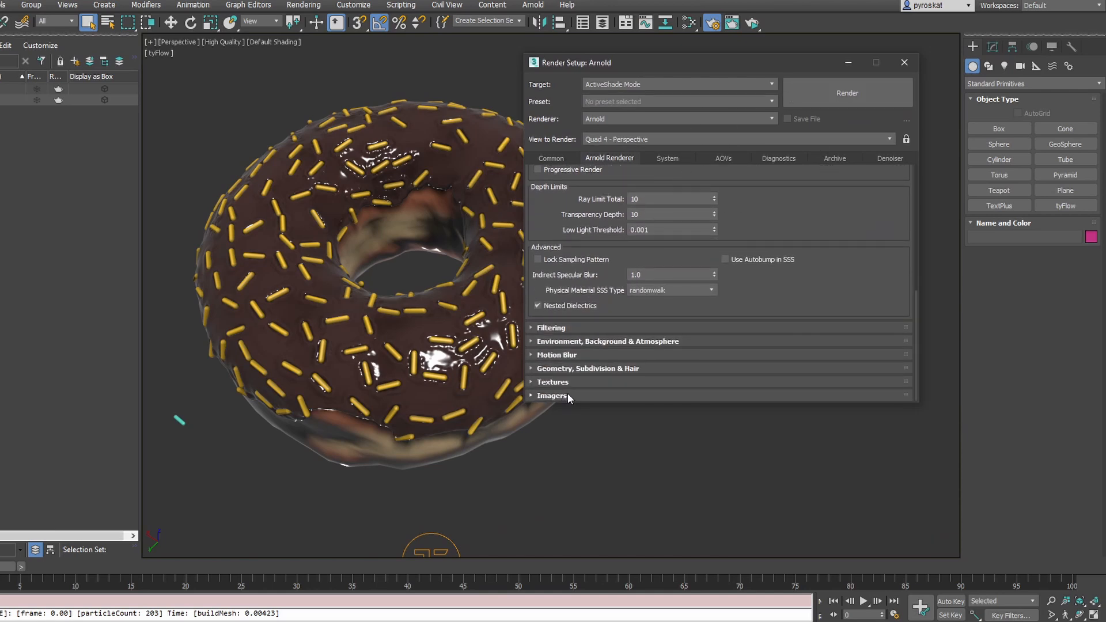
- Add Imager Denoiser Optix from the Arnold > Imagers category to the Imagers list
left_click(552, 395)
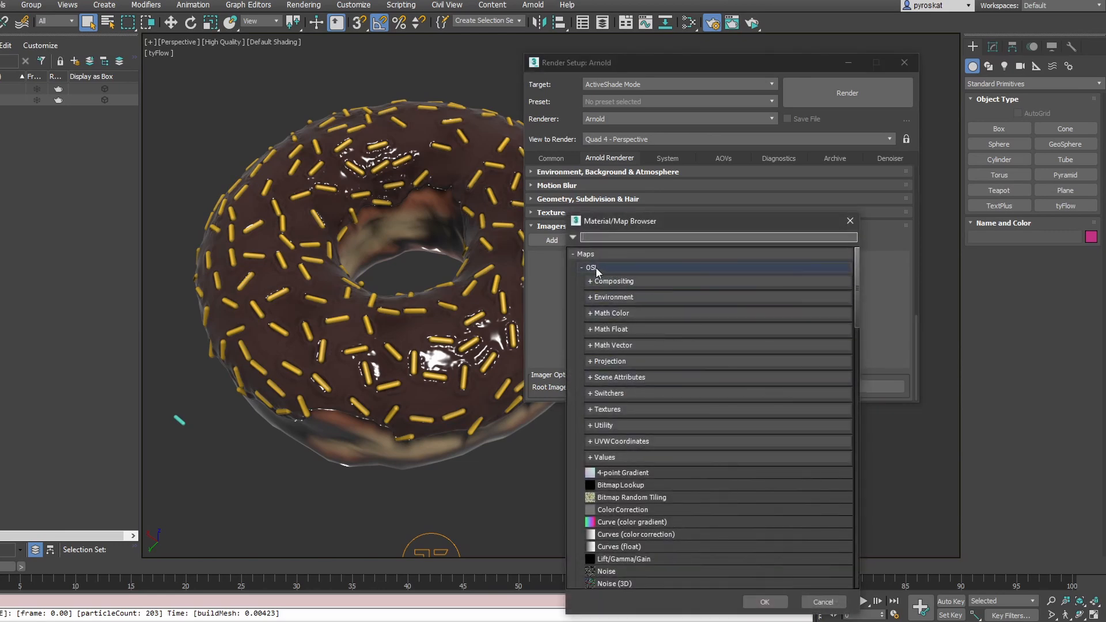
left_click(591, 266)
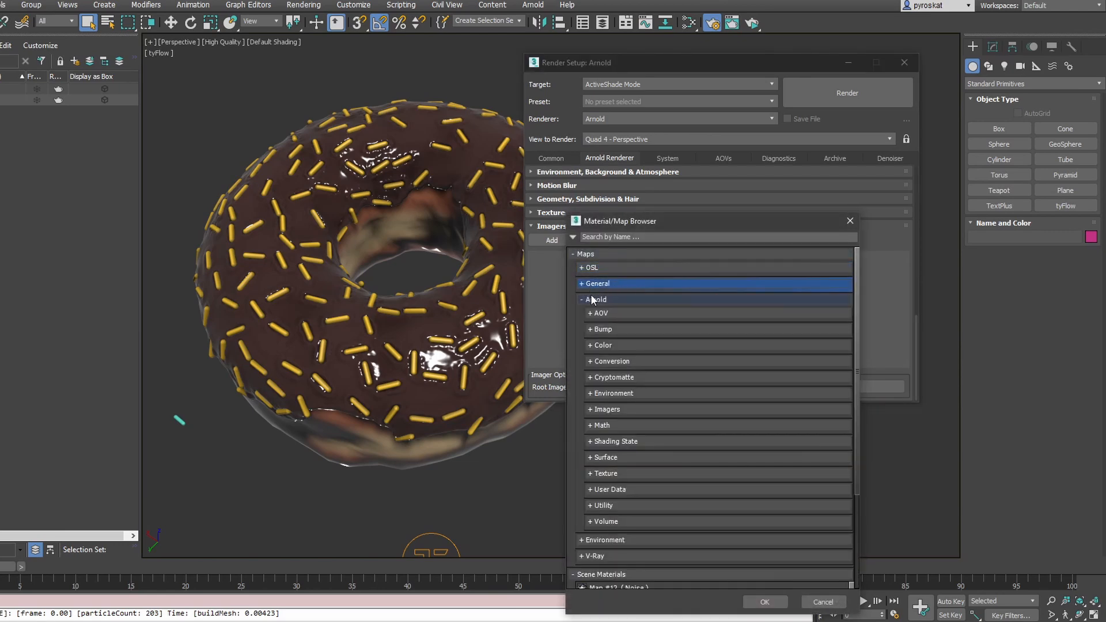
left_click(605, 409)
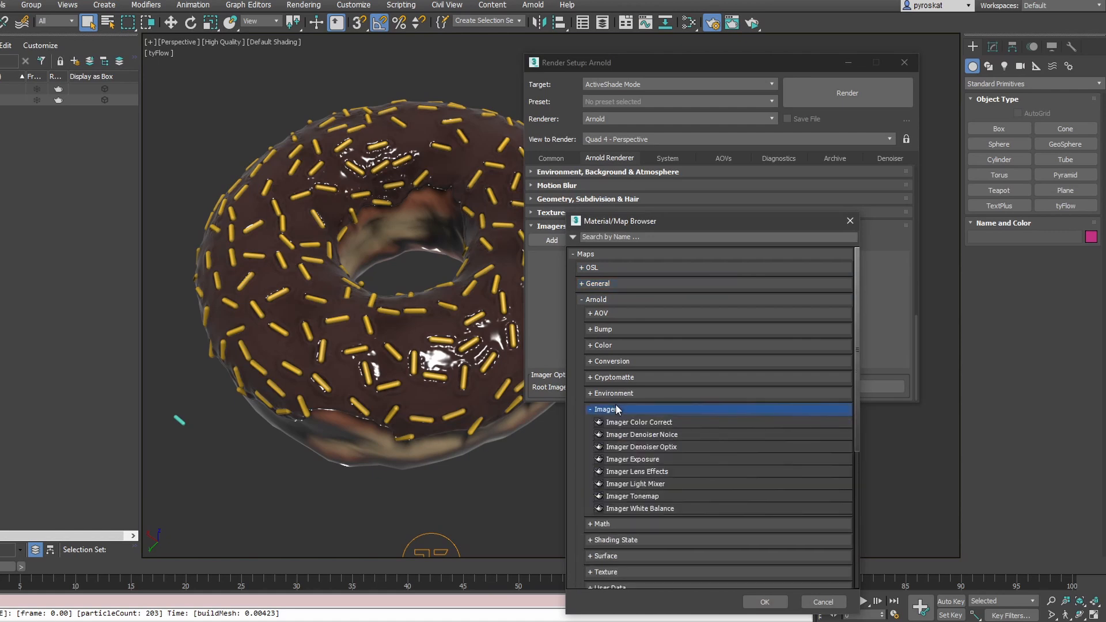
left_click(640, 447)
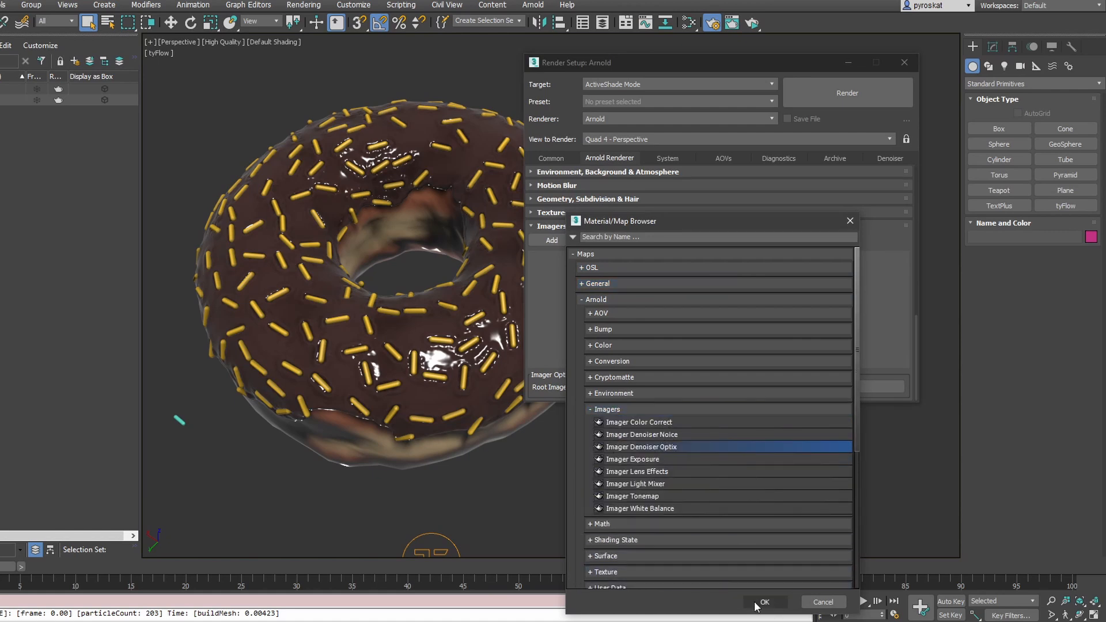
left_click(764, 603)
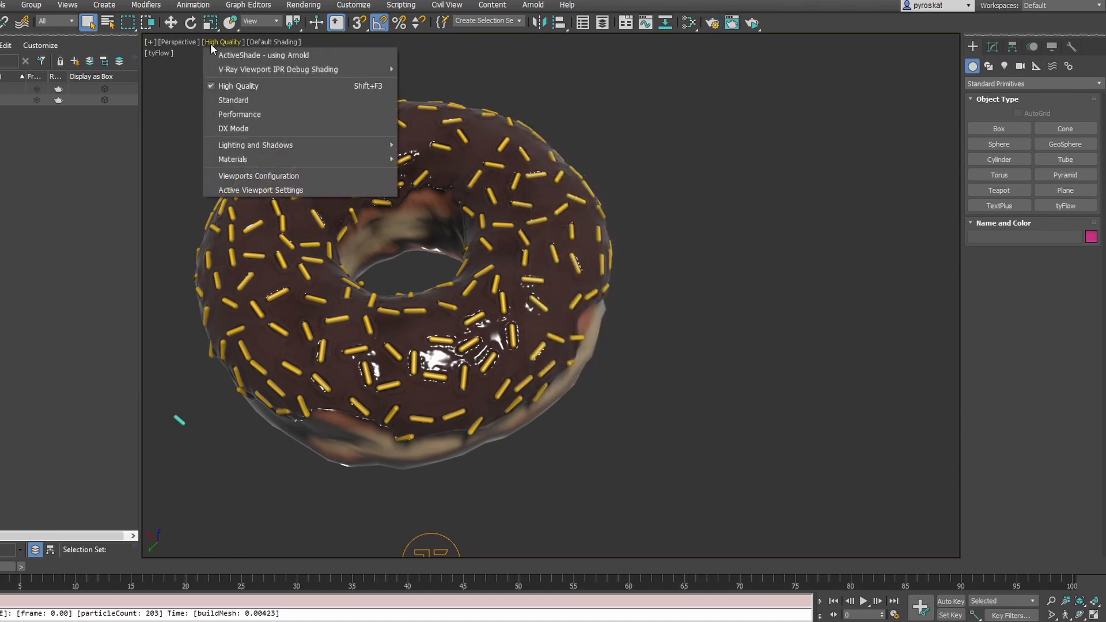
- Switch the perspective viewport shading to ActiveShade using Arnold
left_click(263, 55)
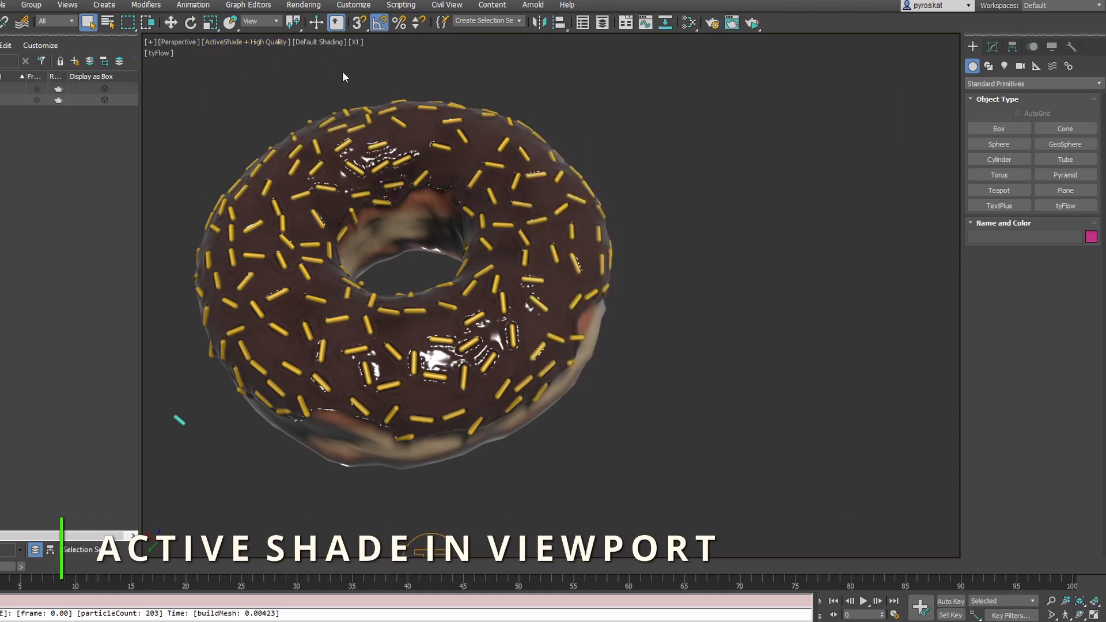
mouse_move(449, 130)
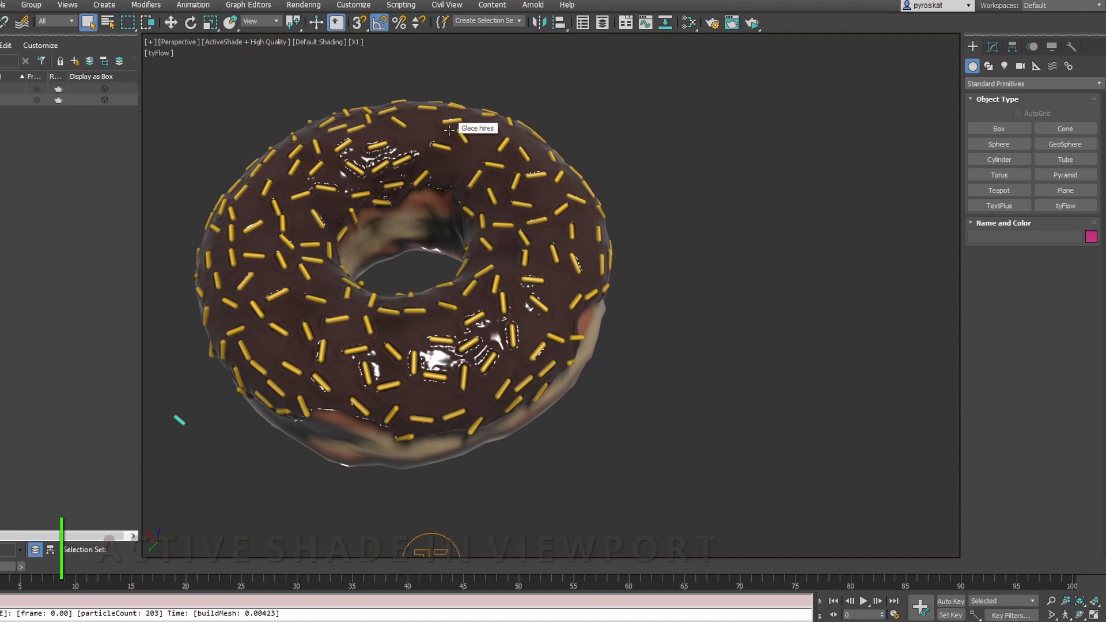
mouse_move(512, 148)
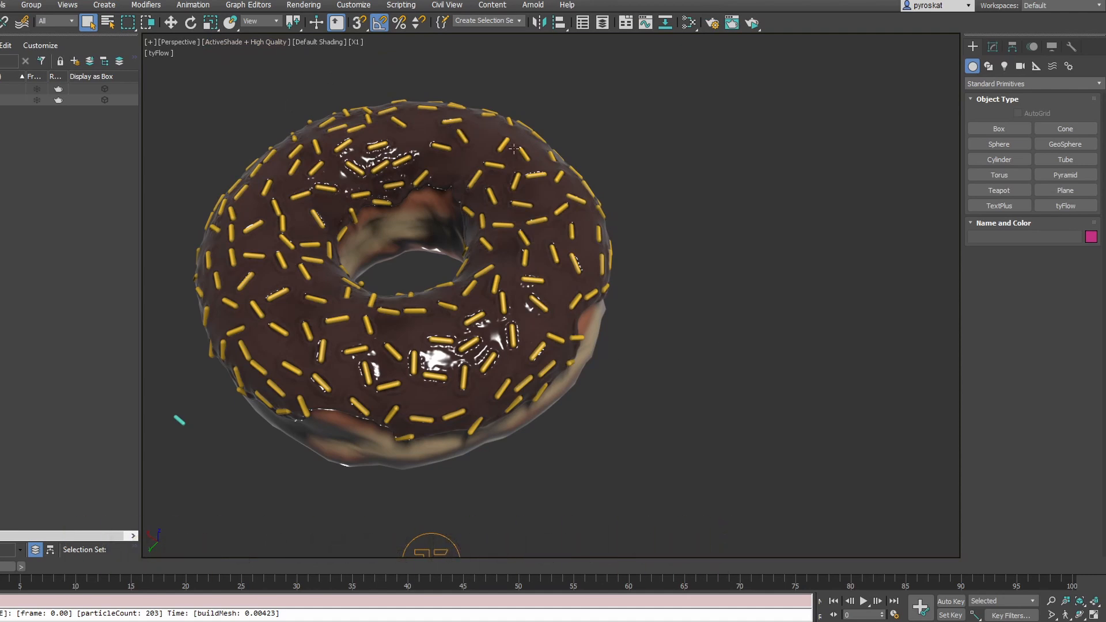
mouse_move(497, 198)
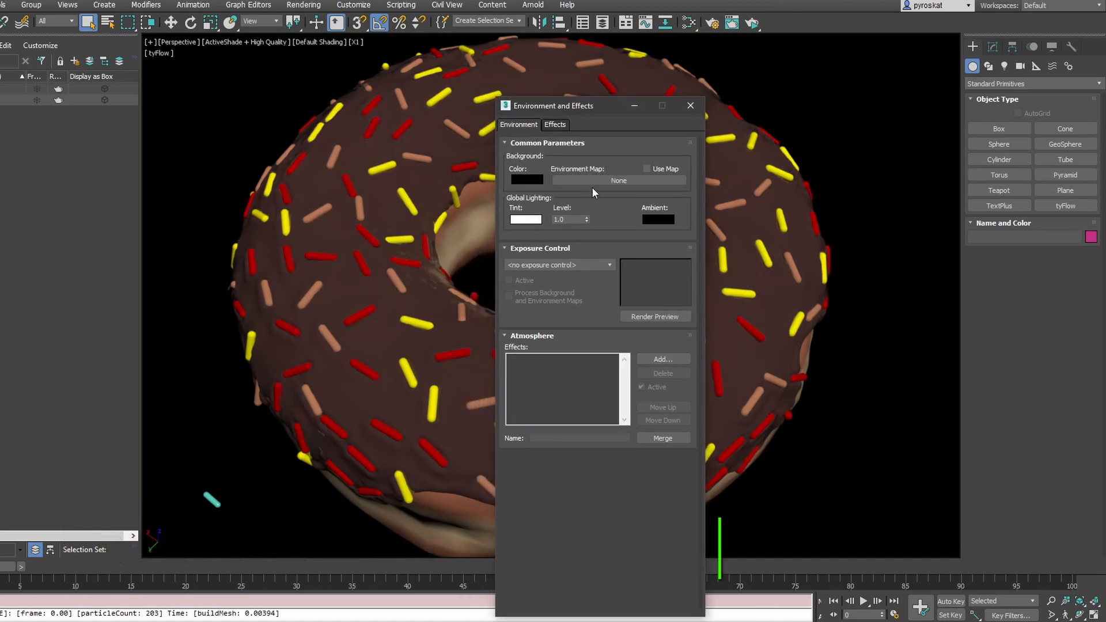
- Load combination_room_2k into an OSL HDRI Environment map as the environment map
left_click(618, 180)
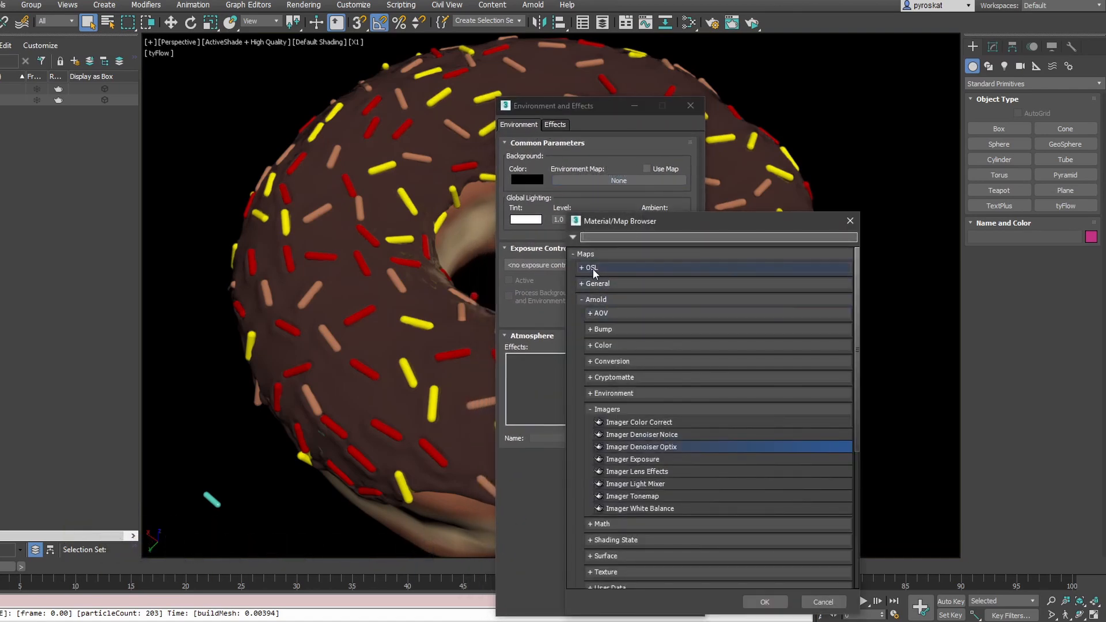
left_click(587, 267)
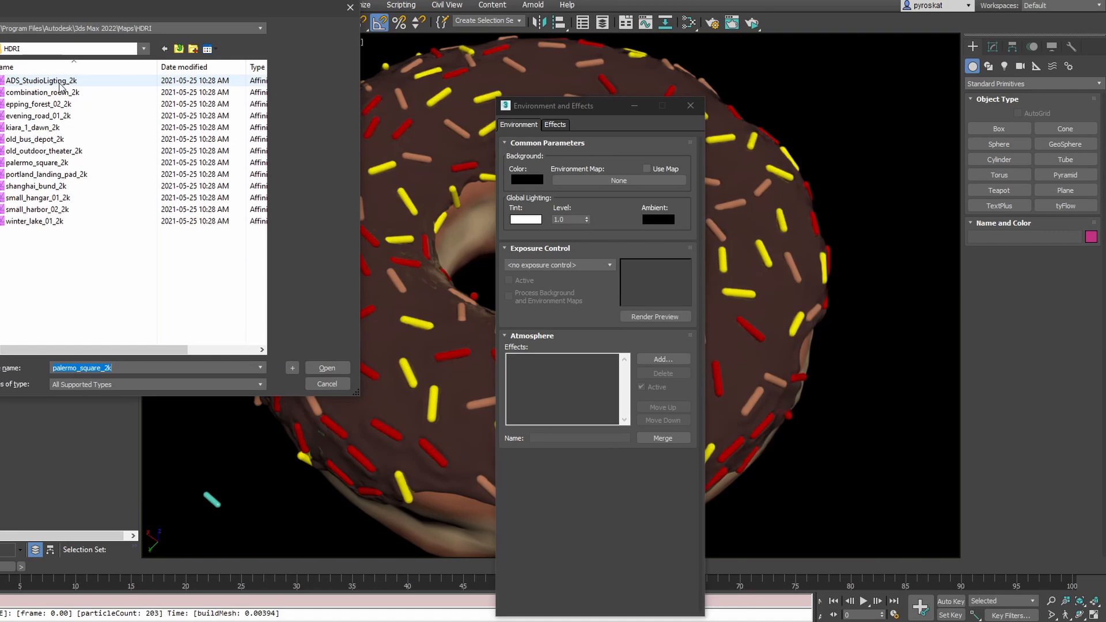
left_click(42, 92)
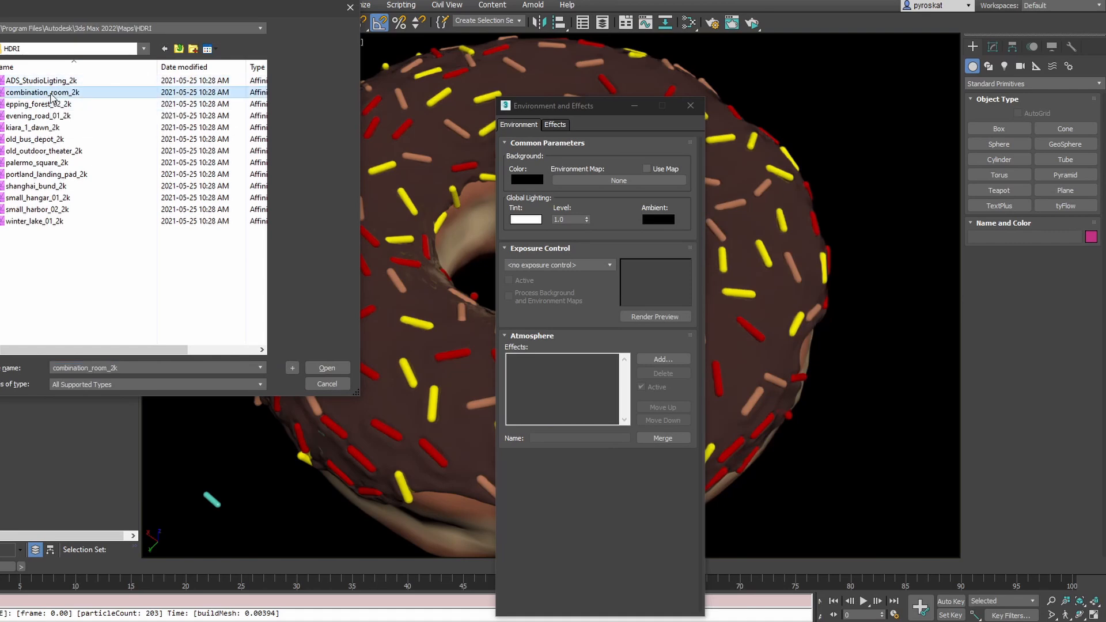
left_click(326, 368)
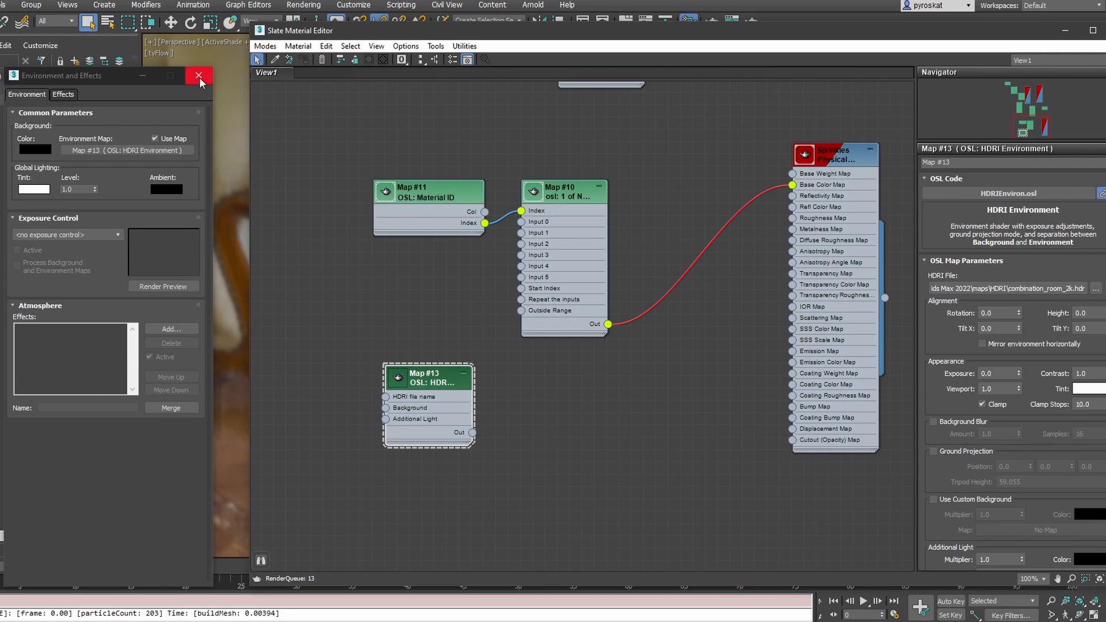
- Set HDRI Rotation to 146 and enable a grey custom background
left_click(199, 75)
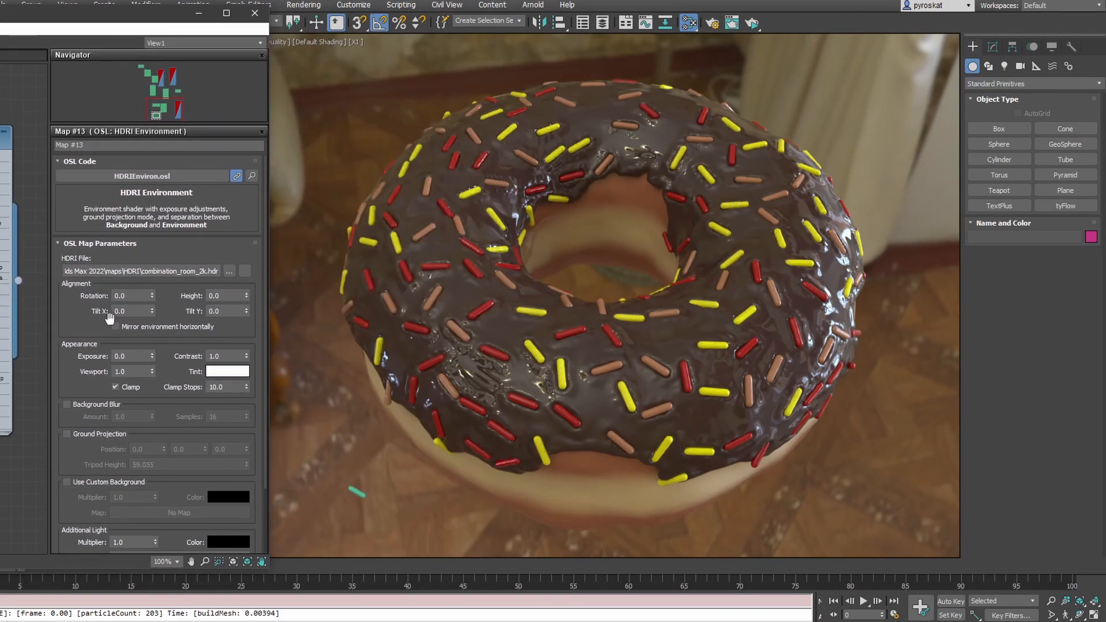
type("146.0")
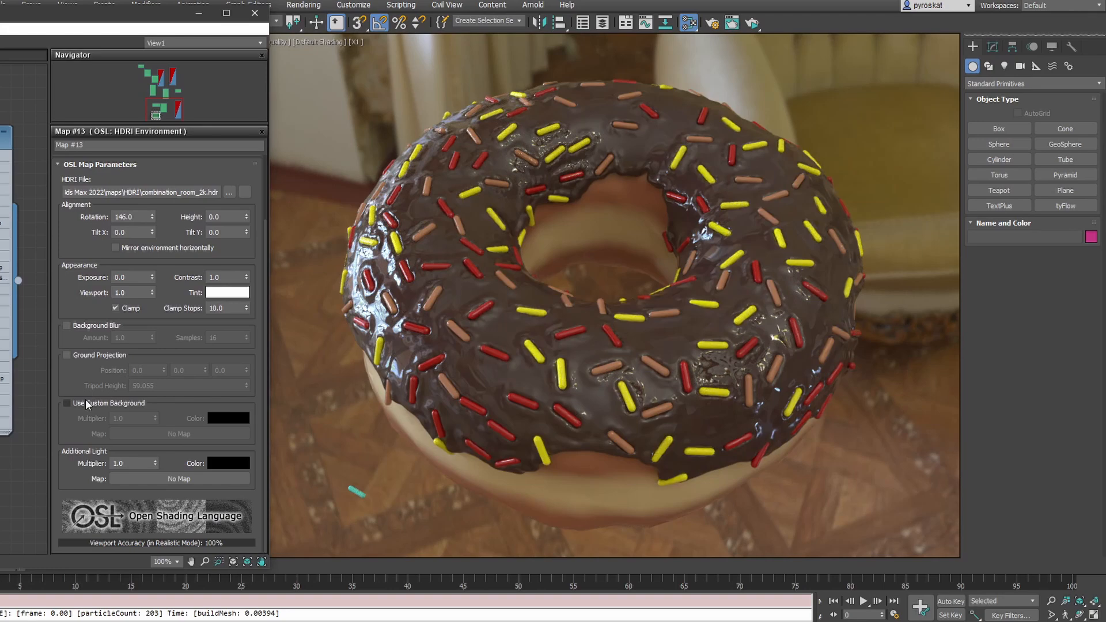
left_click(66, 403)
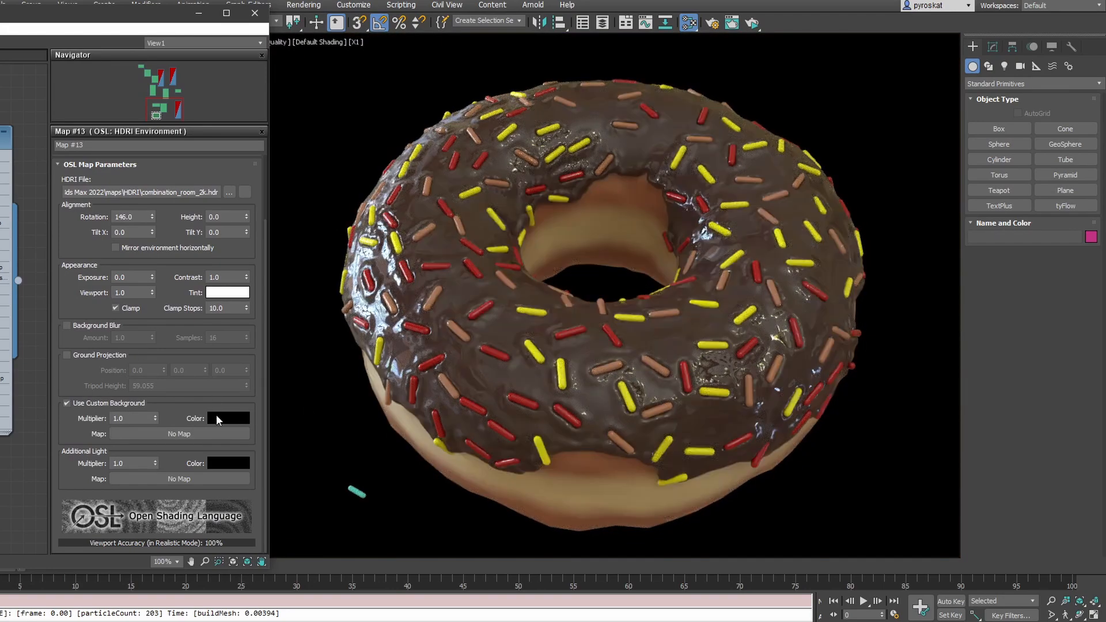
left_click(228, 417)
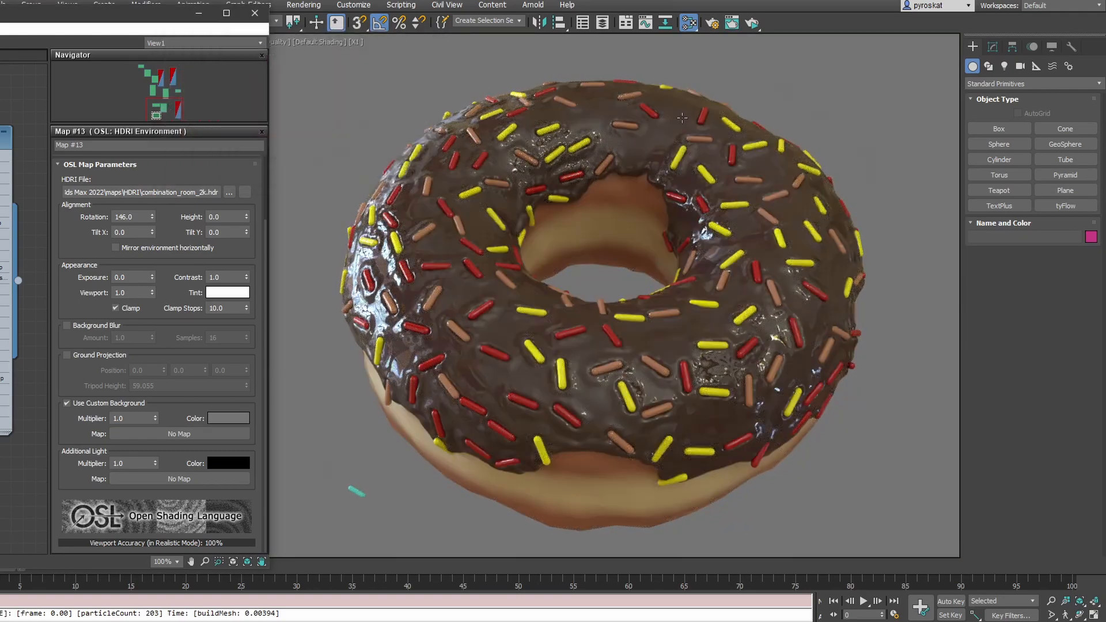
mouse_move(559, 213)
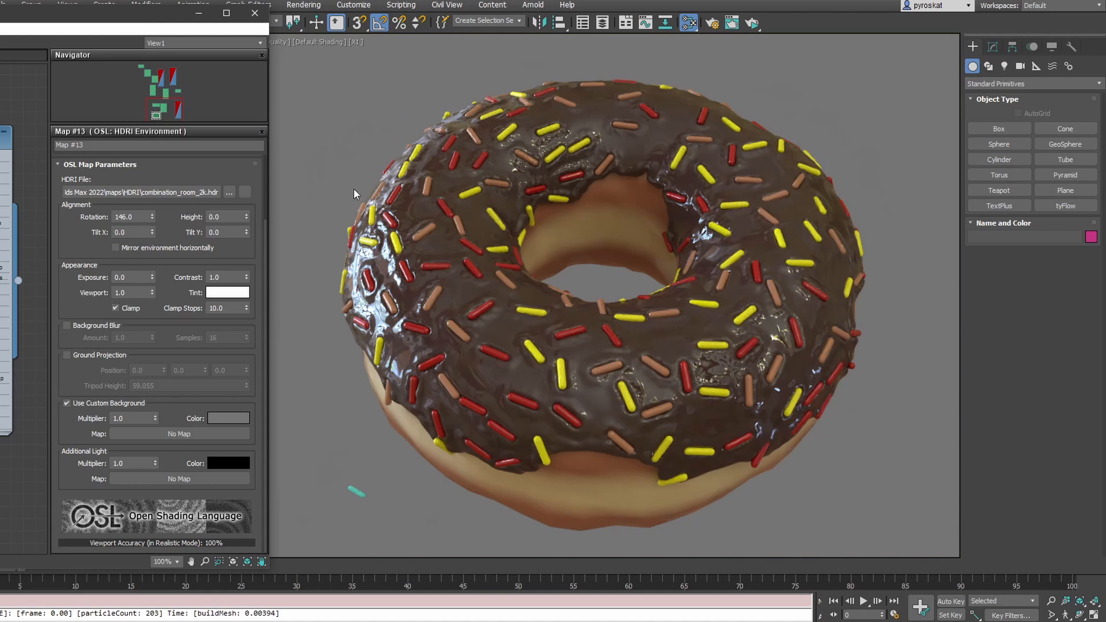
mouse_move(750, 425)
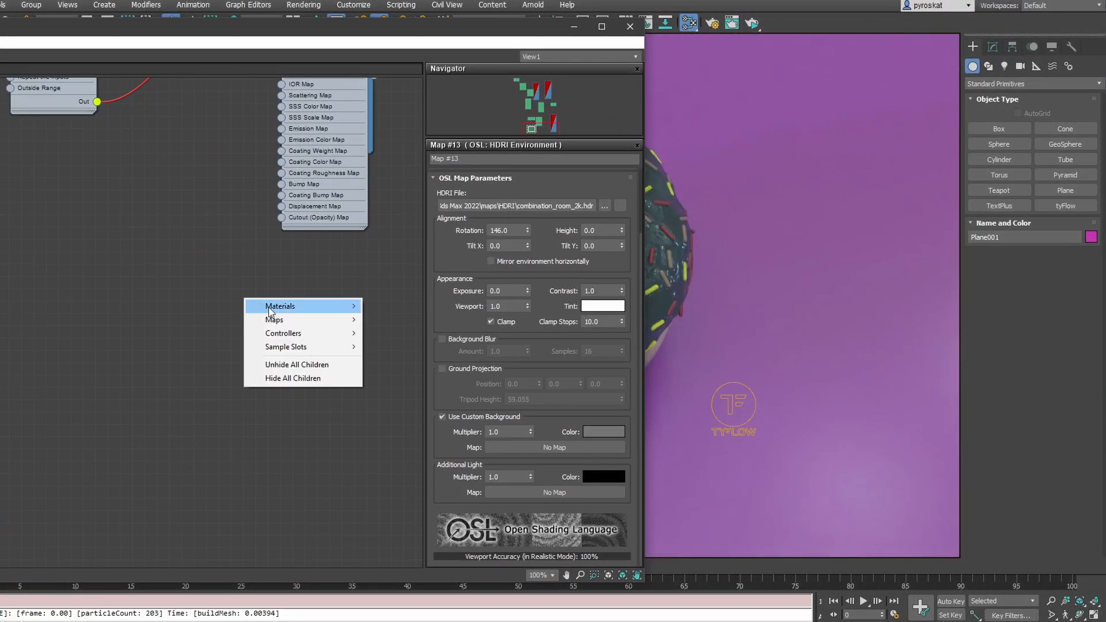
- Create a Physical Material with a blue base colour for the ground plane
left_click(280, 306)
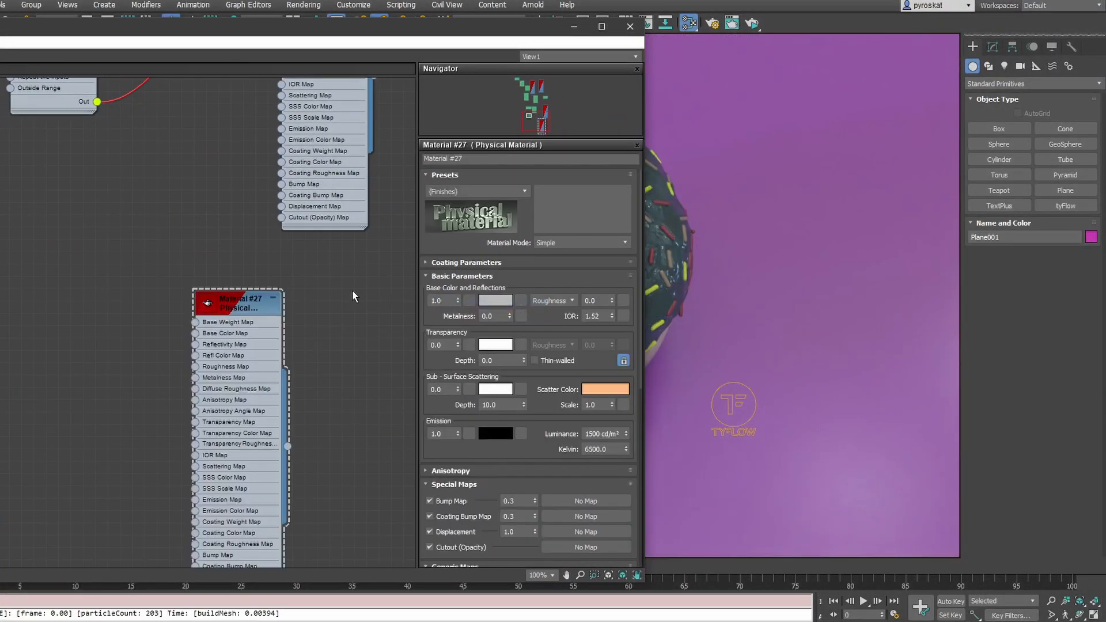
left_click(494, 299)
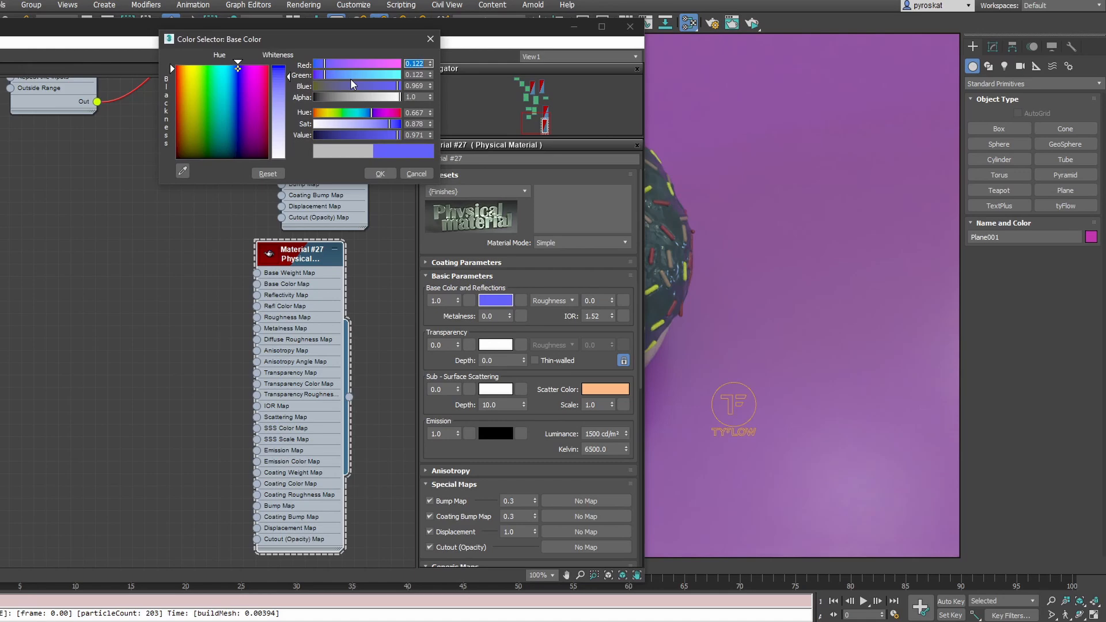
left_click(379, 173)
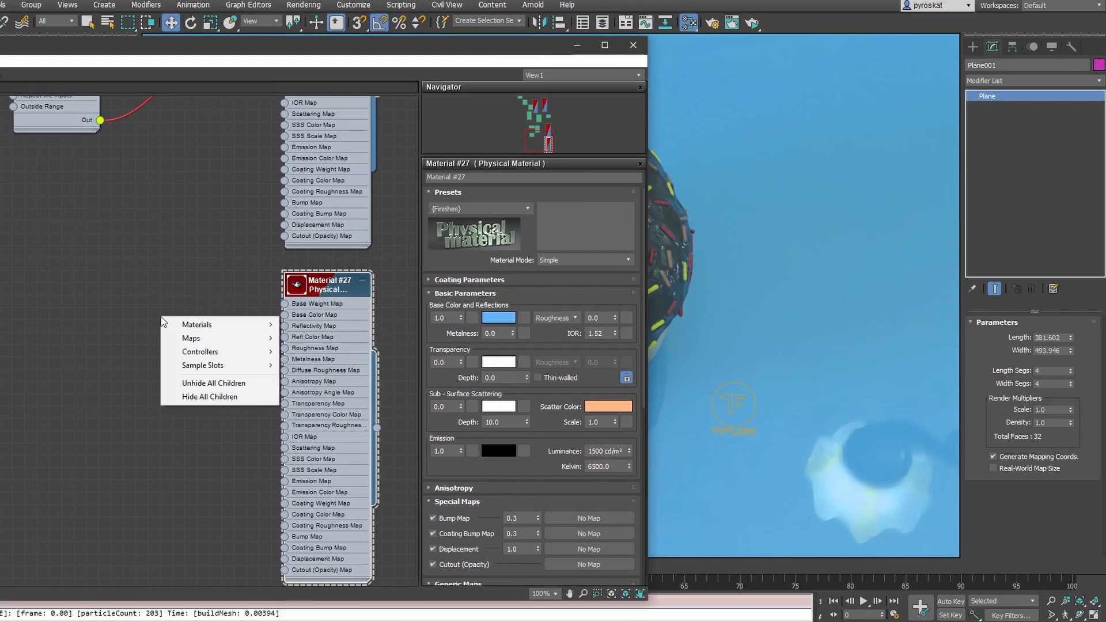
mouse_move(192, 338)
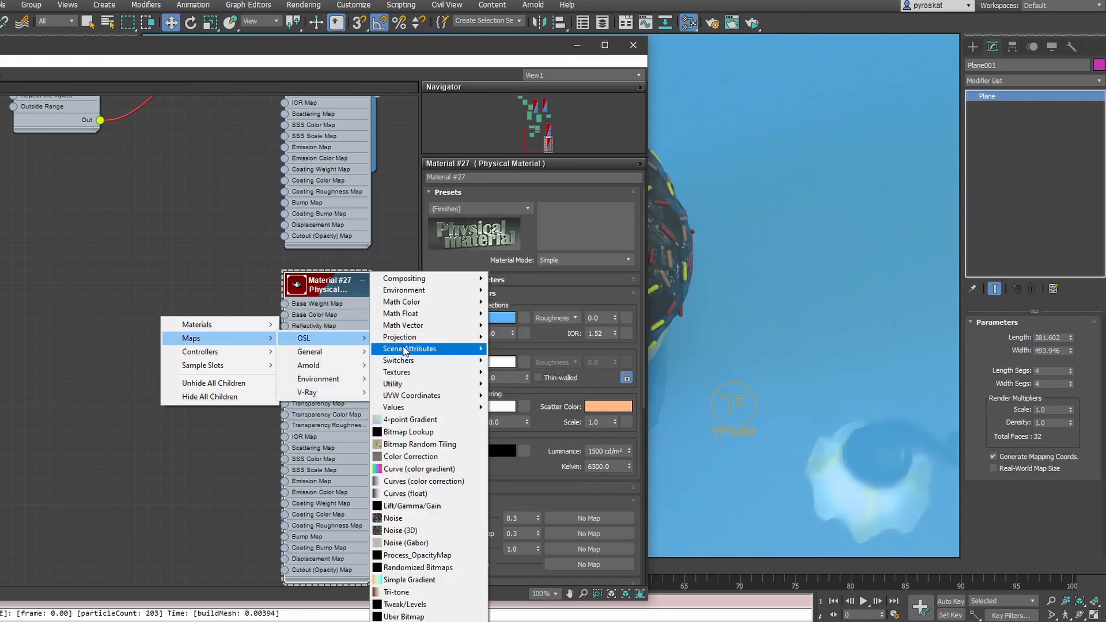
mouse_move(409, 349)
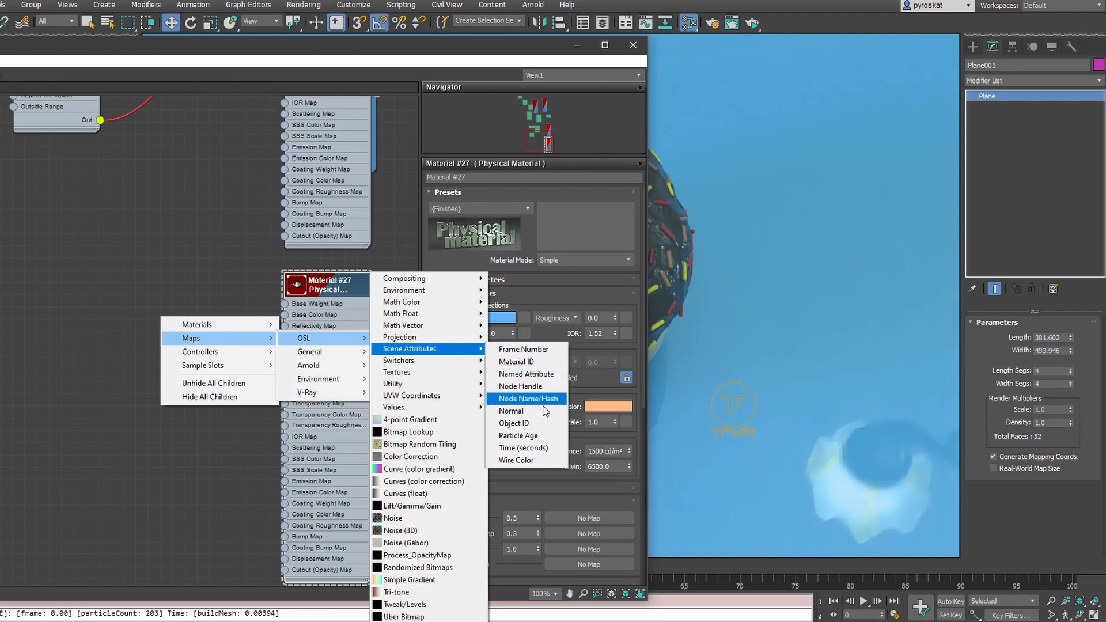
- Drive Base Color with an OSL Scene Attributes map and set the plane's object colour to blue
left_click(516, 460)
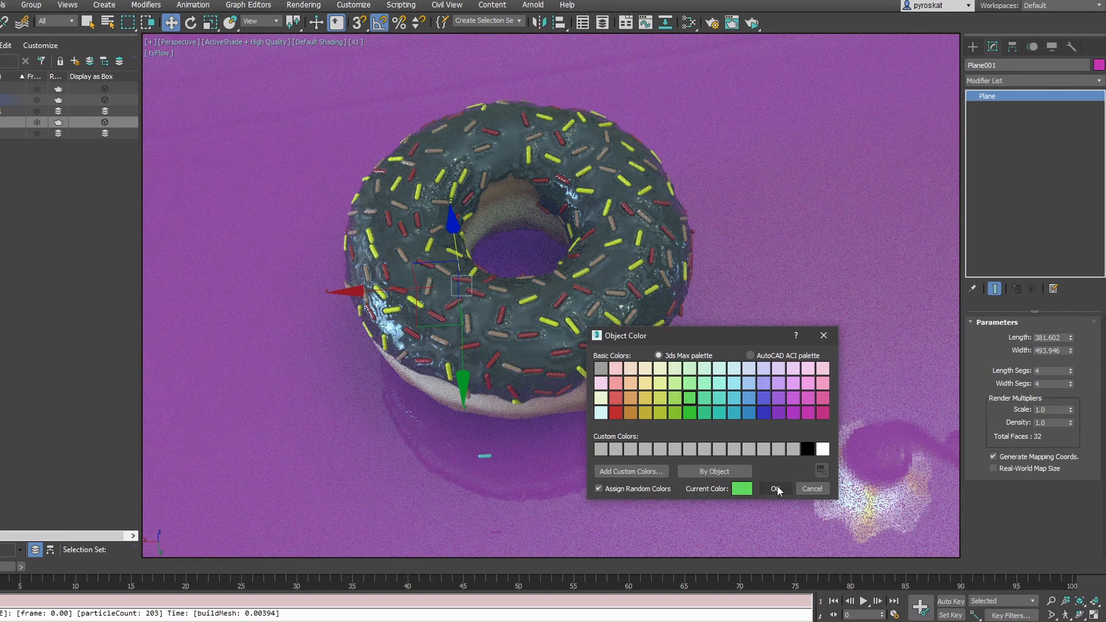
left_click(773, 489)
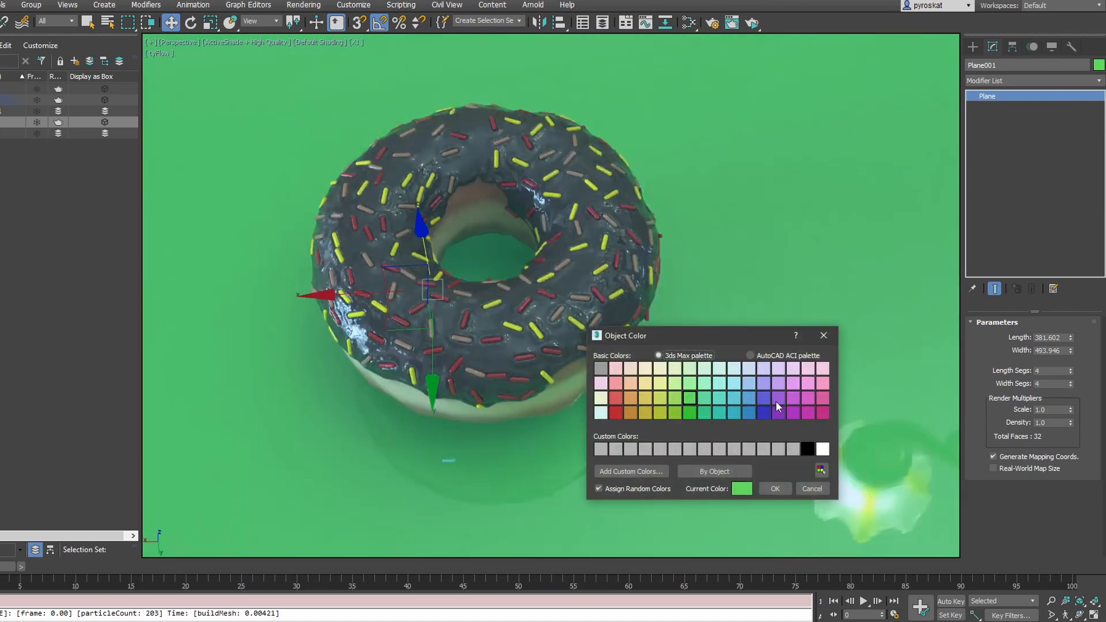
left_click(774, 488)
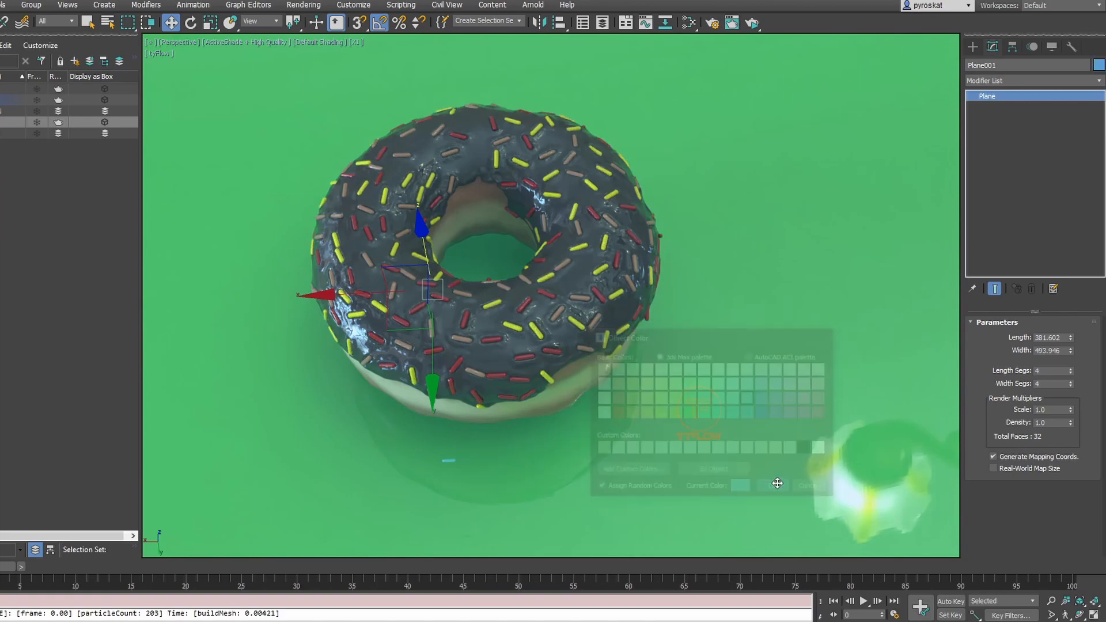
left_click(247, 42)
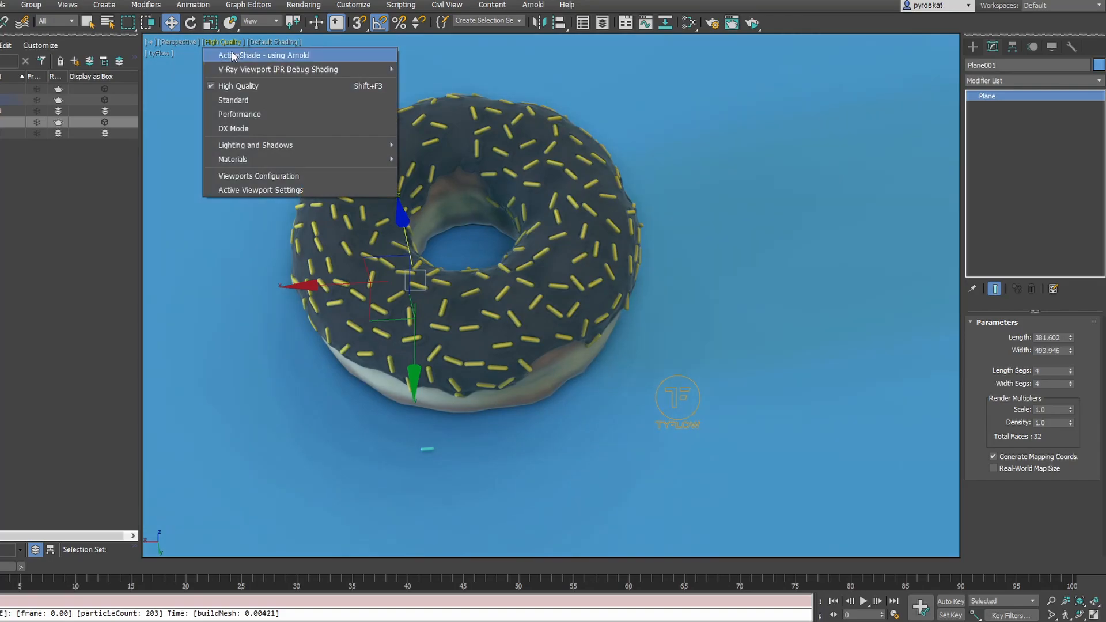
- Turn on Arnold ActiveShade in the viewport and set Material #27's IOR to 20.0
left_click(263, 56)
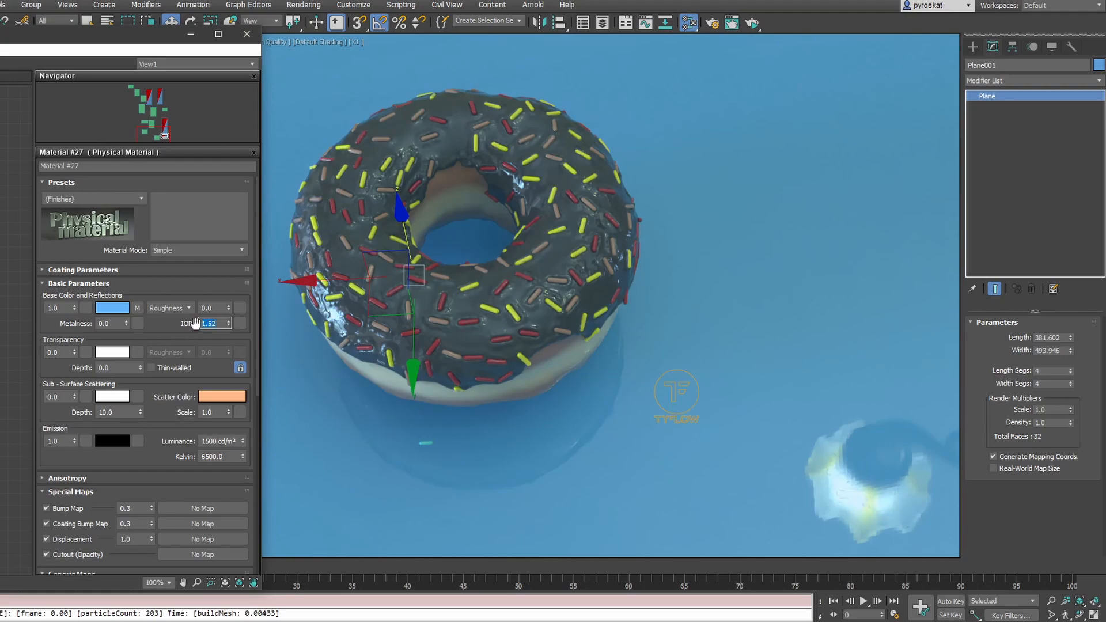
type("20.0")
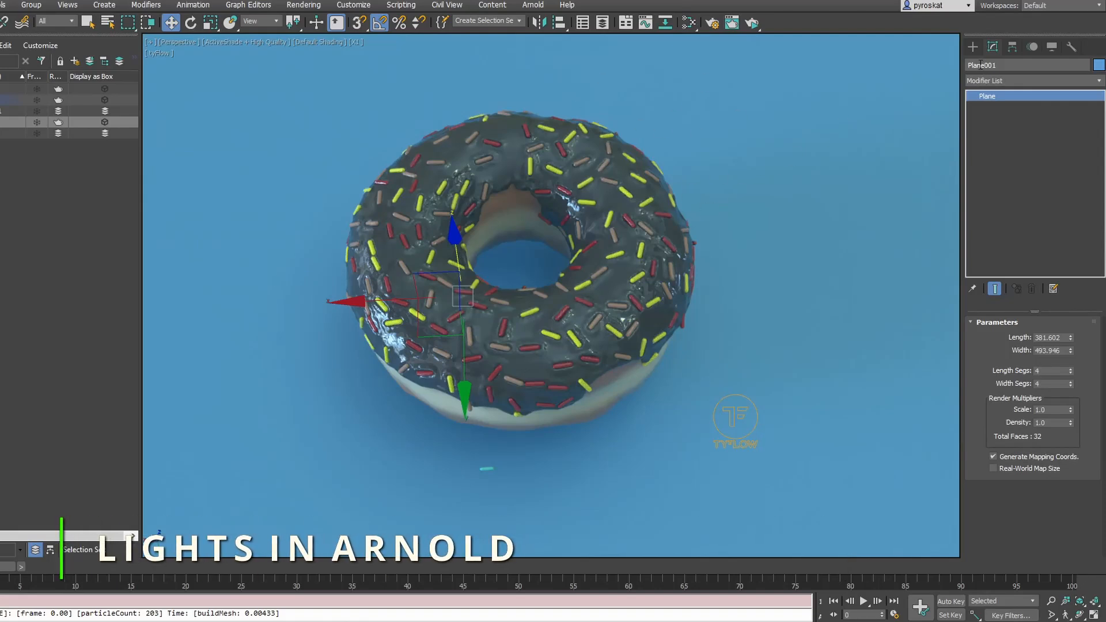
- Create an Arnold Light from the Arnold light family and place it above the donut
left_click(1004, 65)
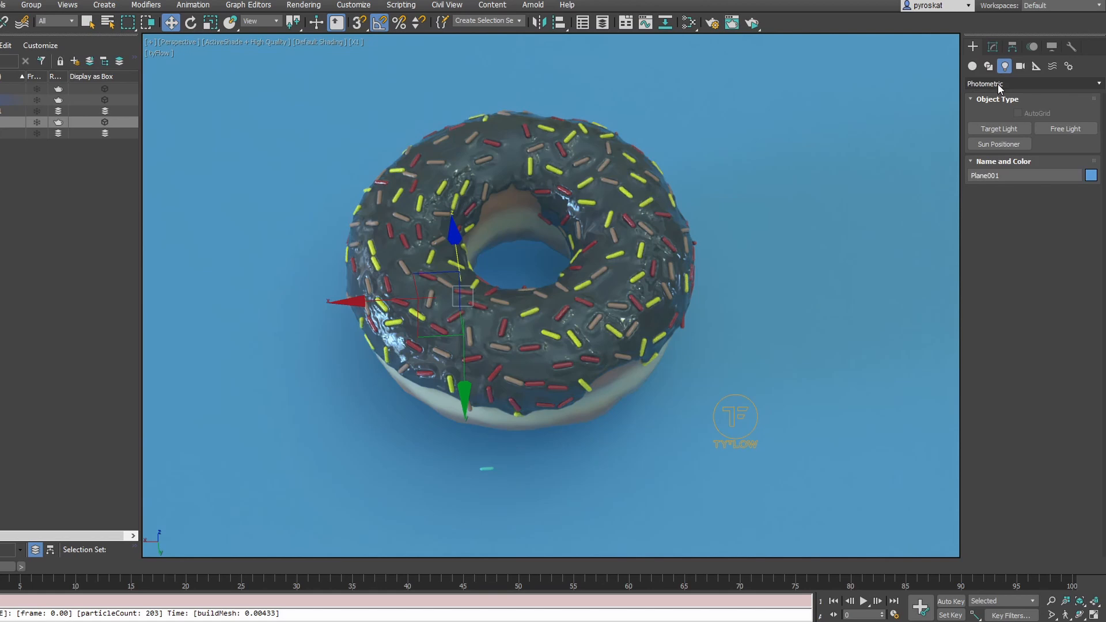
left_click(1031, 83)
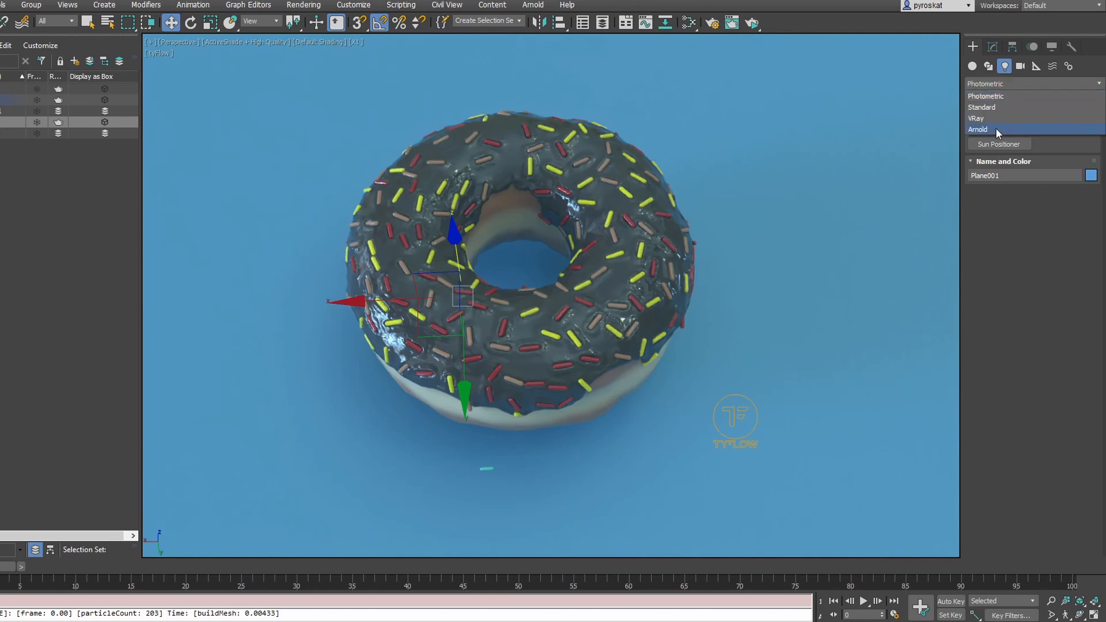
left_click(977, 129)
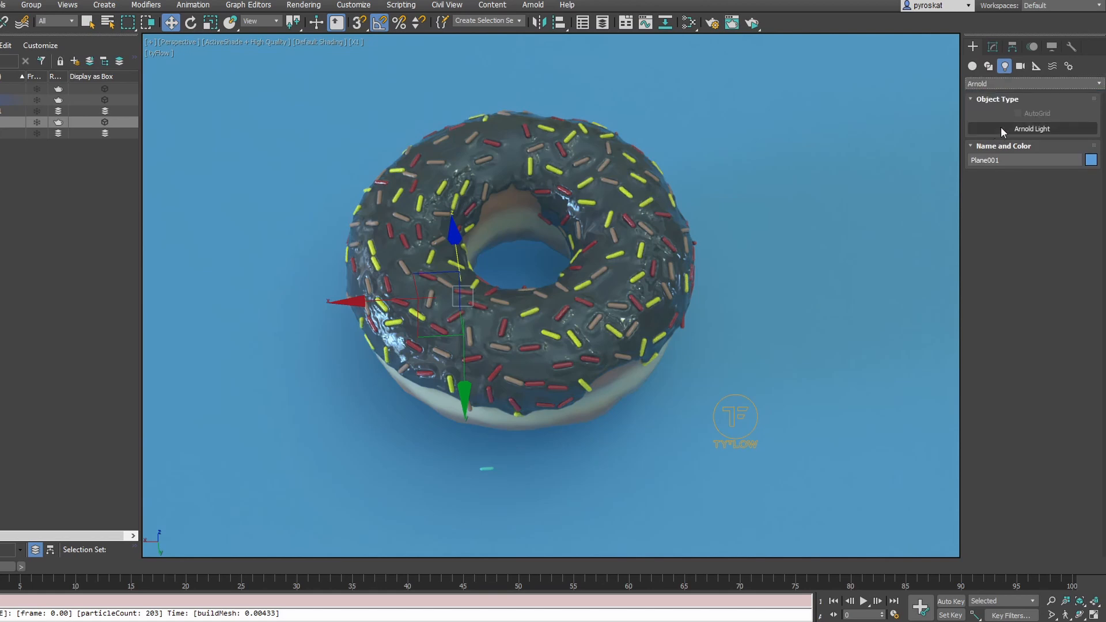
left_click(1031, 129)
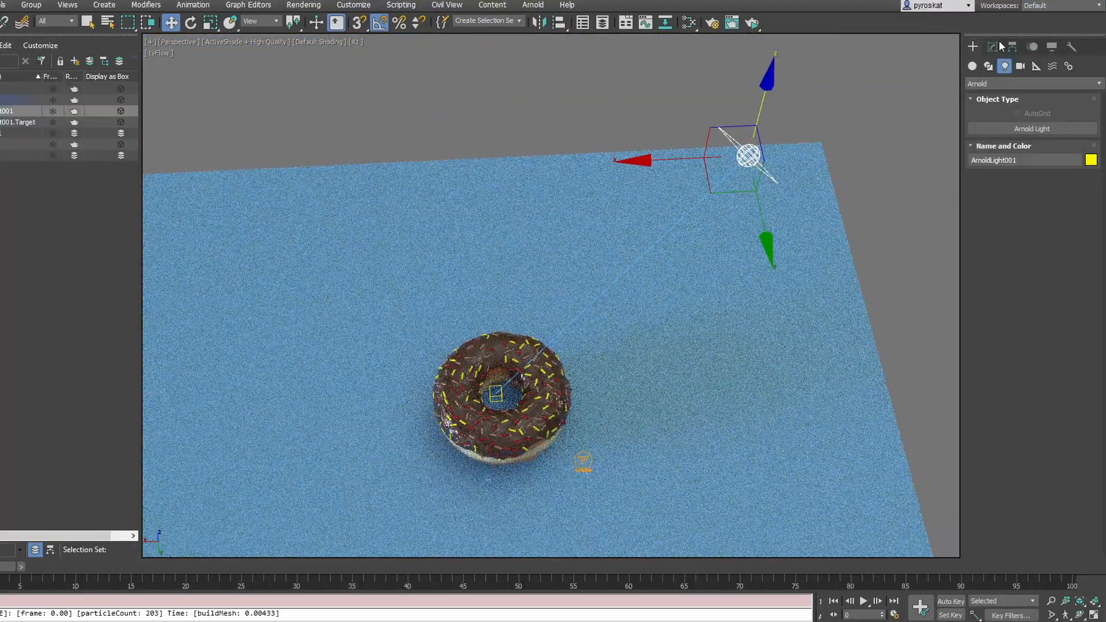
- Adjust the Arnold light's colour, intensity and quad shape in the Modify panel
left_click(993, 289)
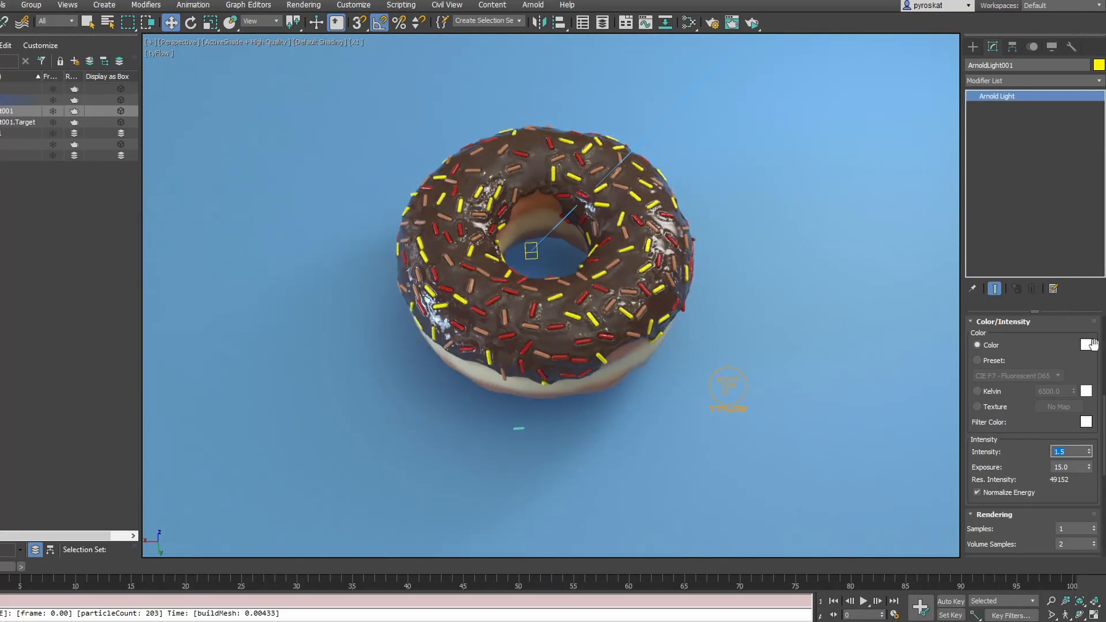
left_click(1086, 345)
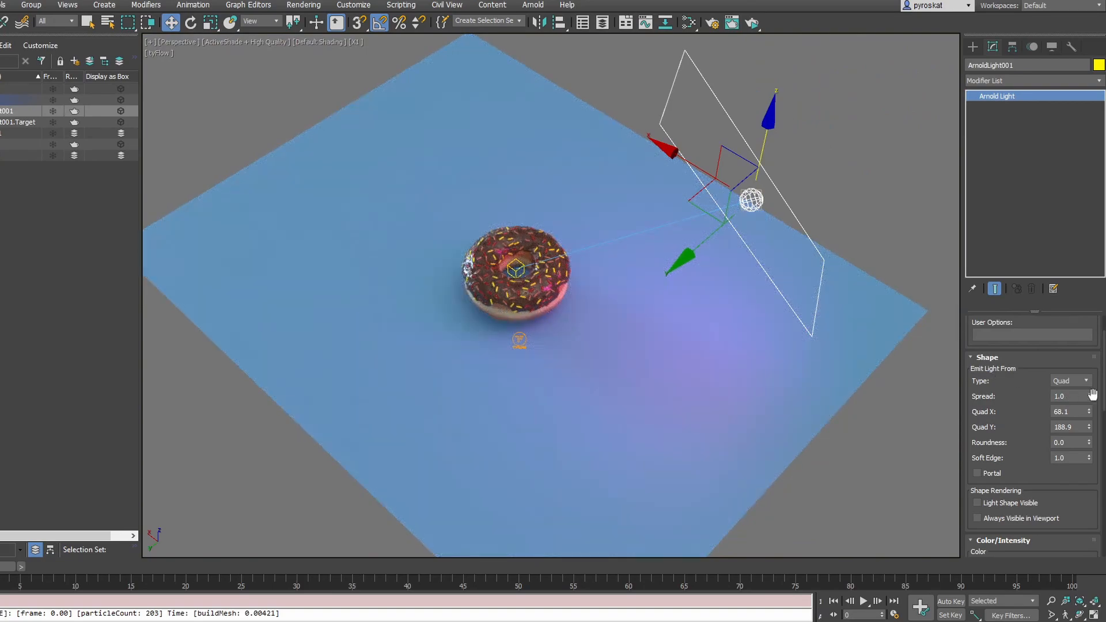
left_click(1087, 398)
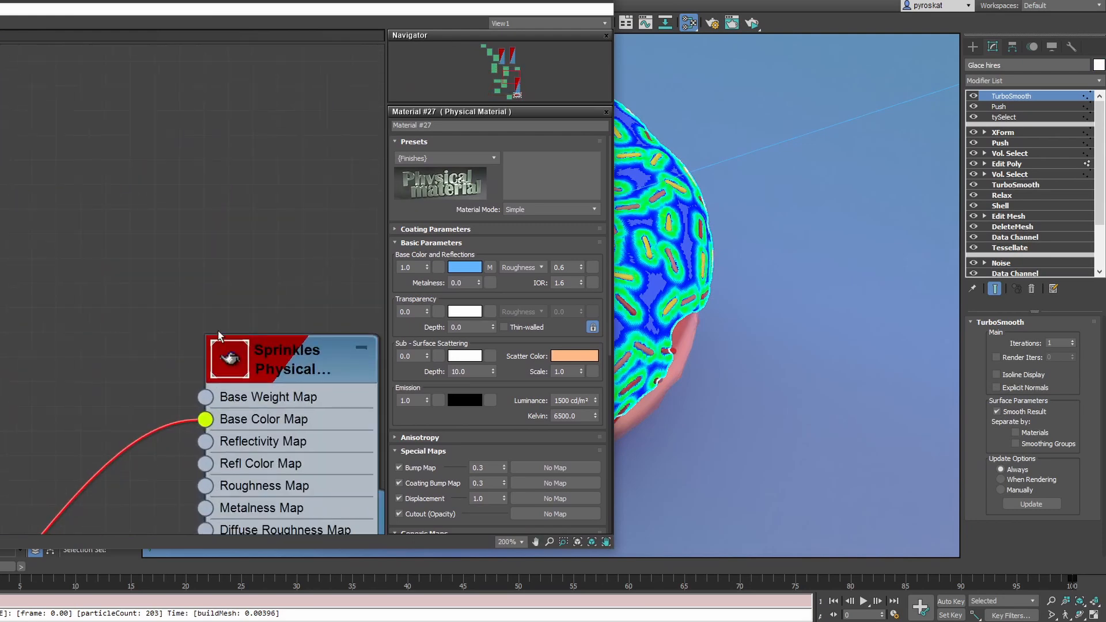
mouse_move(215, 384)
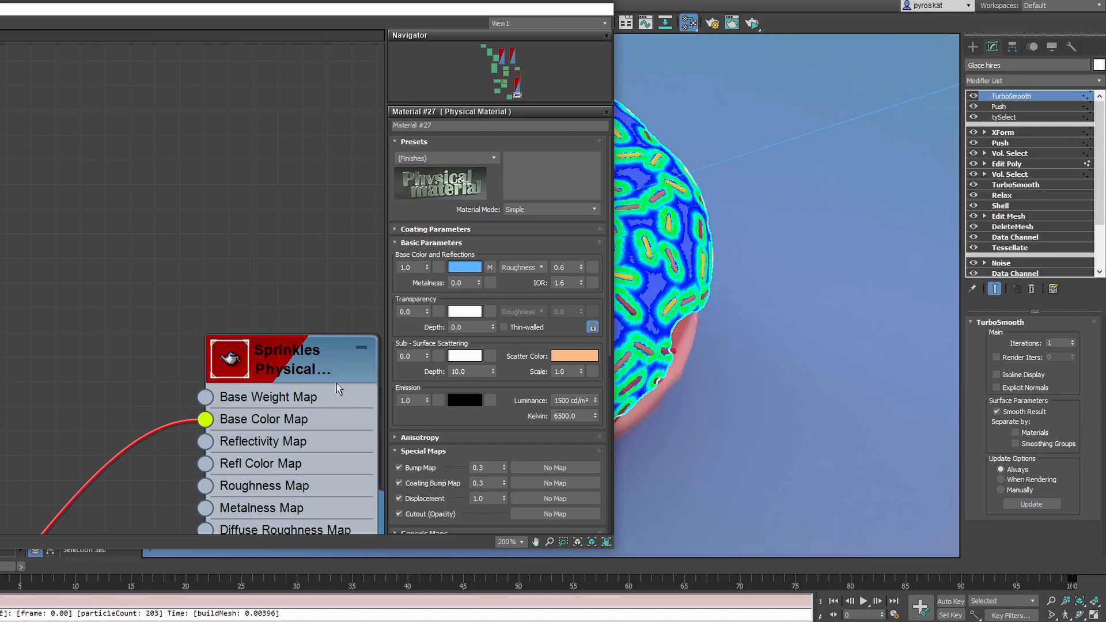
mouse_move(679, 215)
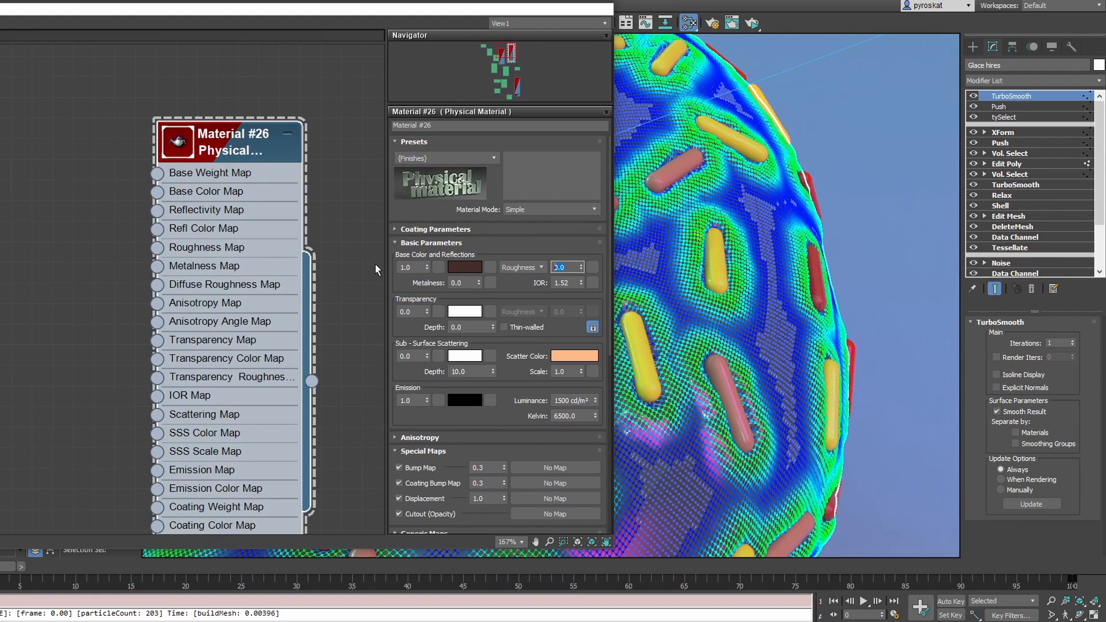
- Set Material #26's reflection roughness to 0.2 and its reflection colour to pale yellow
type("0.2")
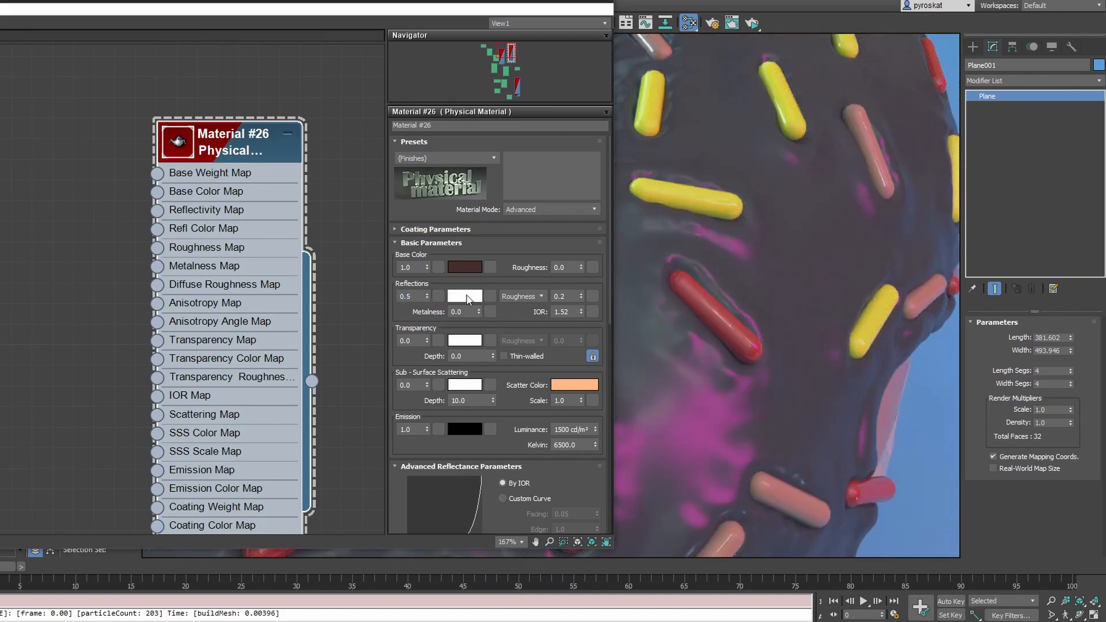
left_click(464, 295)
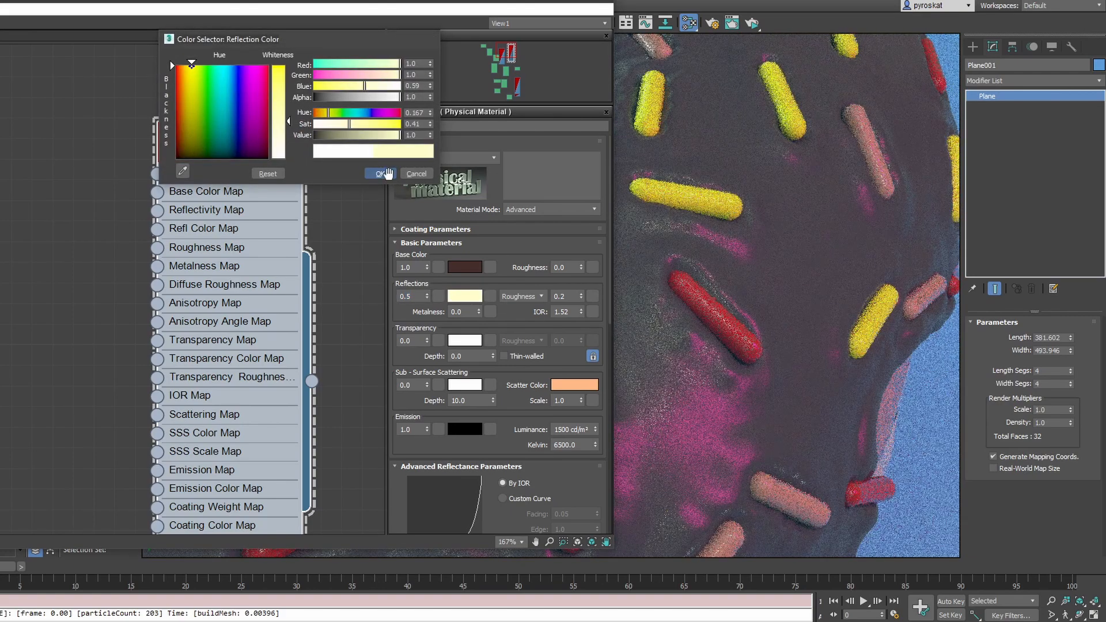
left_click(379, 173)
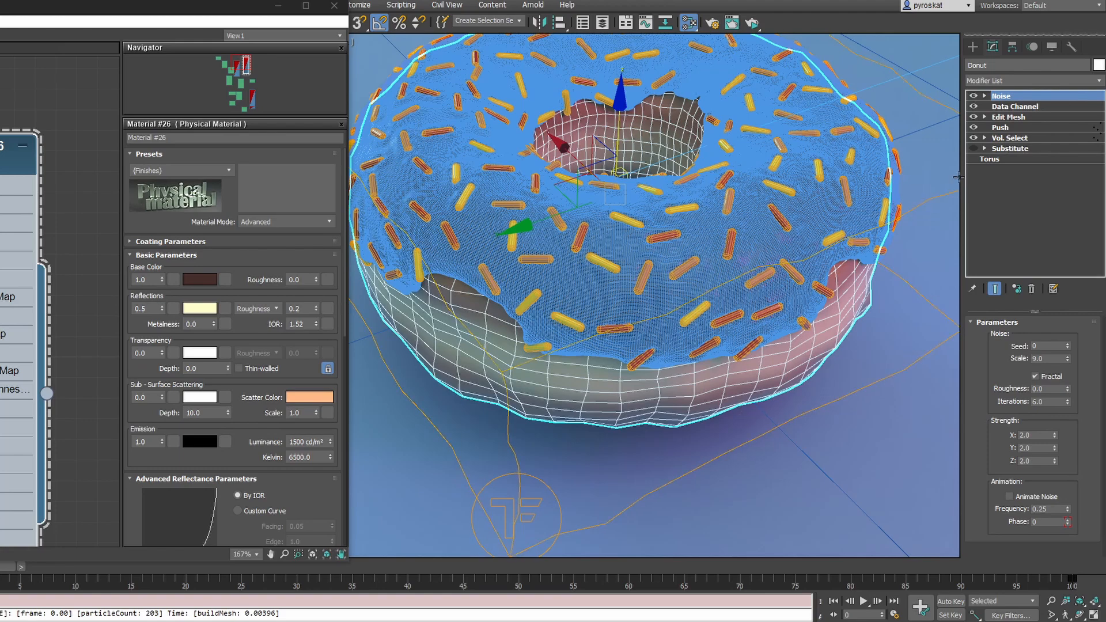
- Add a TurboSmooth modifier to the Donut by searching actions for TURB
right_click(999, 95)
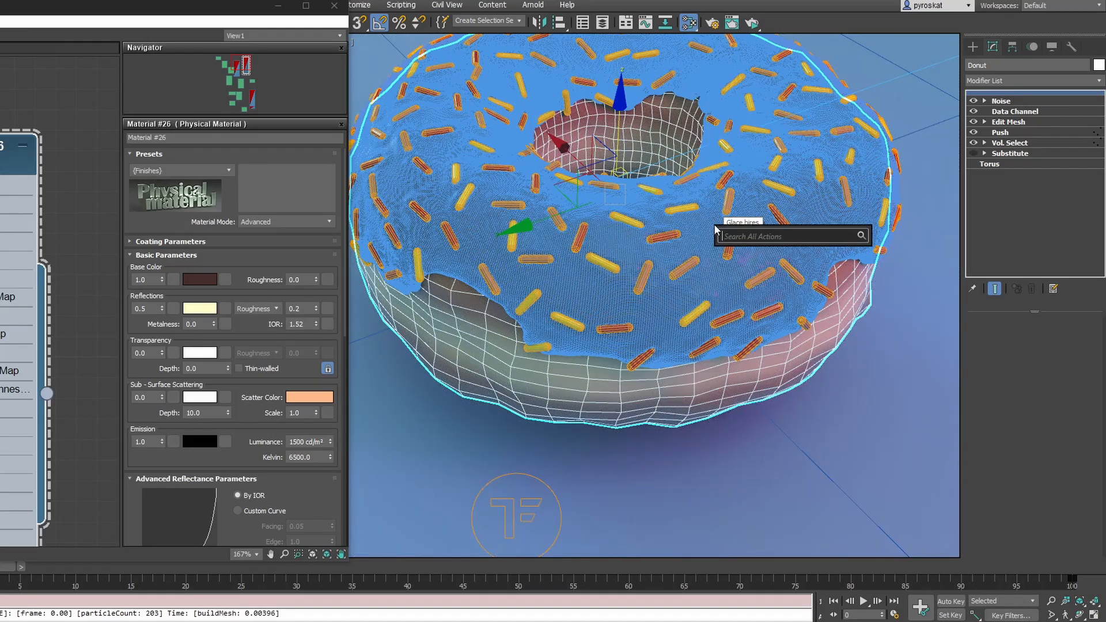
type("TURB")
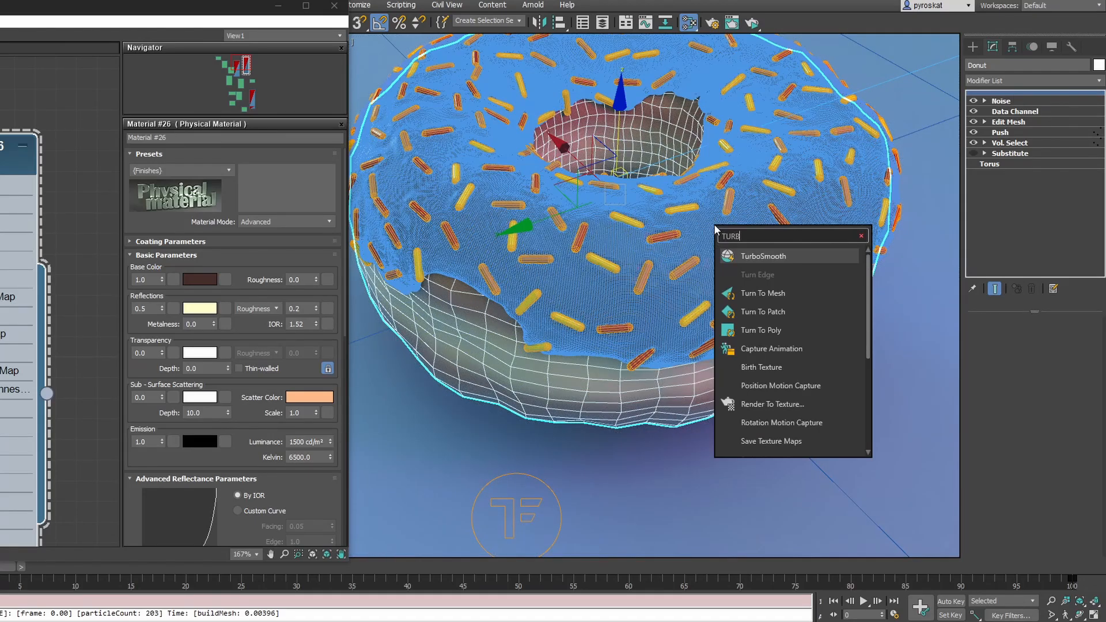
left_click(763, 255)
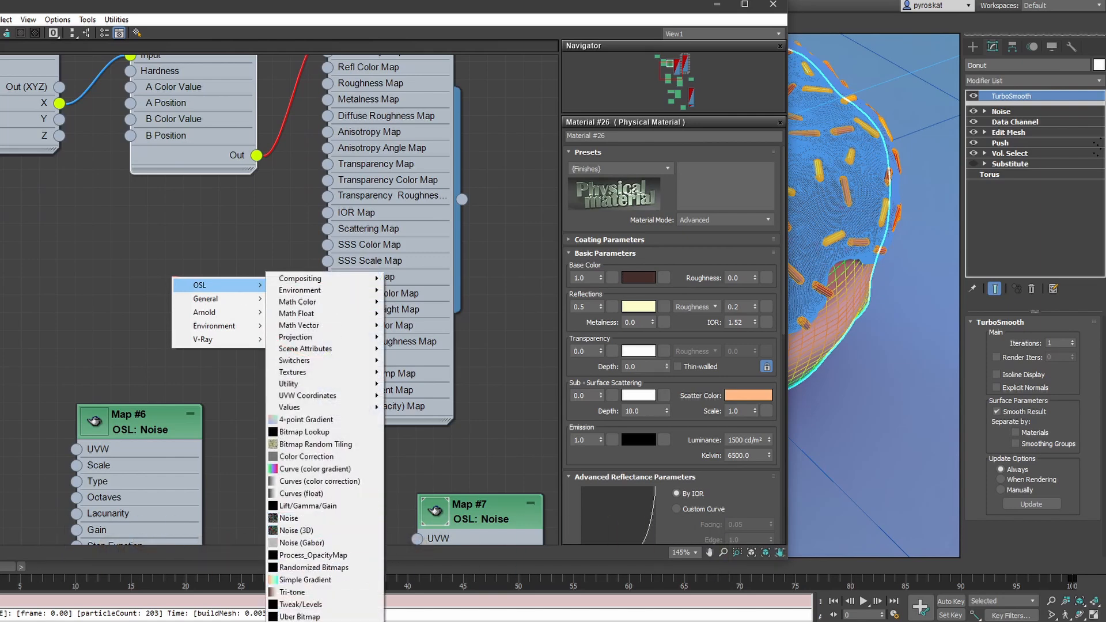
mouse_move(288, 517)
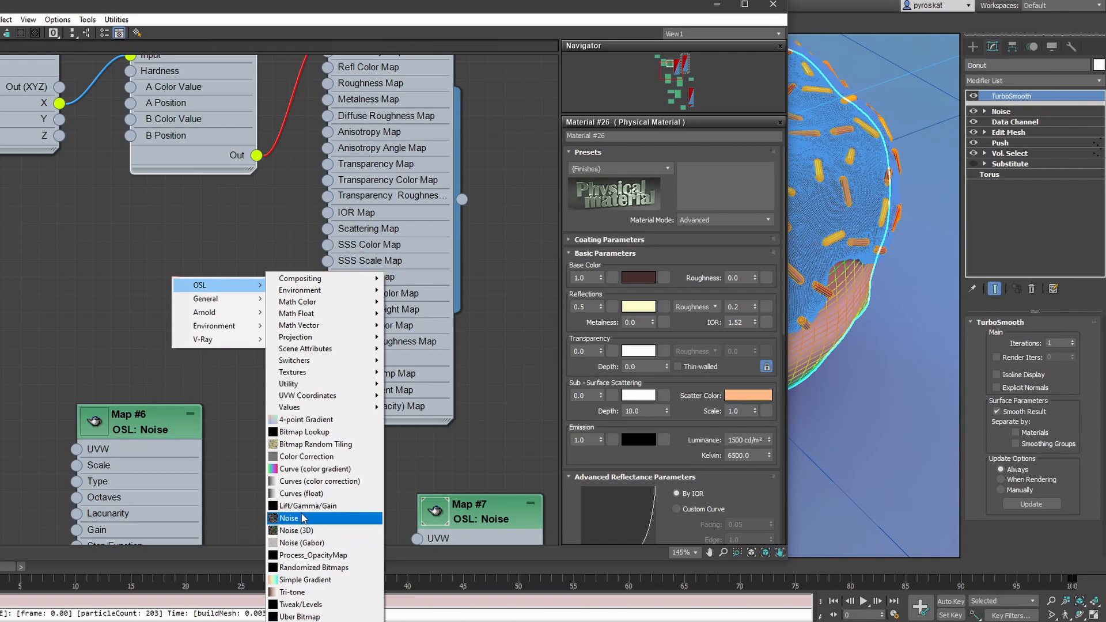
- Add an OSL Noise map and tweak its scale and amplitude, ending at amplitude 5.0
left_click(289, 518)
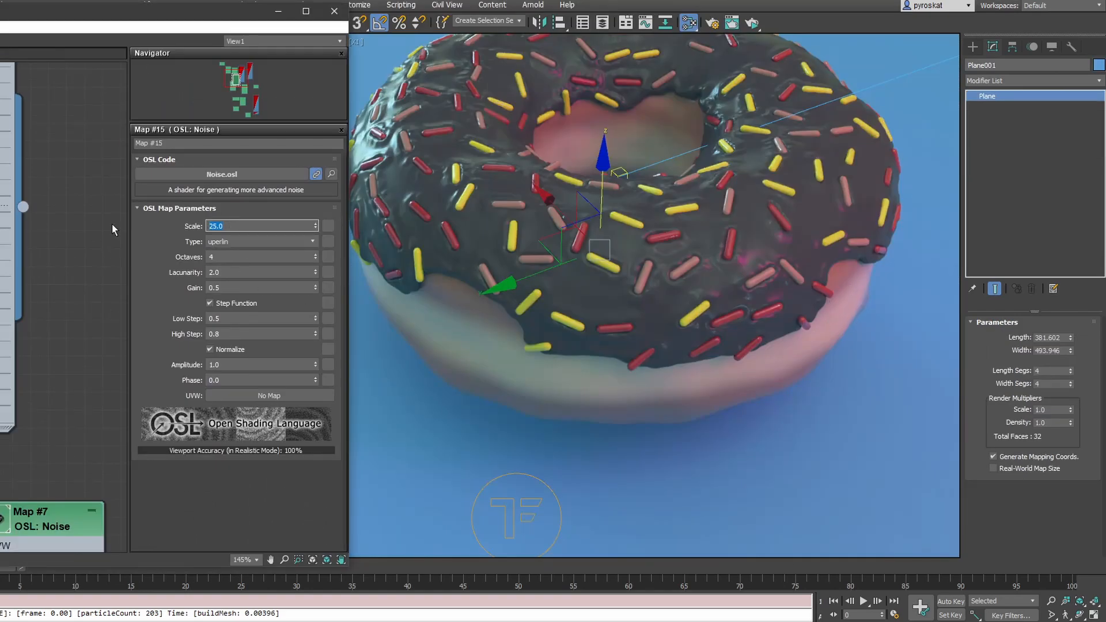
type("2.0")
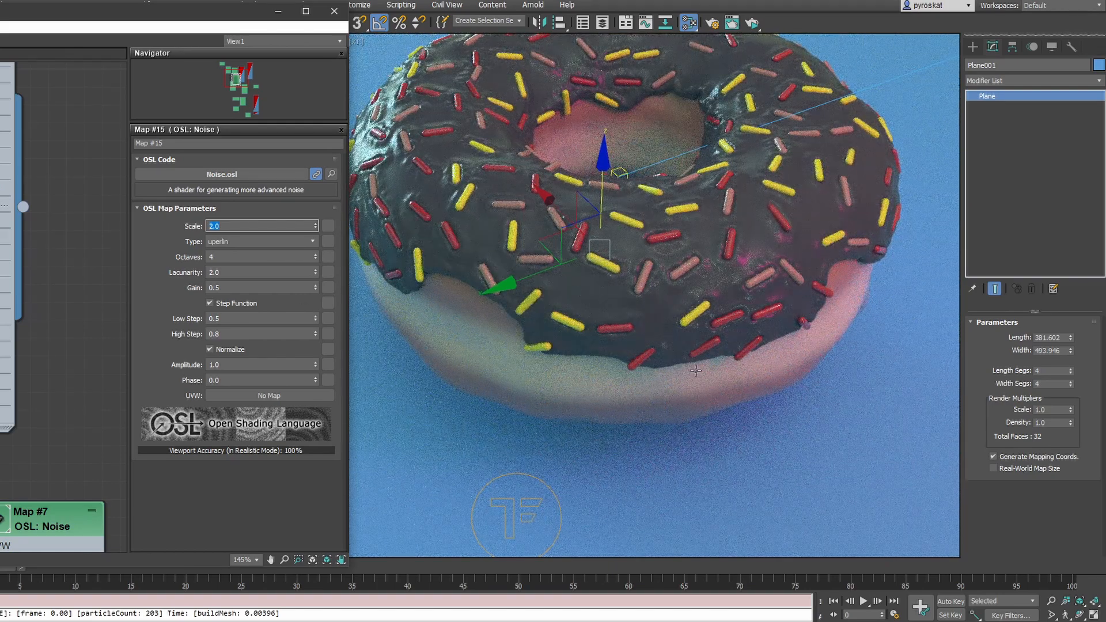
left_click(261, 365)
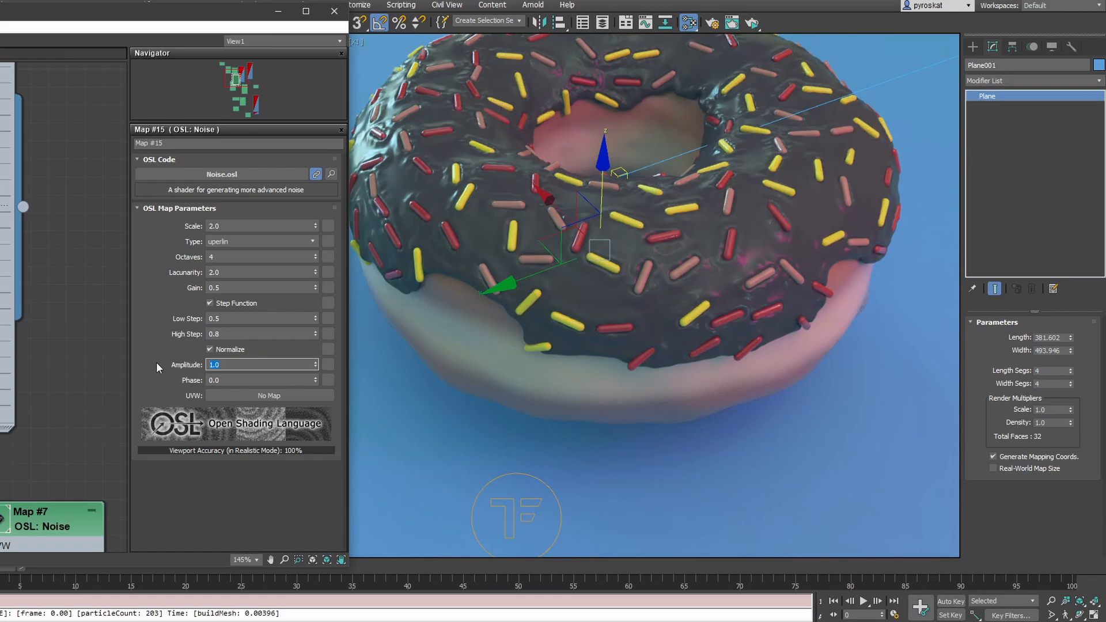
type("20.0")
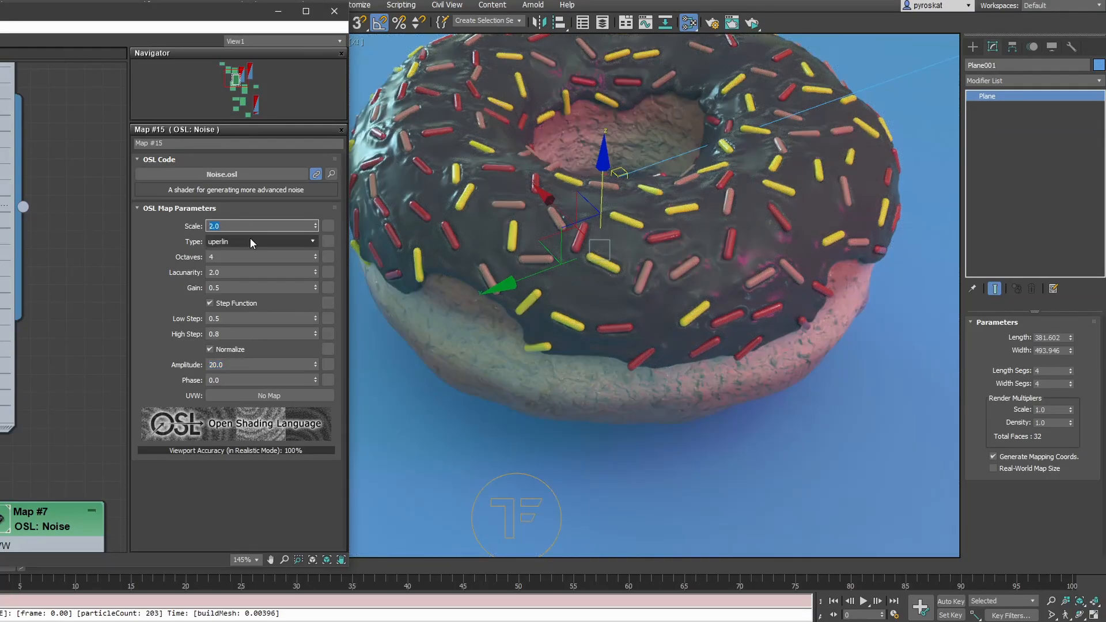
type("1.5")
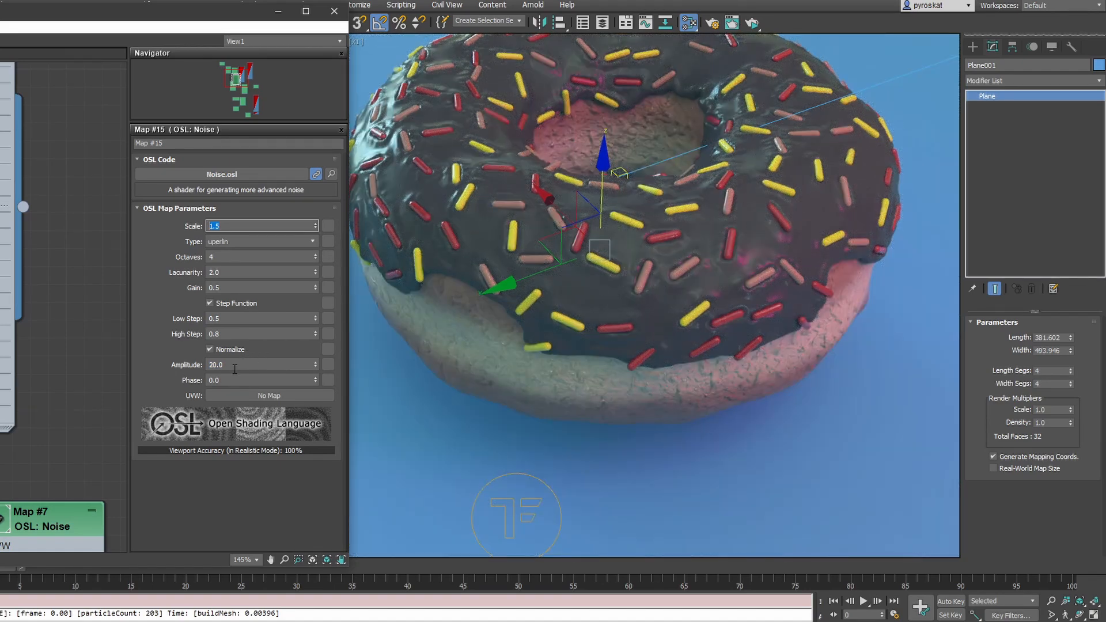
type("5.0")
type("1")
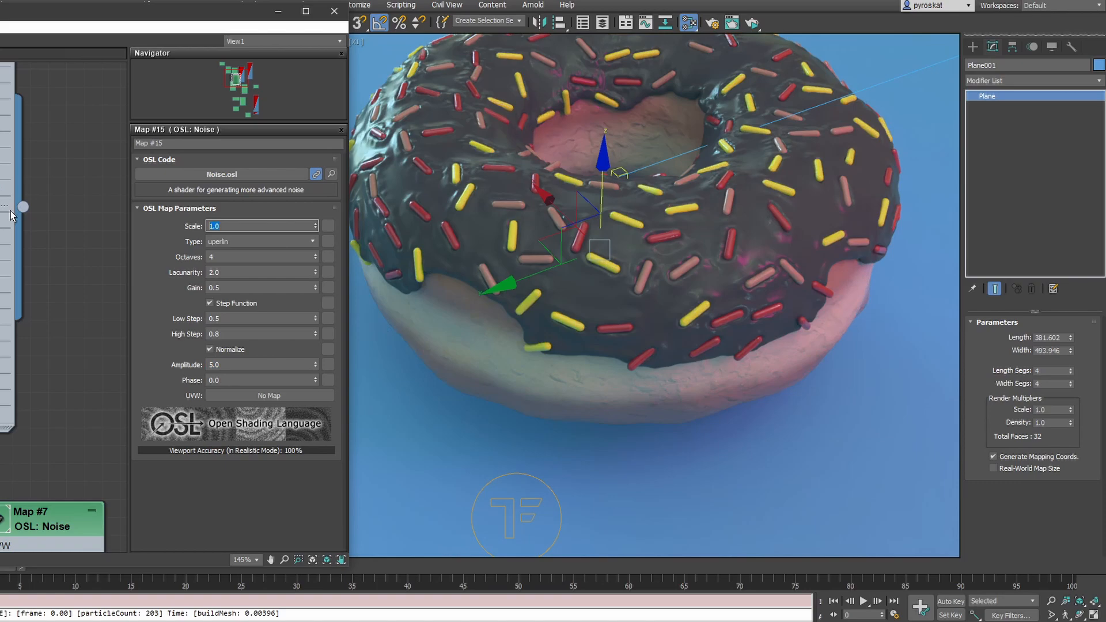
left_click(258, 241)
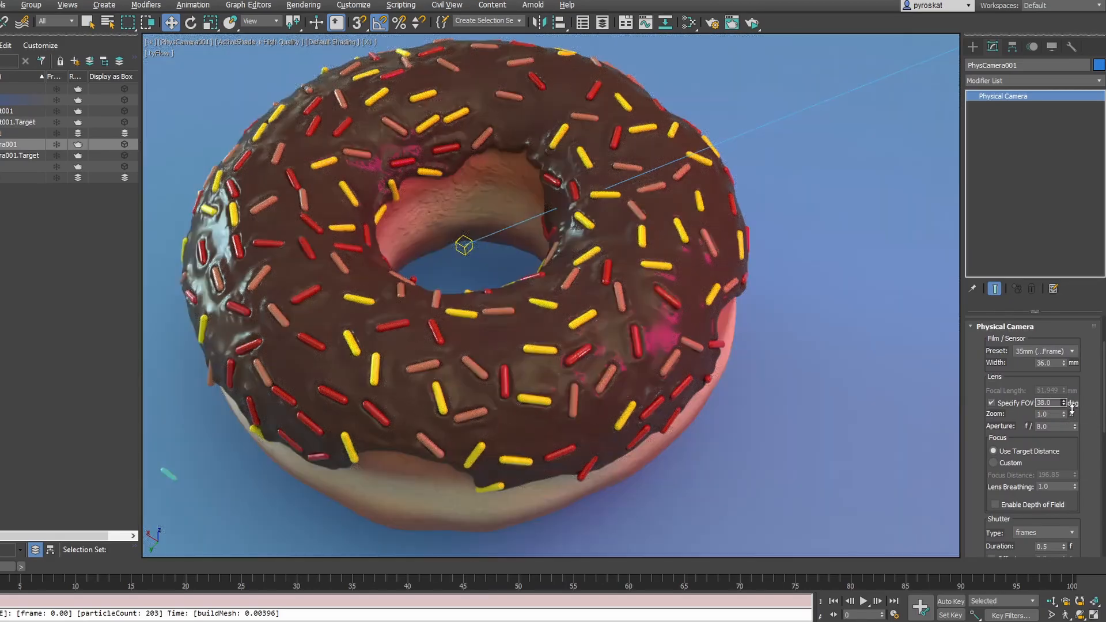
- Narrow the physical camera's Specify FOV to 30 degrees
left_click(1072, 401)
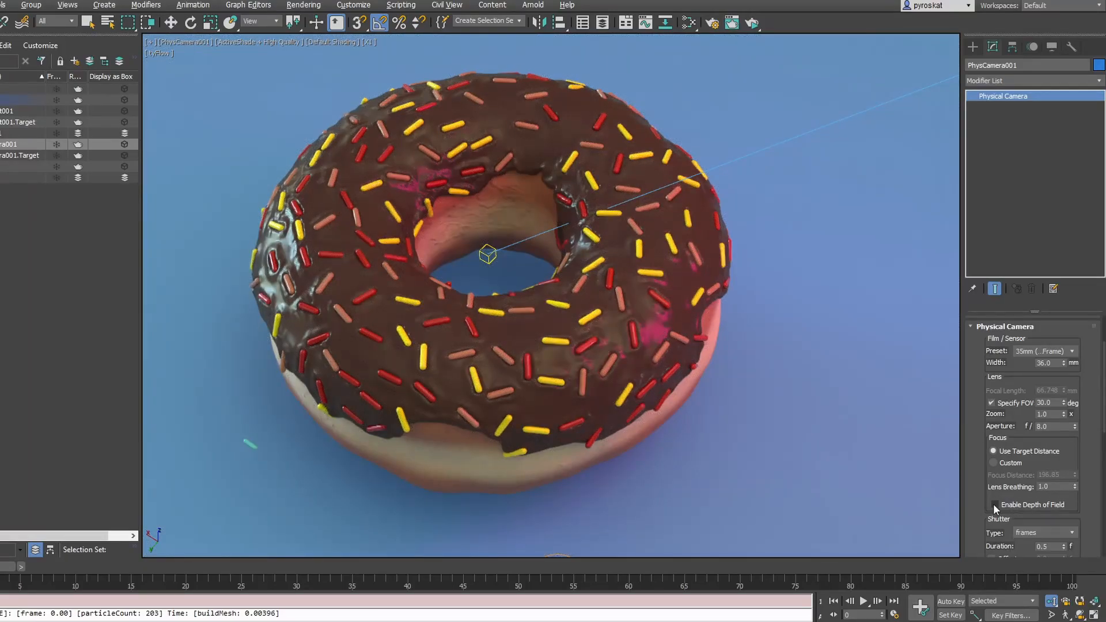
- Enable depth of field in the Physical Camera rollout
left_click(991, 505)
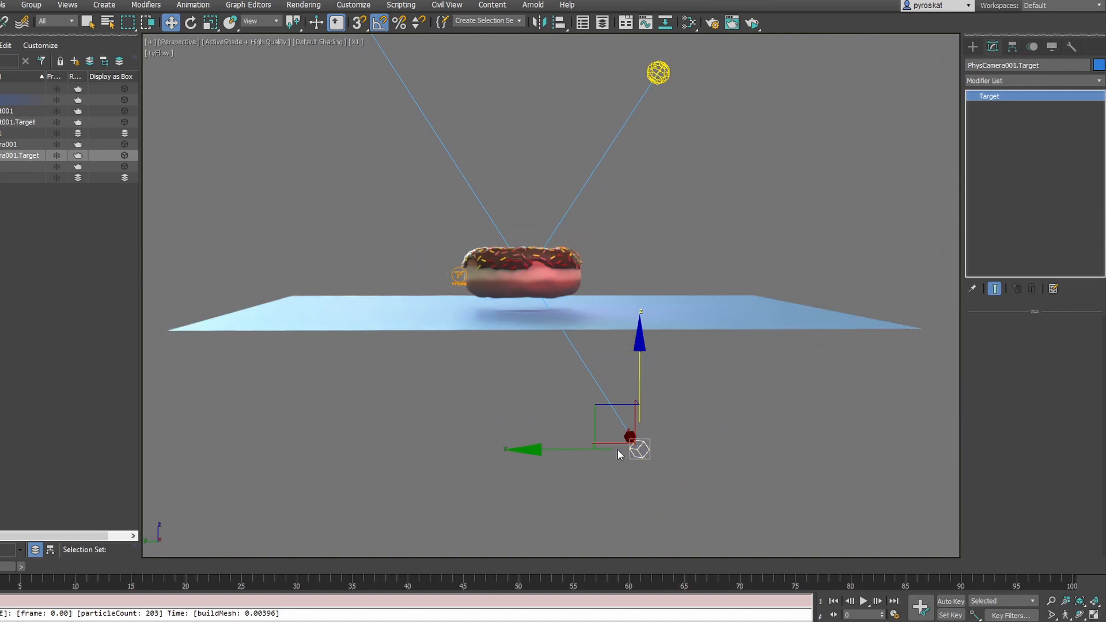
- Switch the reference coordinate system to Local, then select the camera target and camera
left_click(255, 19)
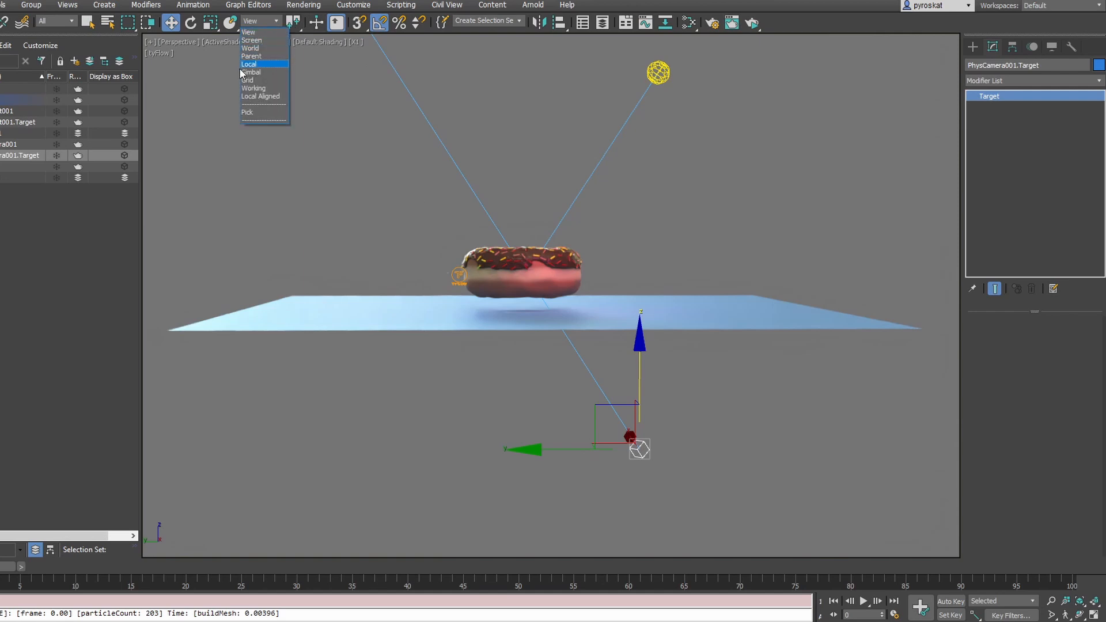
left_click(248, 64)
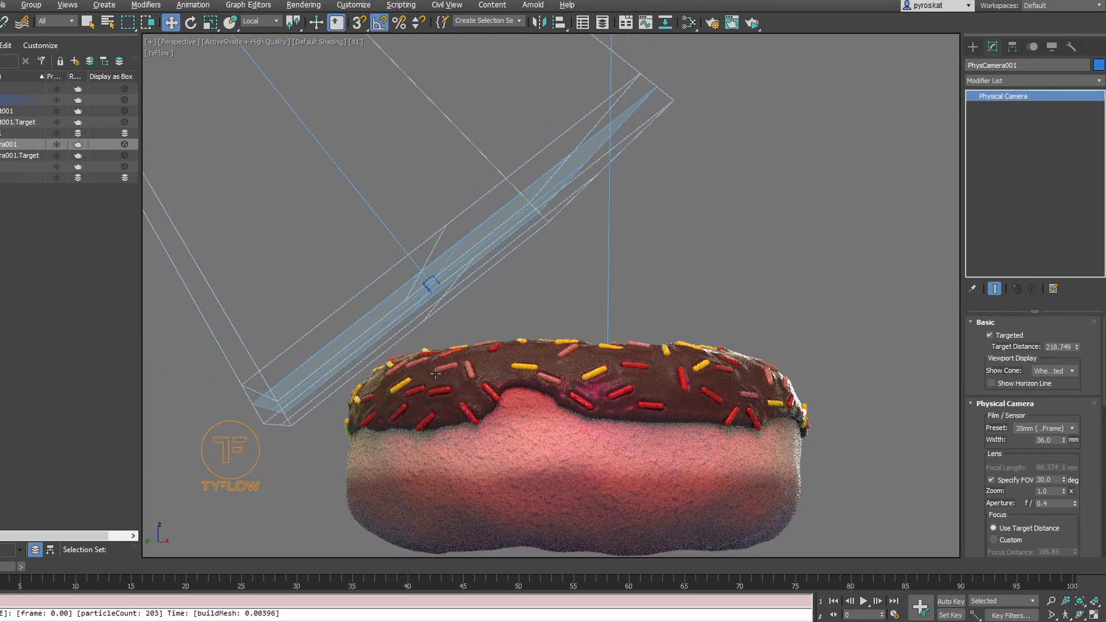
left_click(430, 284)
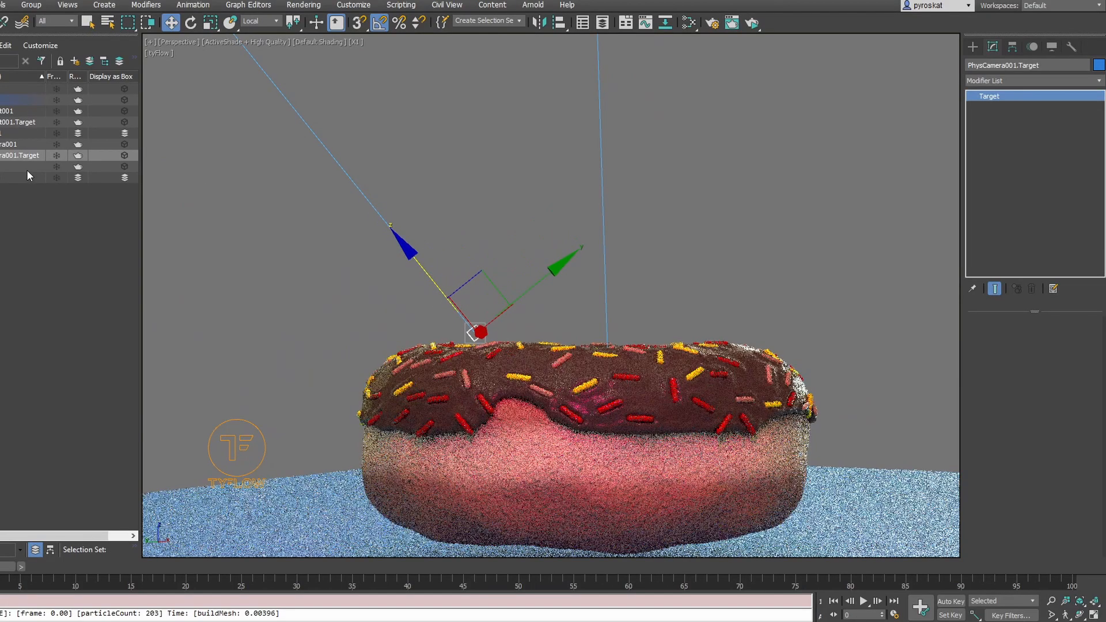
left_click(11, 144)
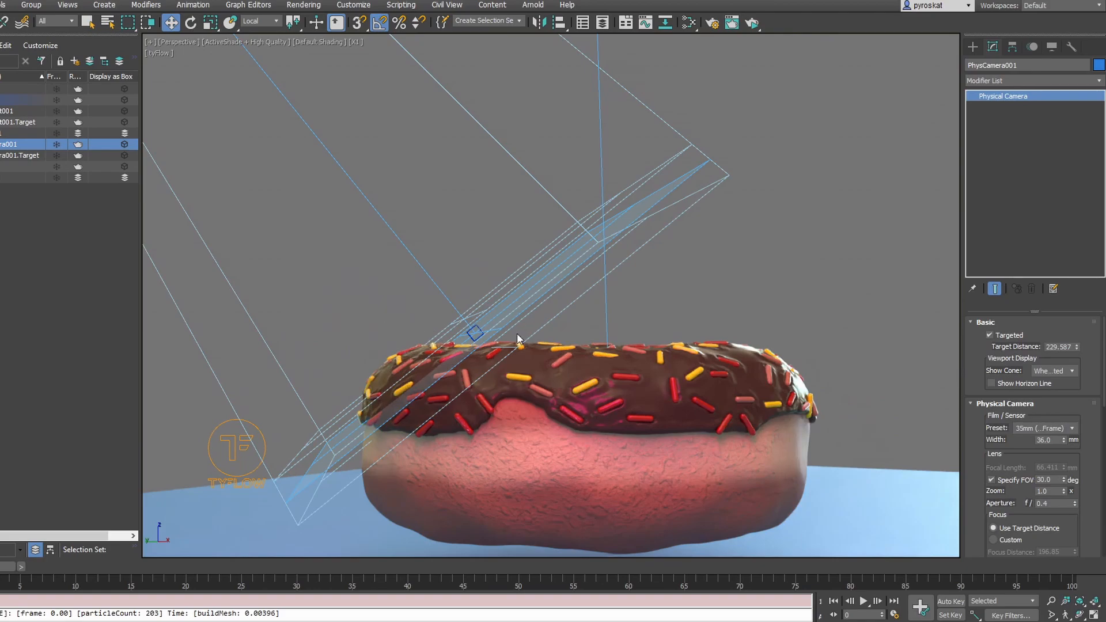
mouse_move(728, 174)
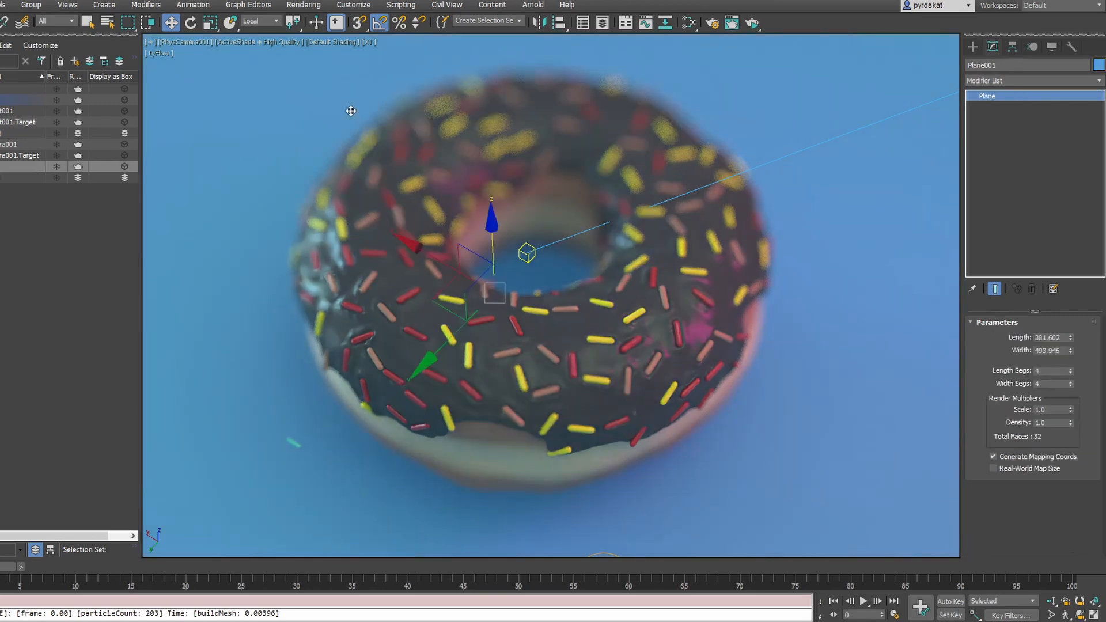
- Raise Arnold Camera (AA) samples to 12 in Render Setup
left_click(711, 22)
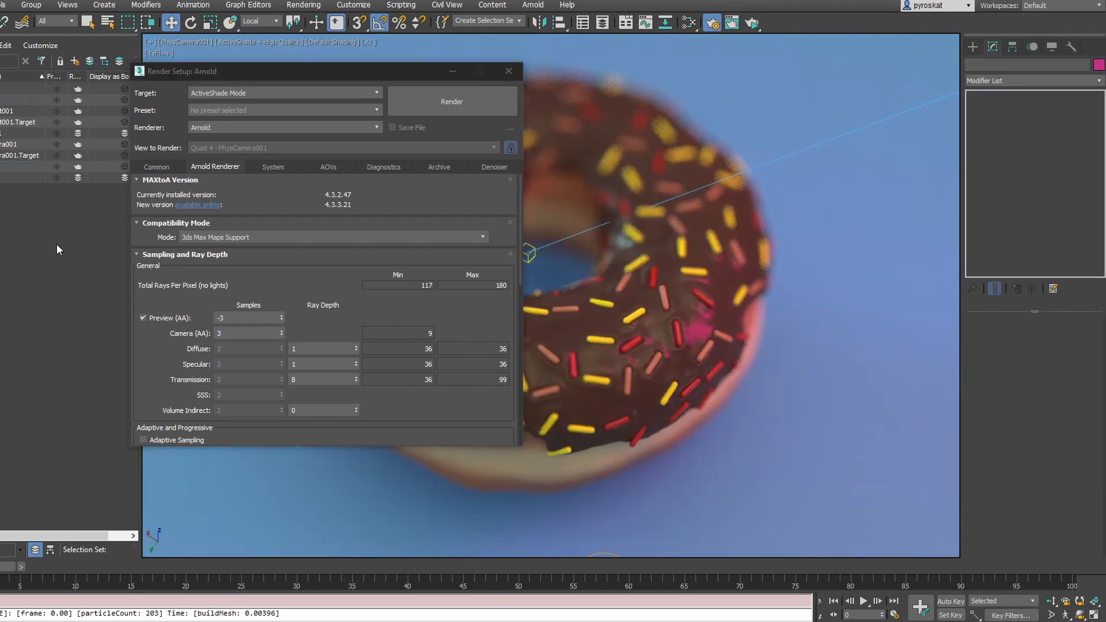
left_click_drag(325, 70, 207, 63)
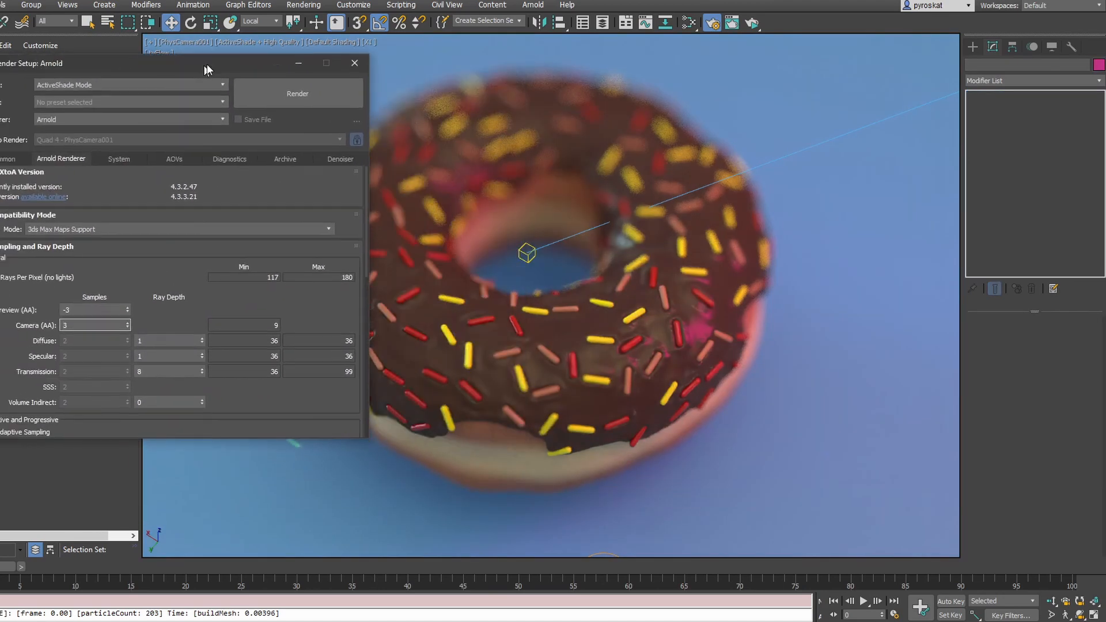
left_click_drag(208, 63, 208, 60)
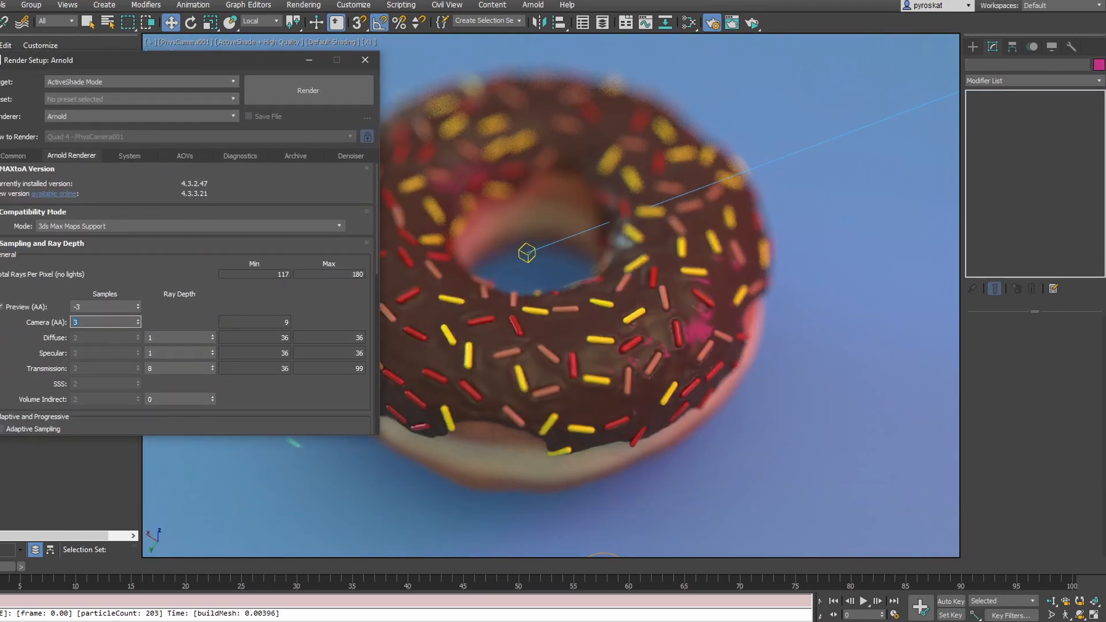
type("12")
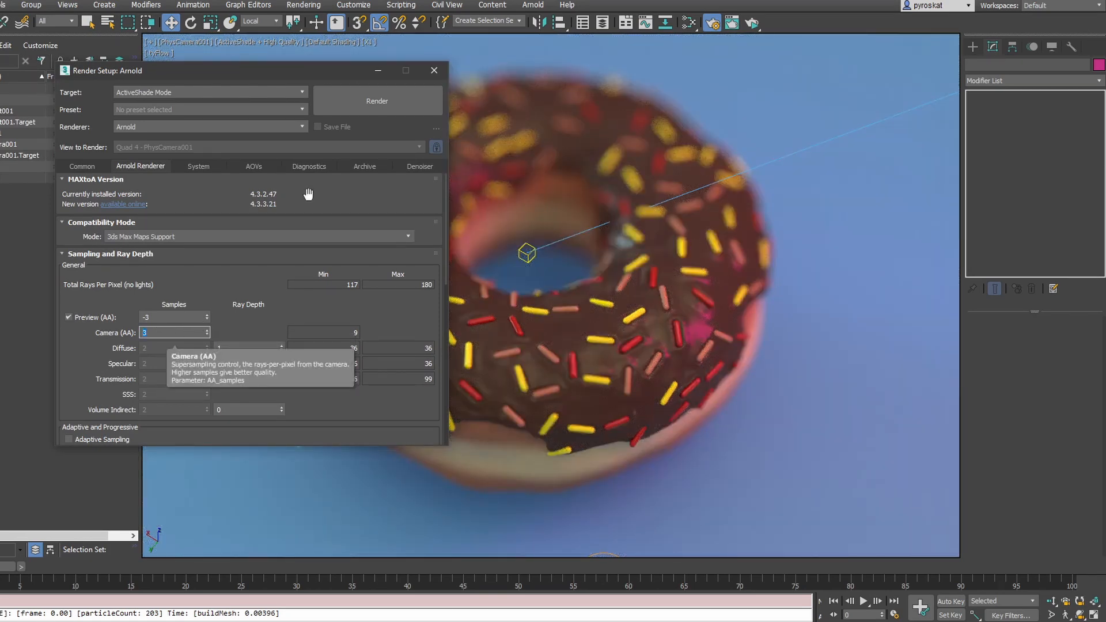
left_click(435, 70)
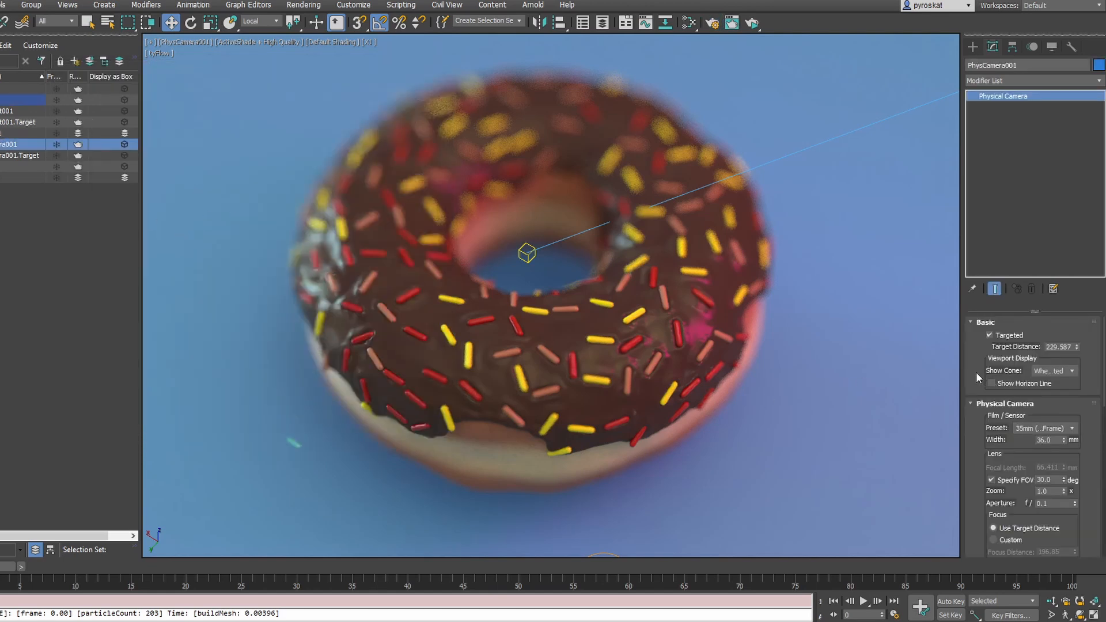
- Install camera exposure control, set the illuminant to CIE F5 and enable vignetting
scroll("down", 3)
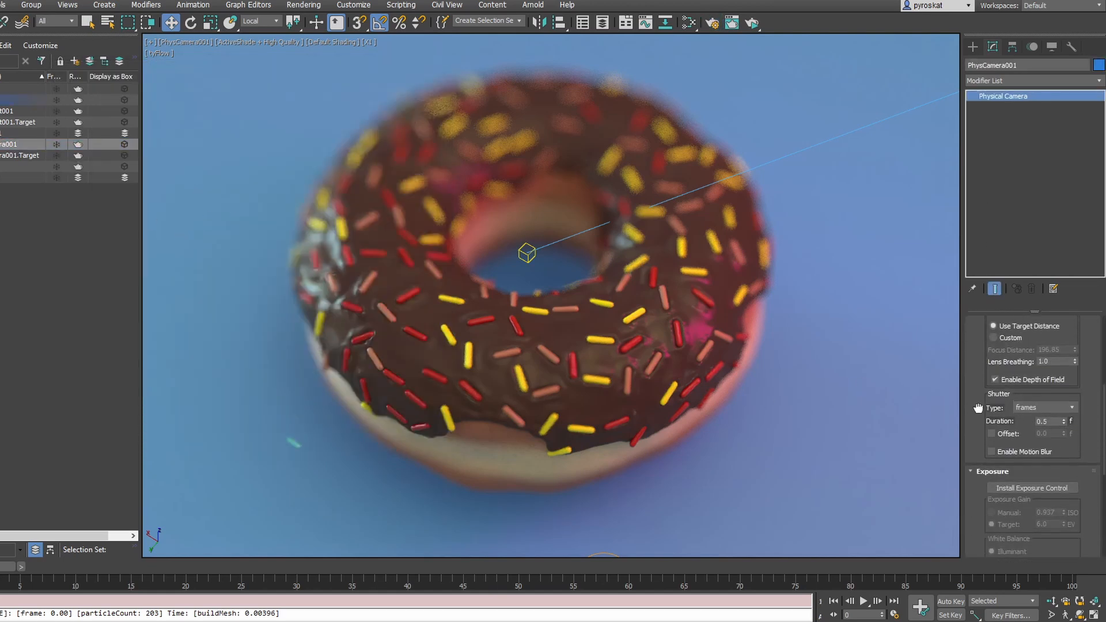
left_click(1033, 487)
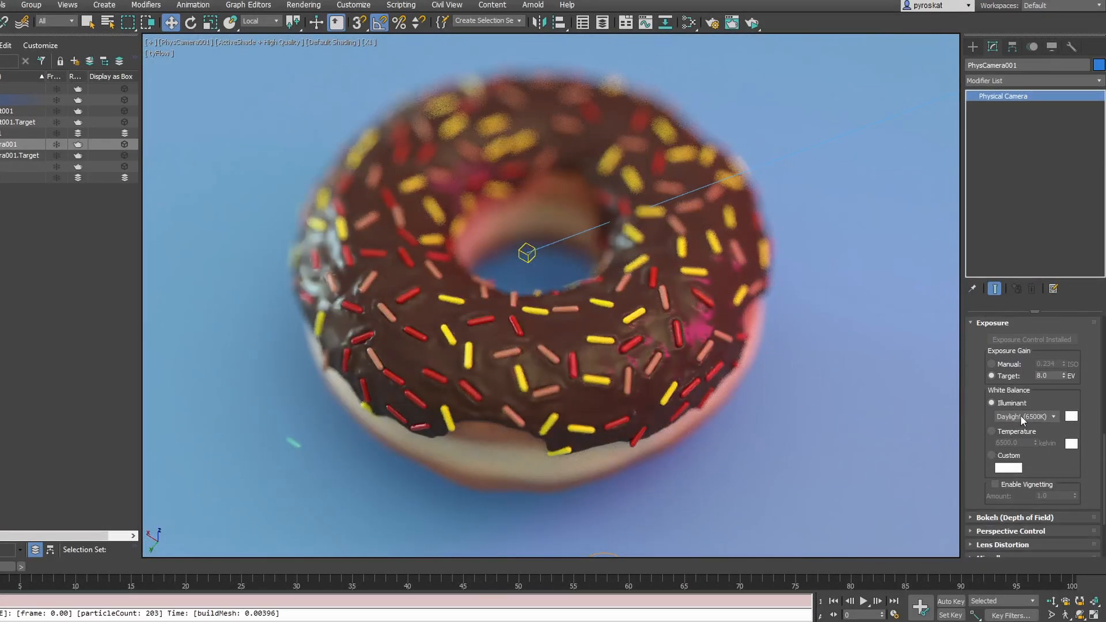
left_click(1051, 416)
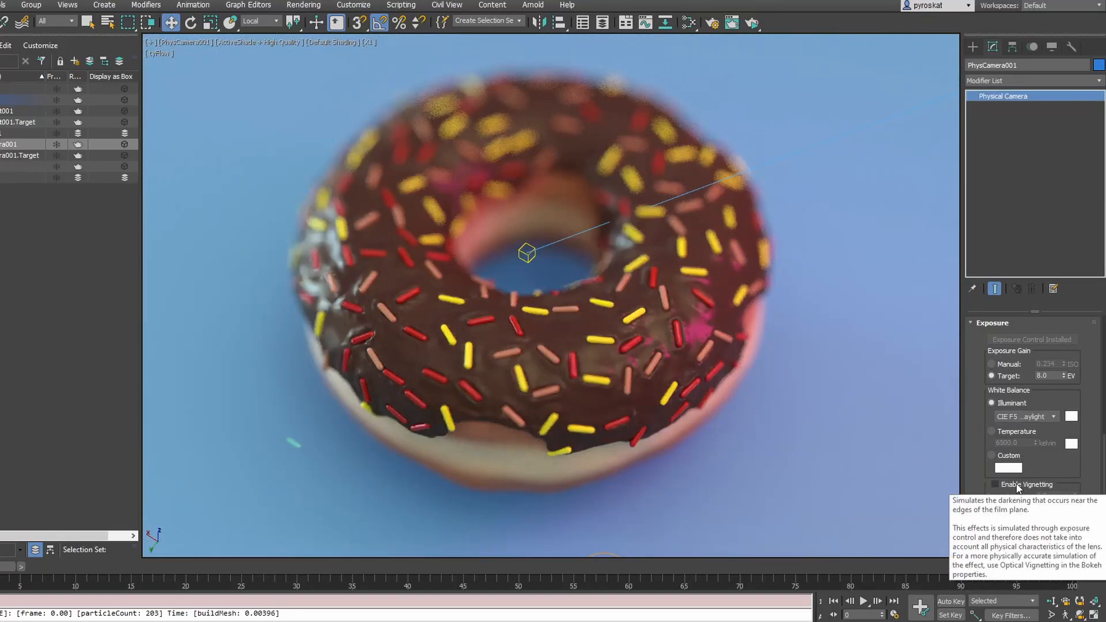
left_click(993, 484)
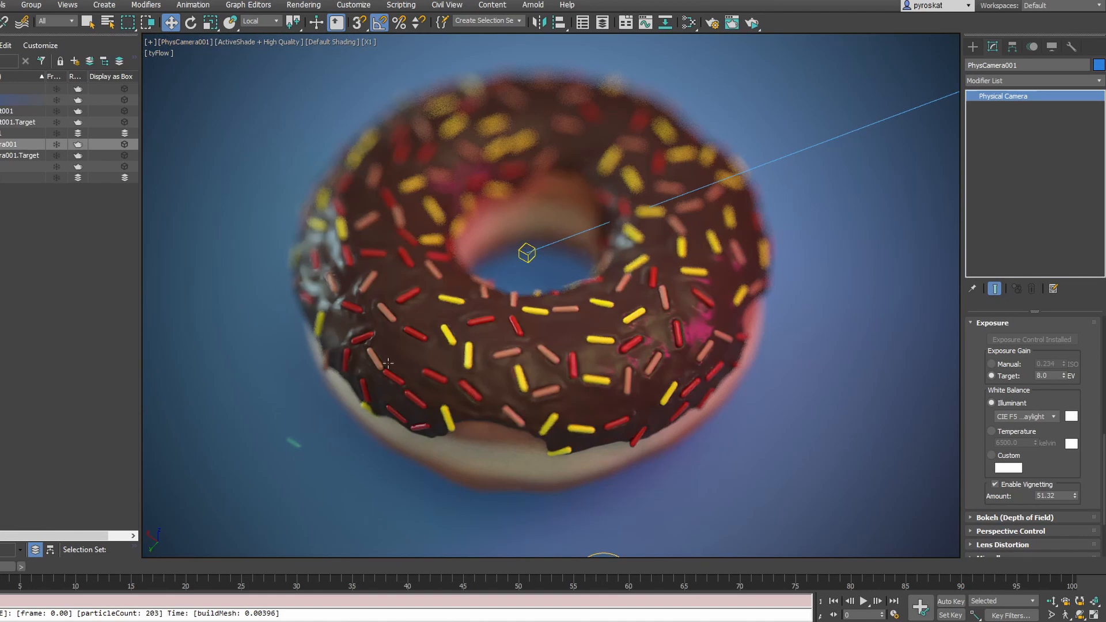
mouse_move(557, 371)
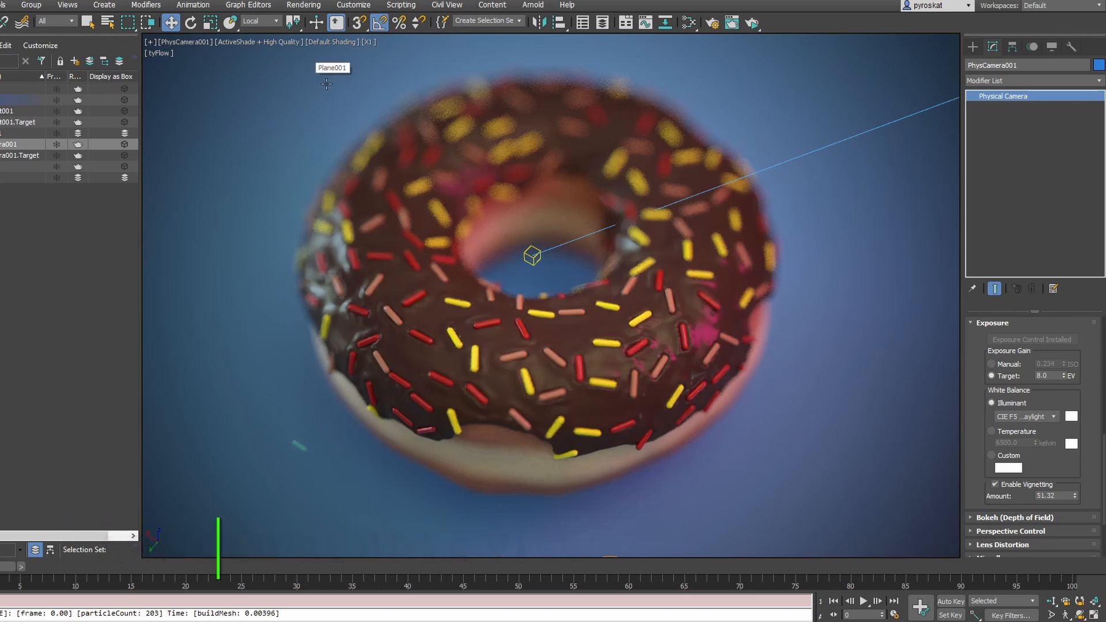
- Set Render Setup to Production Rendering Mode and start rendering in Arnold RenderView
left_click(711, 23)
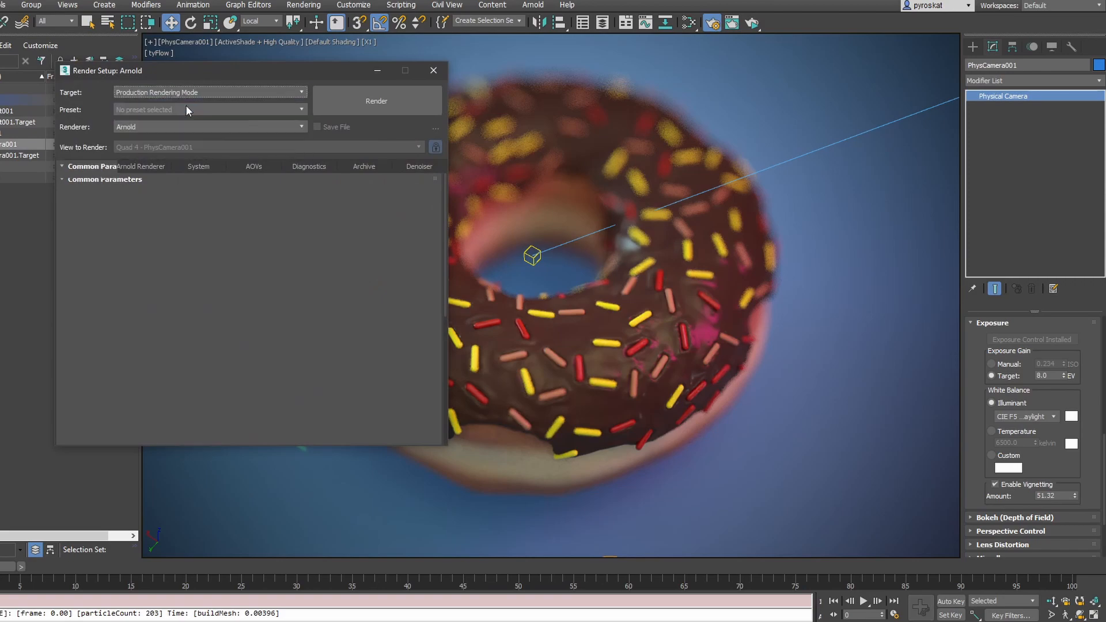
left_click(82, 166)
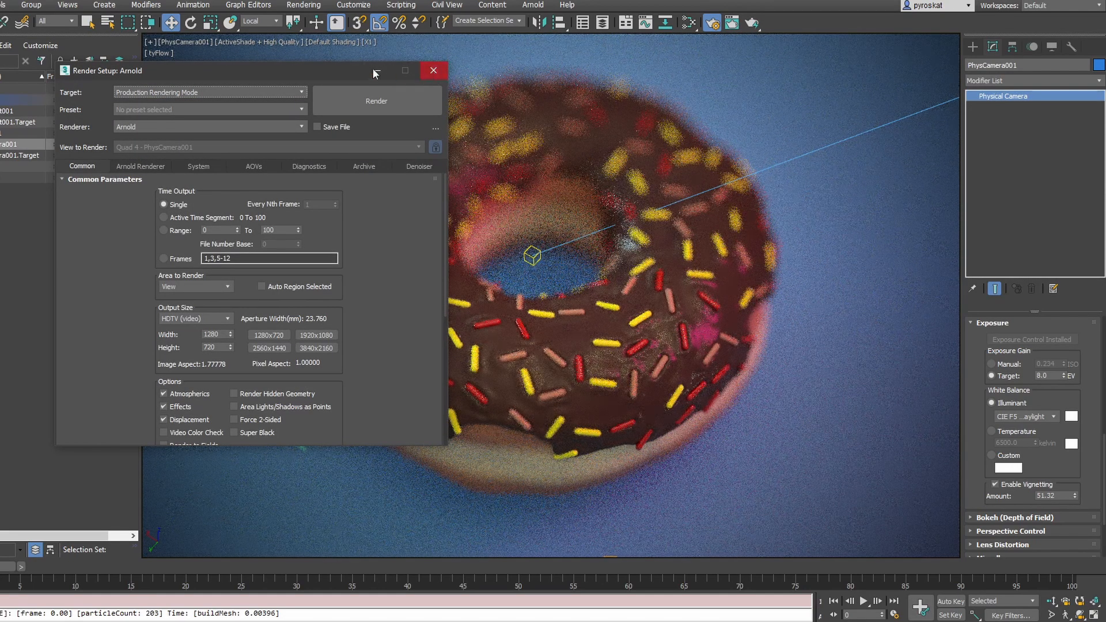
left_click(433, 71)
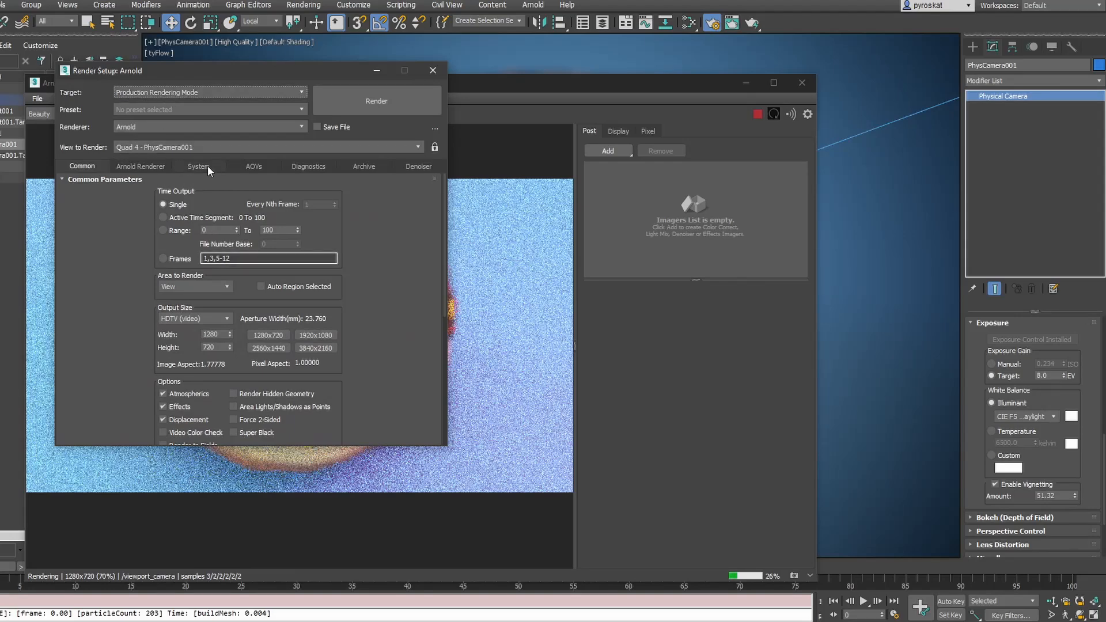
- Start a live IPR render in Arnold RenderView and disable the physical camera's vignetting
left_click(199, 166)
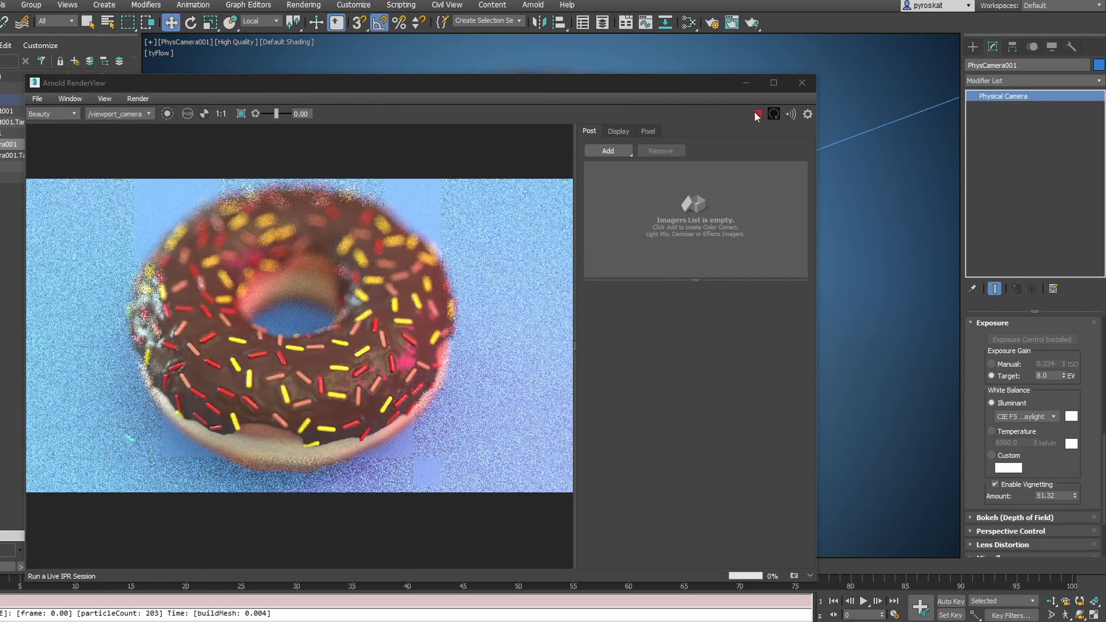
left_click(757, 113)
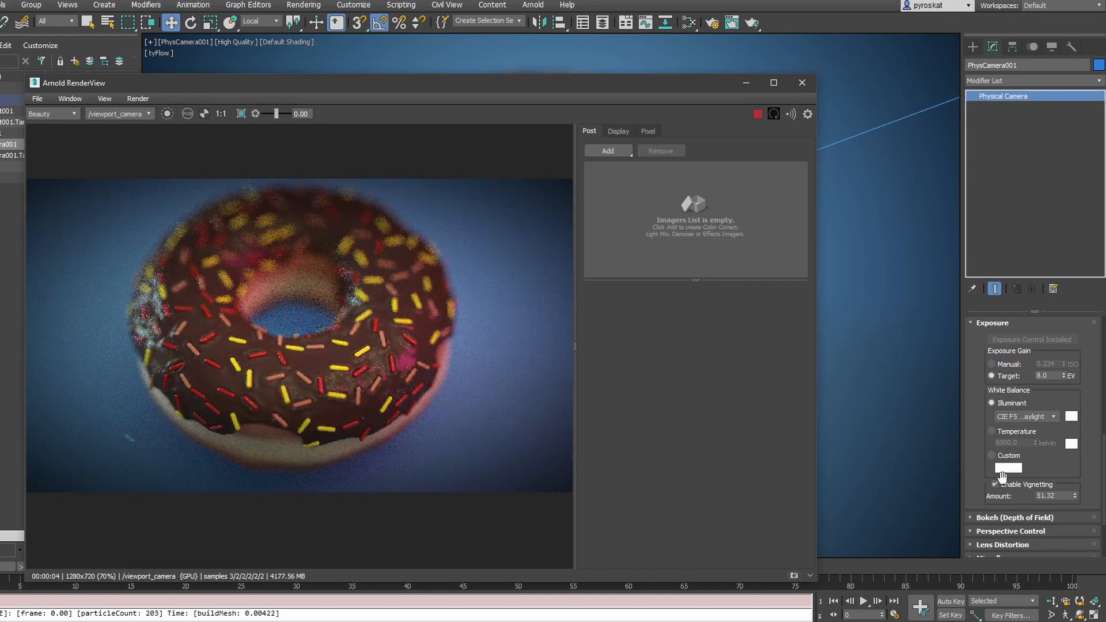
left_click(995, 485)
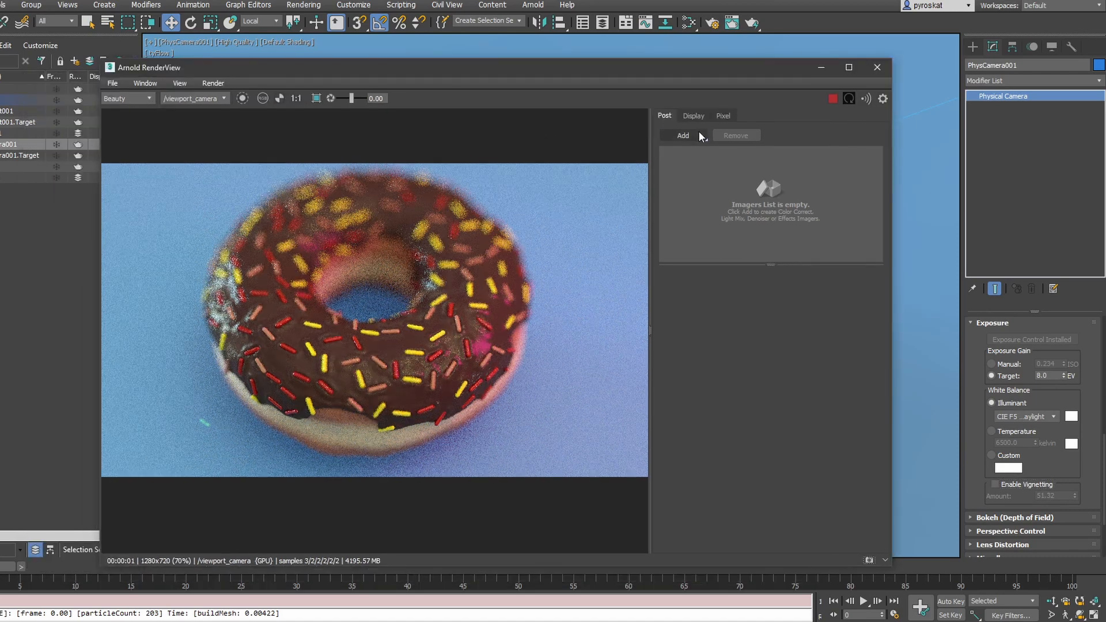
- Add a Color Correct imager with warm yellow Shadows Gain, plus OptiX Denoiser and Light Mixer imagers
left_click(682, 135)
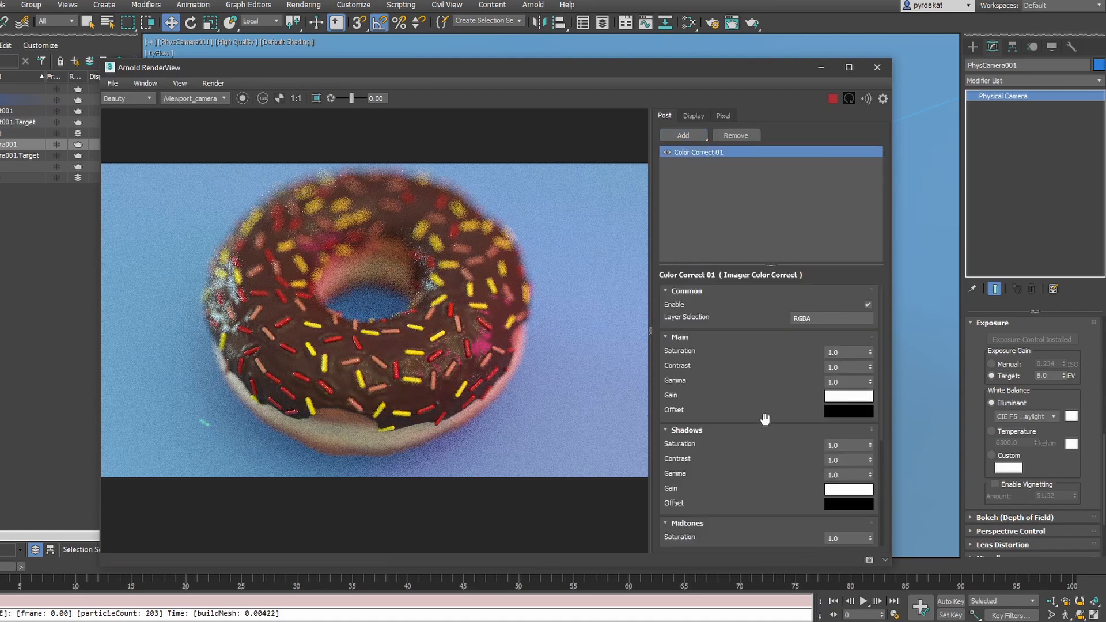
left_click(848, 488)
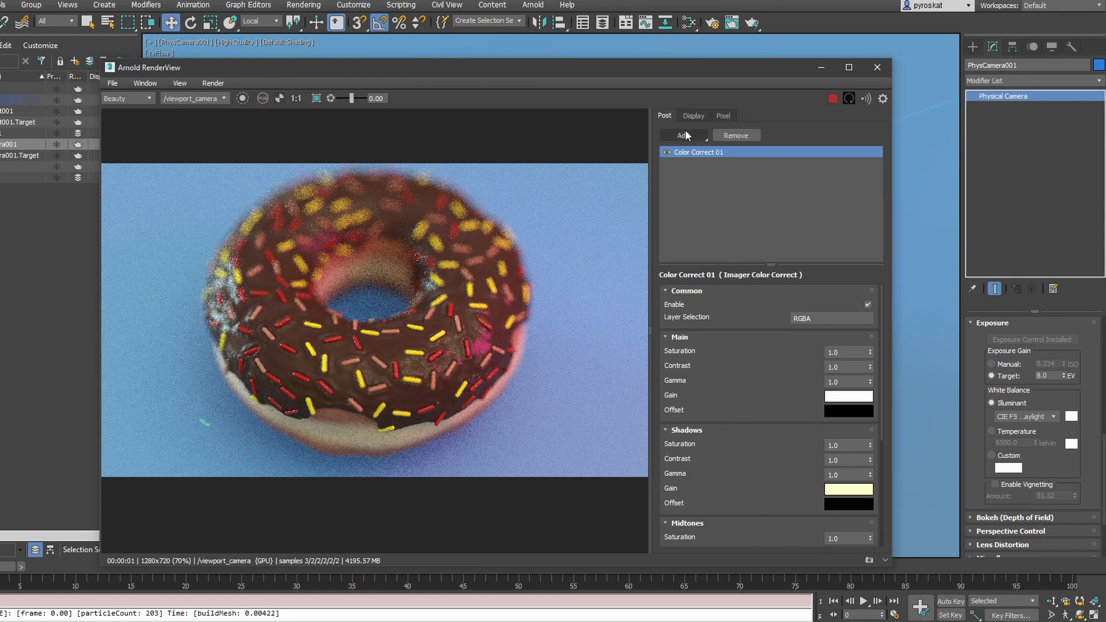
left_click(682, 135)
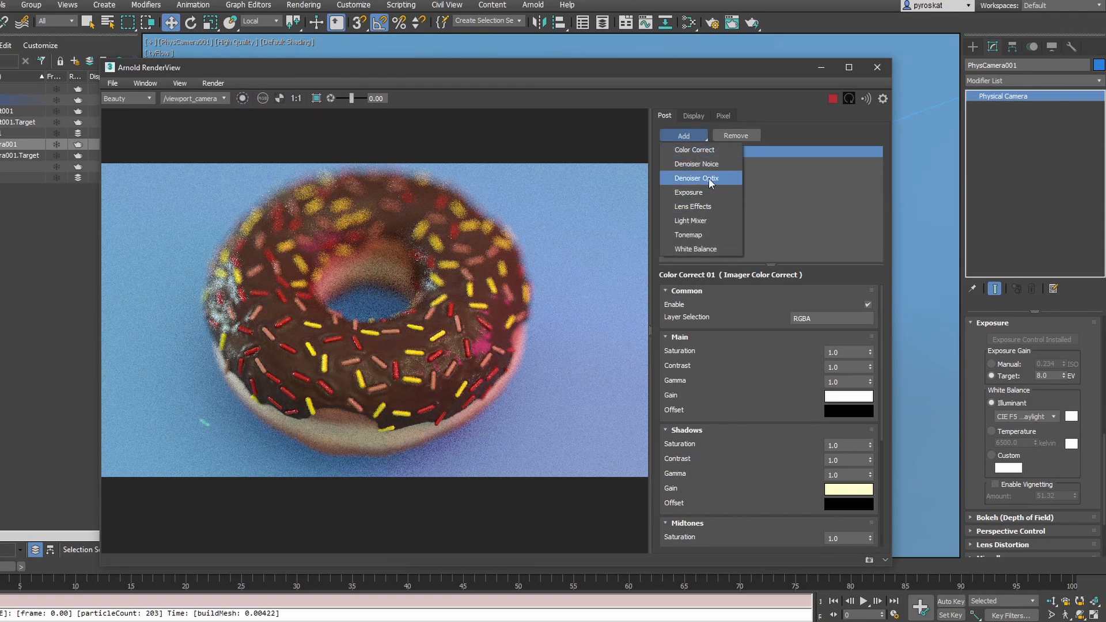
left_click(696, 178)
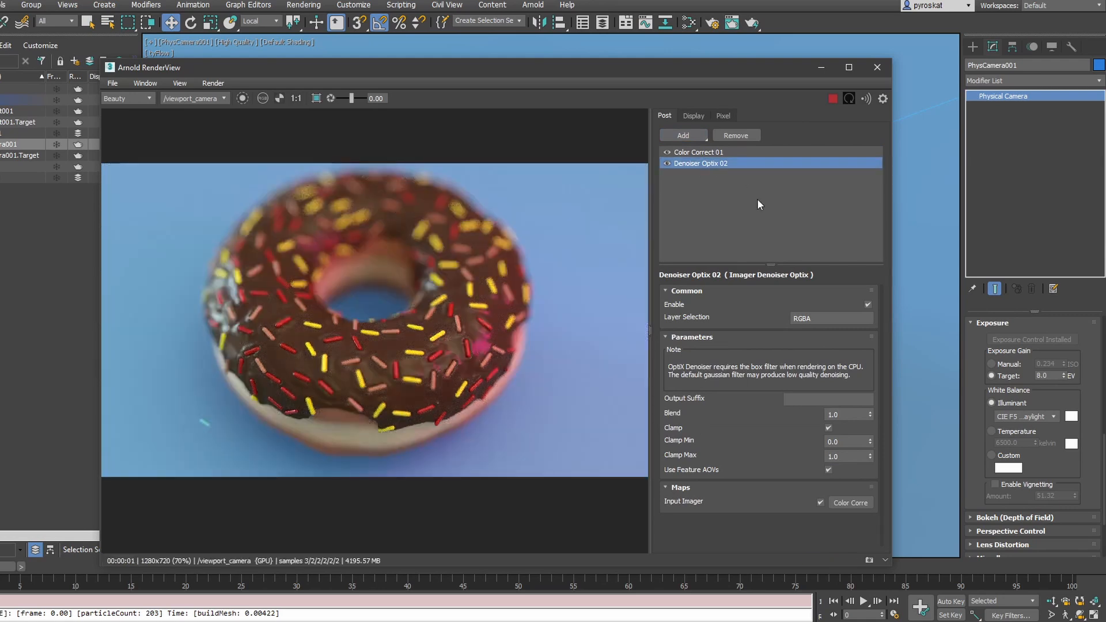
left_click(682, 135)
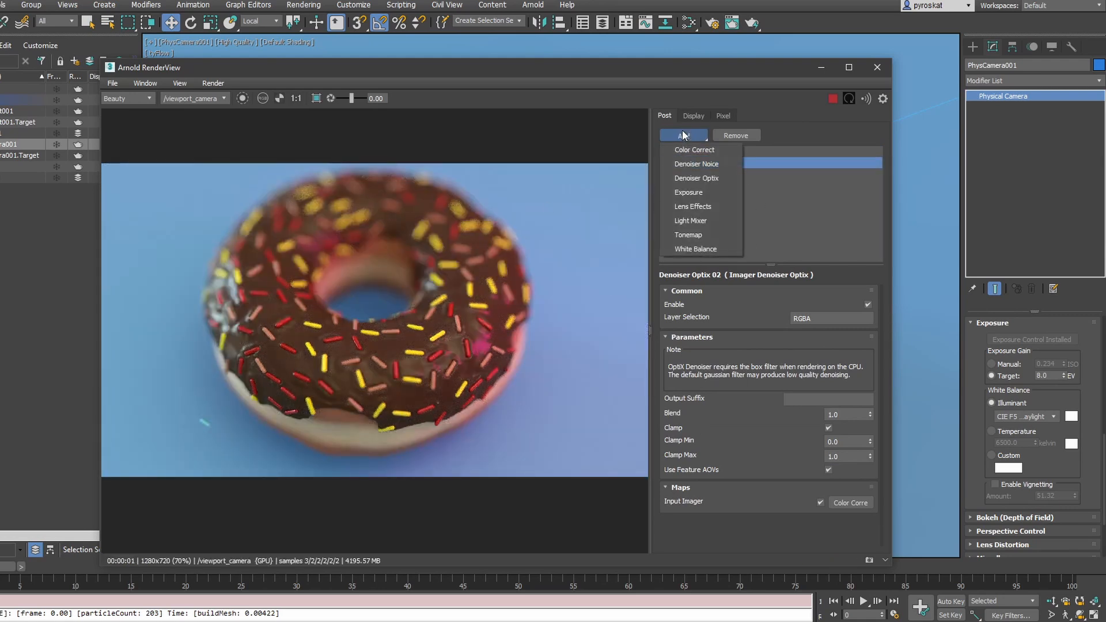
left_click(690, 221)
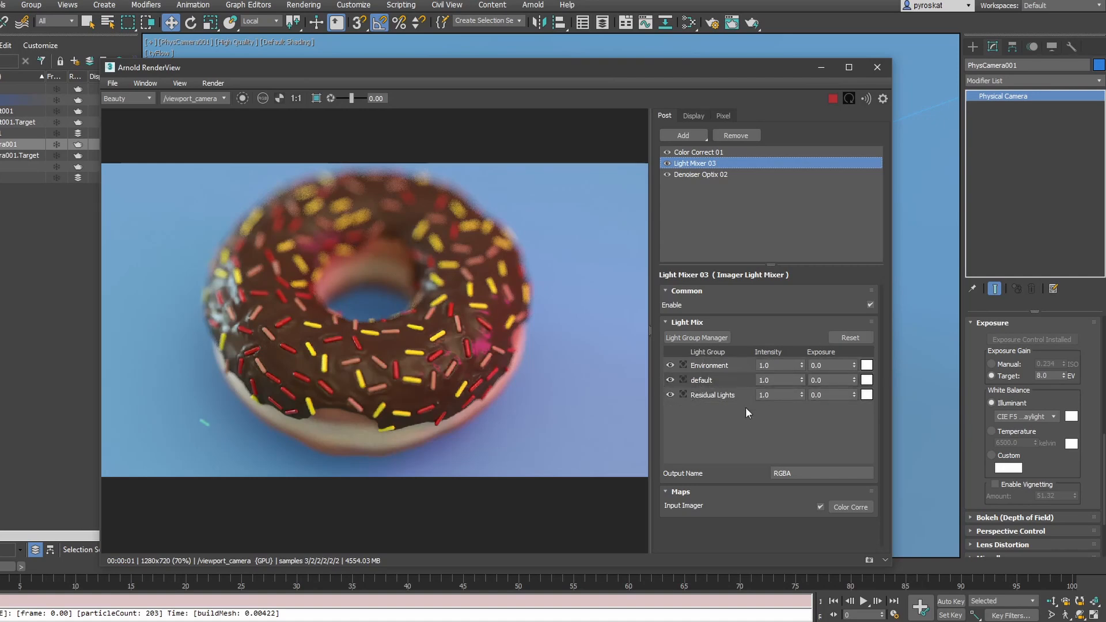
- Create a new light group named 'LIGHTS' in the AOV Light Group Manager
left_click(696, 337)
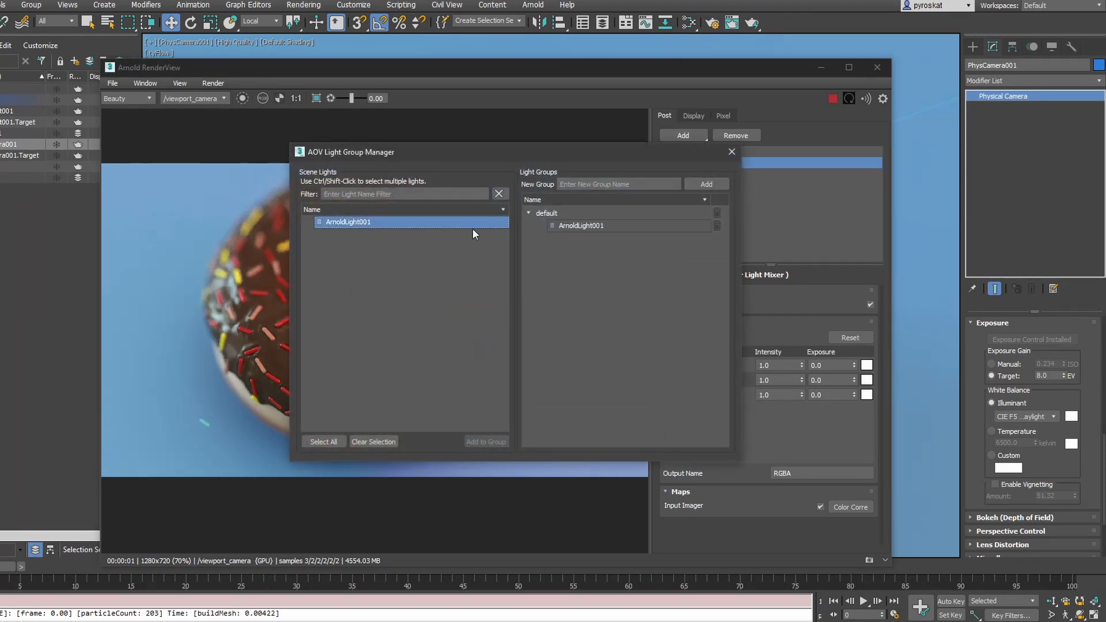
left_click(617, 184)
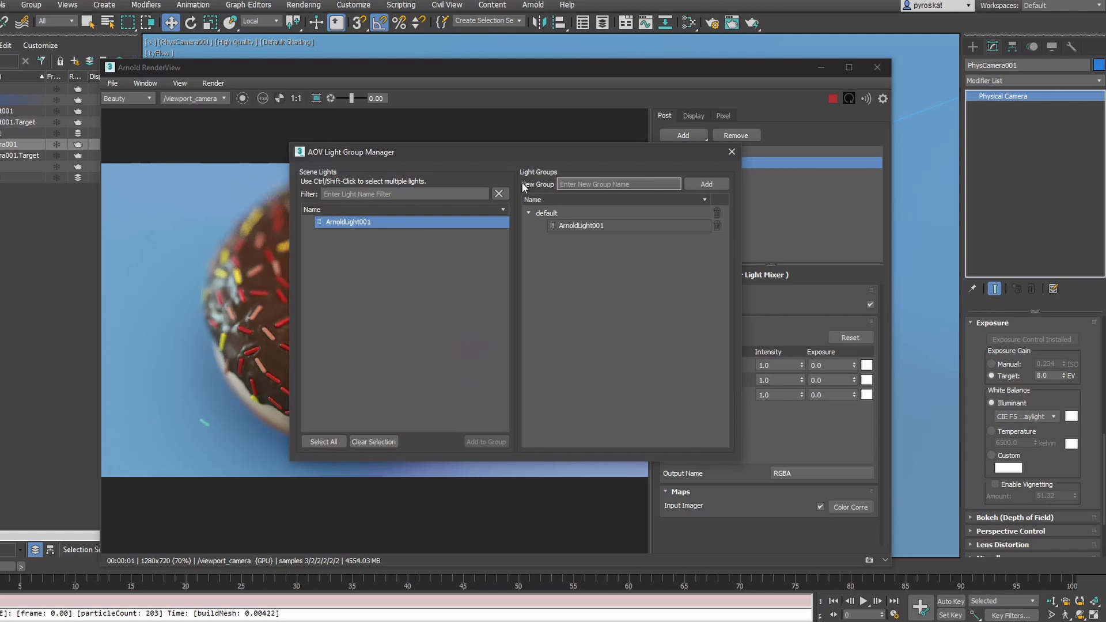
type("LIGHTS")
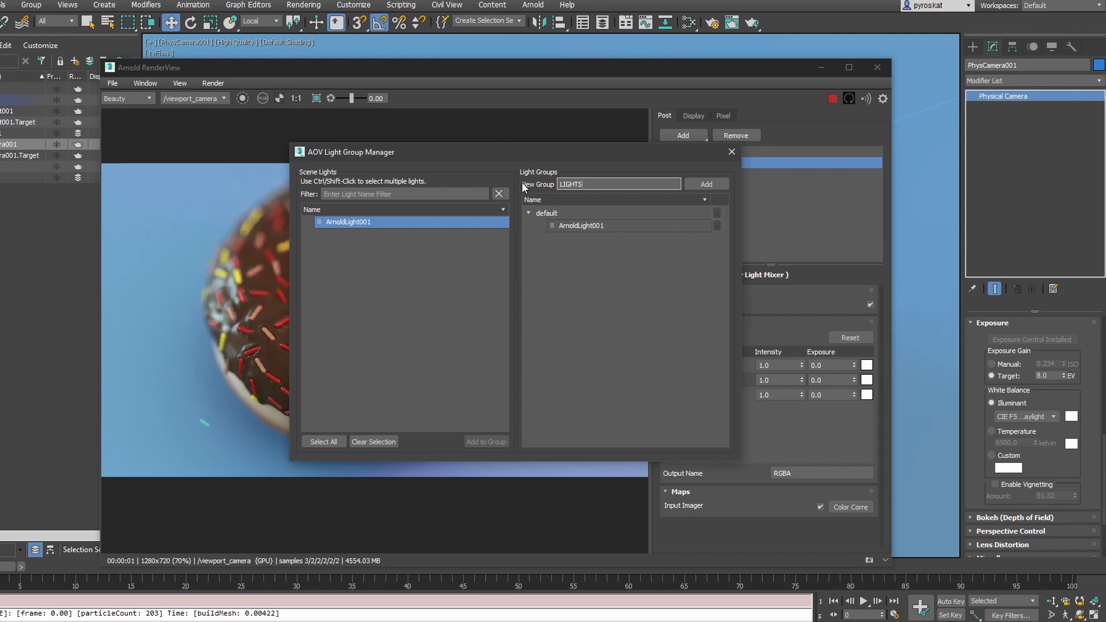
left_click(705, 184)
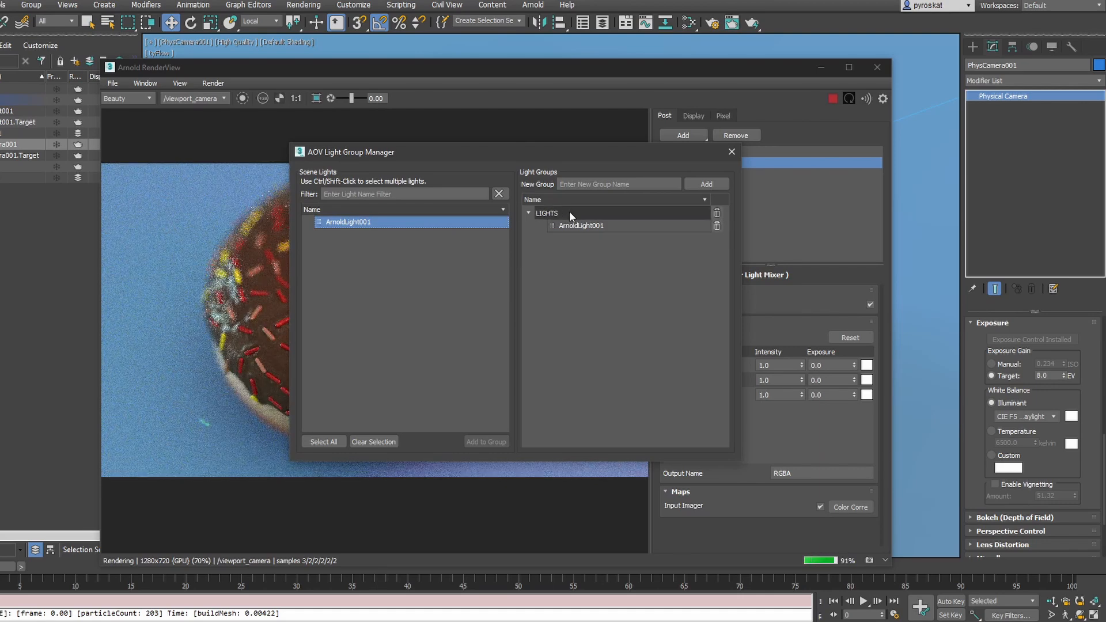
left_click(732, 151)
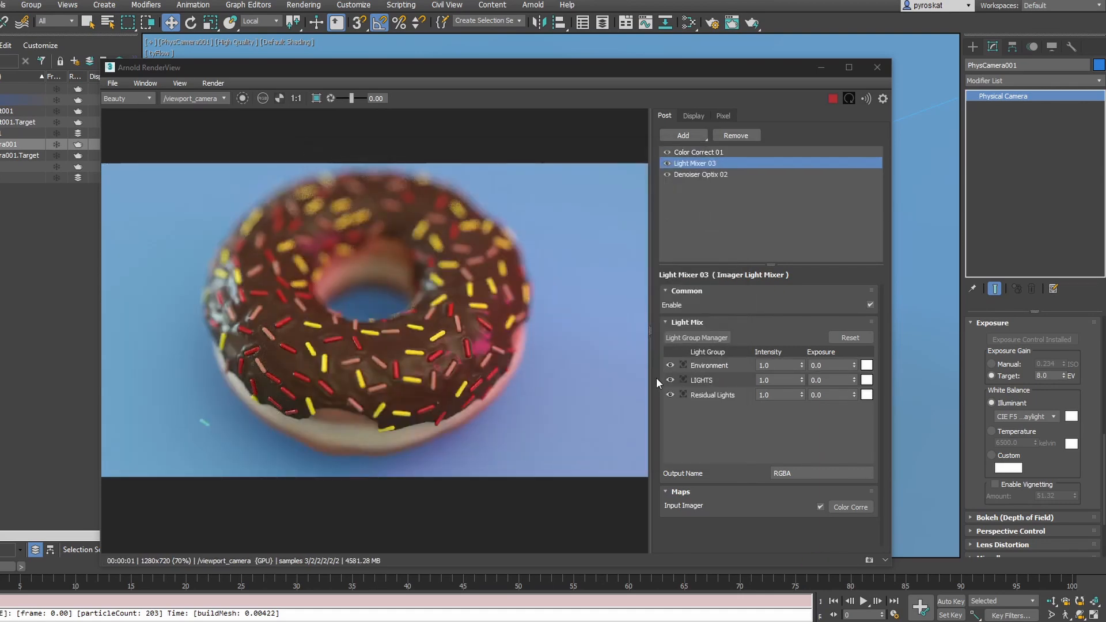
- Drag the LIGHTS Intensity spinner in the Light Mixer to lower it slightly
left_click(801, 382)
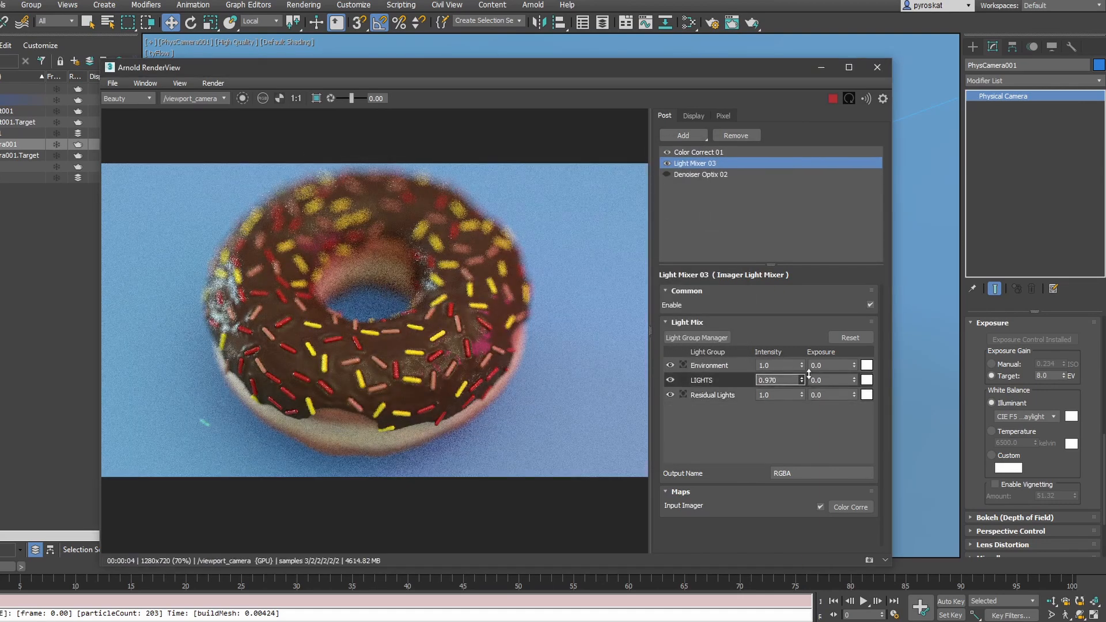
left_click_drag(799, 380, 799, 436)
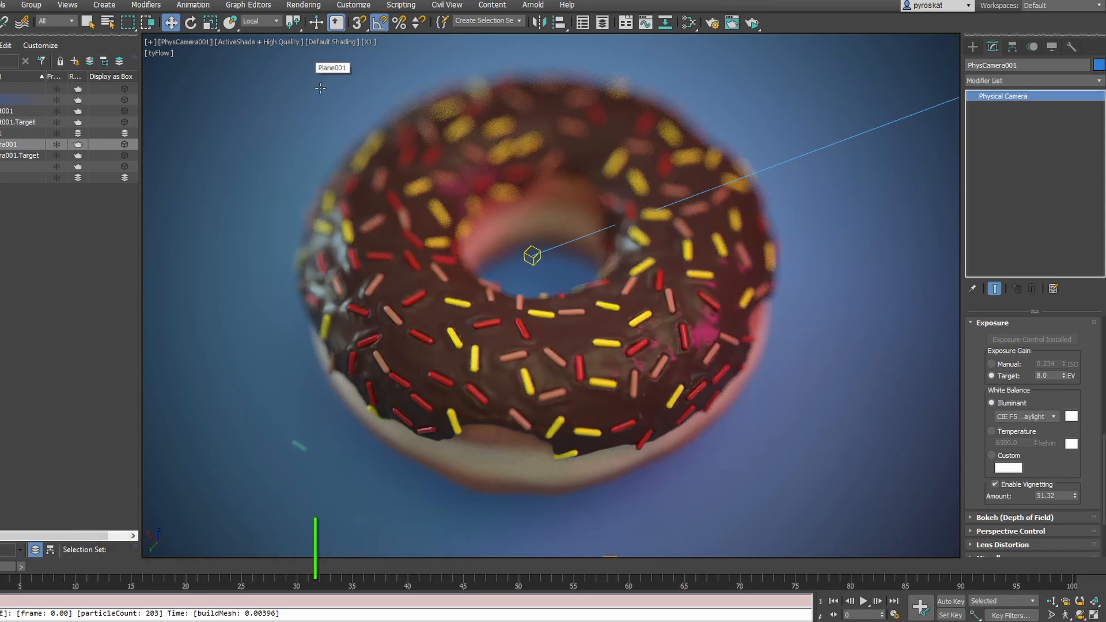
- Switch the render target to Production Rendering Mode and run a live IPR in Arnold RenderView
left_click(711, 22)
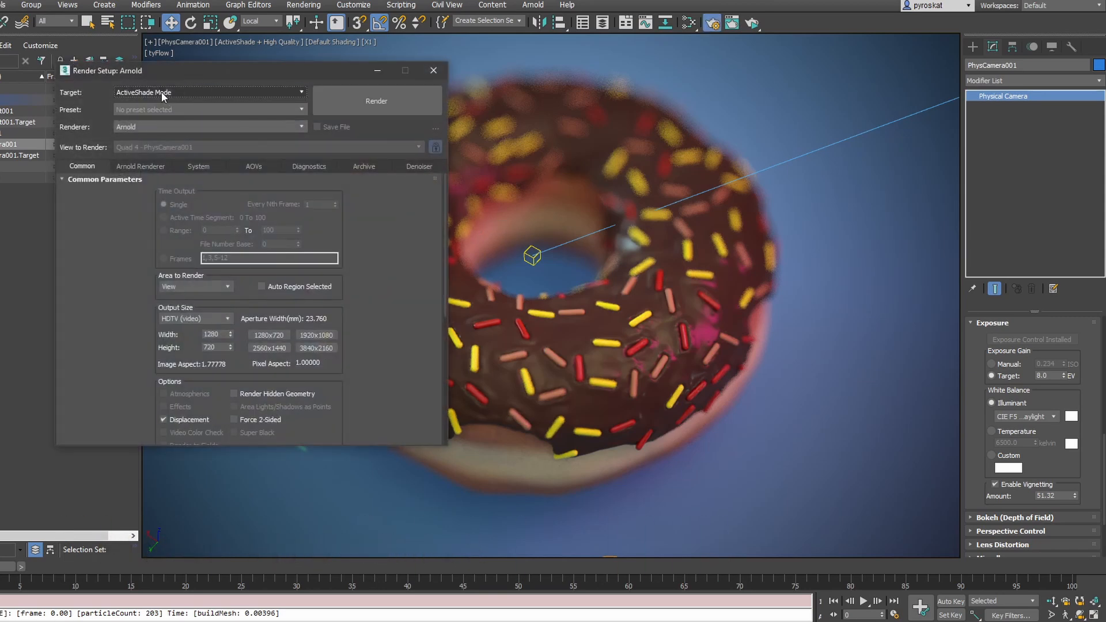
left_click(208, 92)
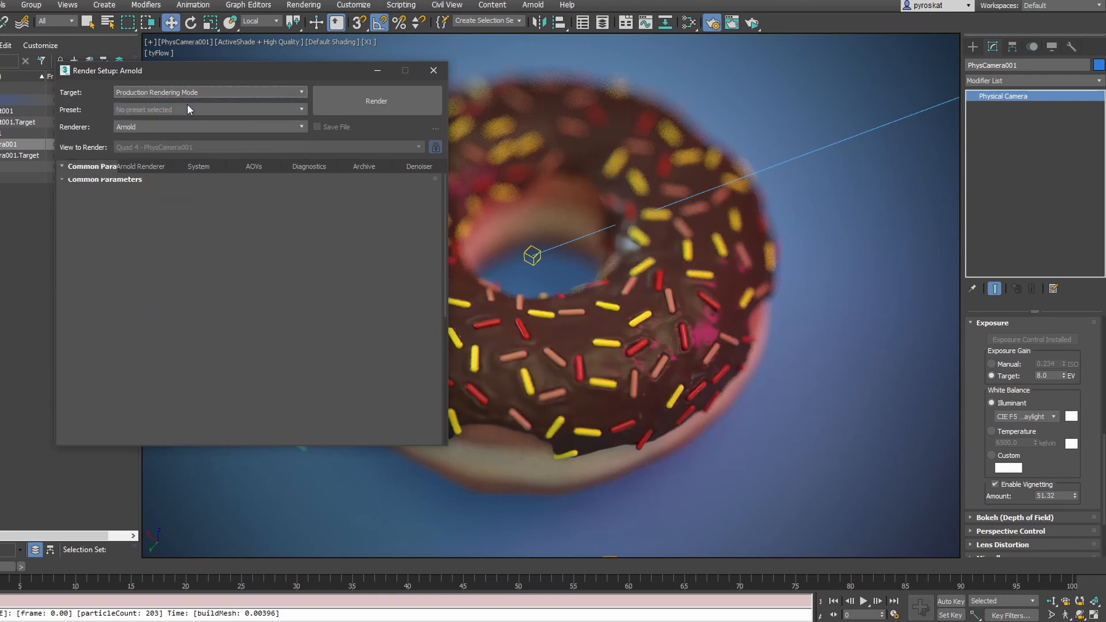
left_click(82, 166)
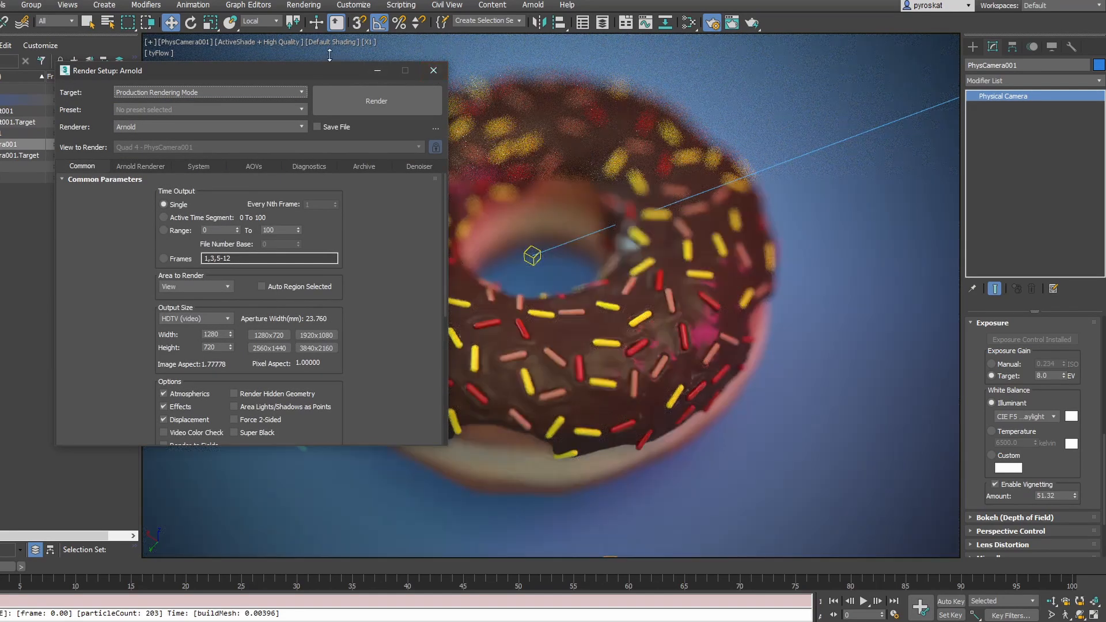
left_click(433, 69)
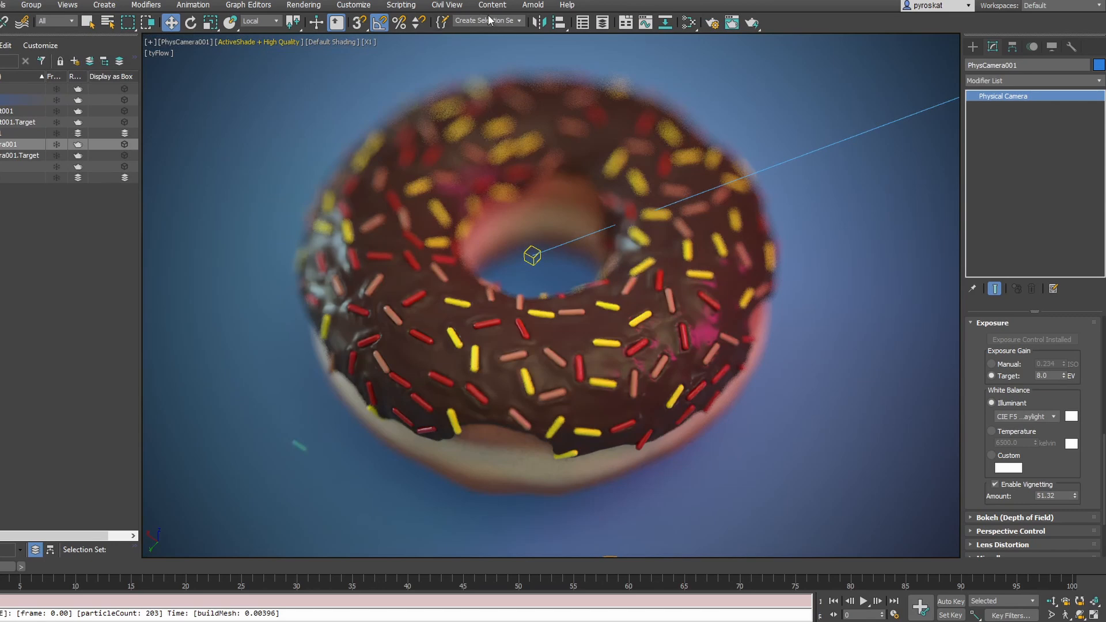
left_click(536, 22)
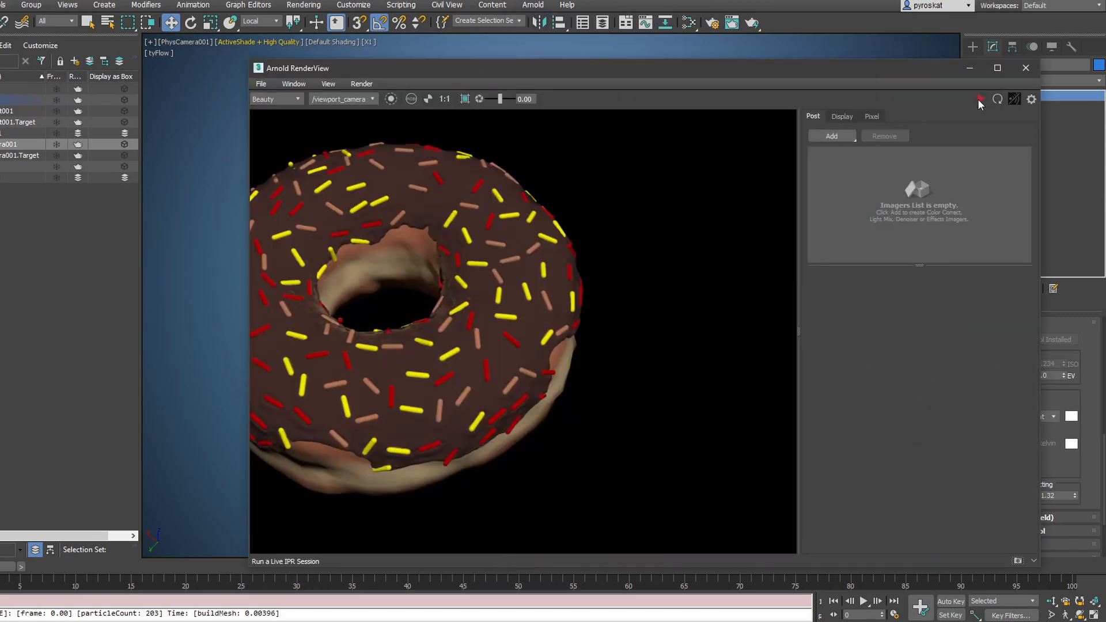
left_click(981, 99)
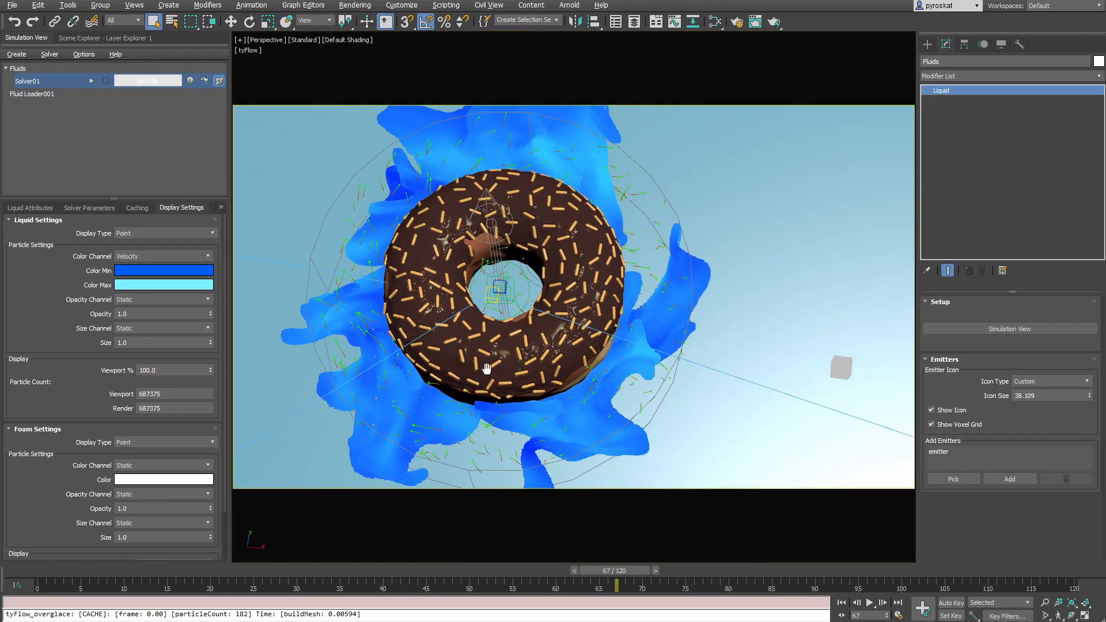
- Set the liquid display point Size to 0.4 and show the Solver Parameters
left_click(163, 342)
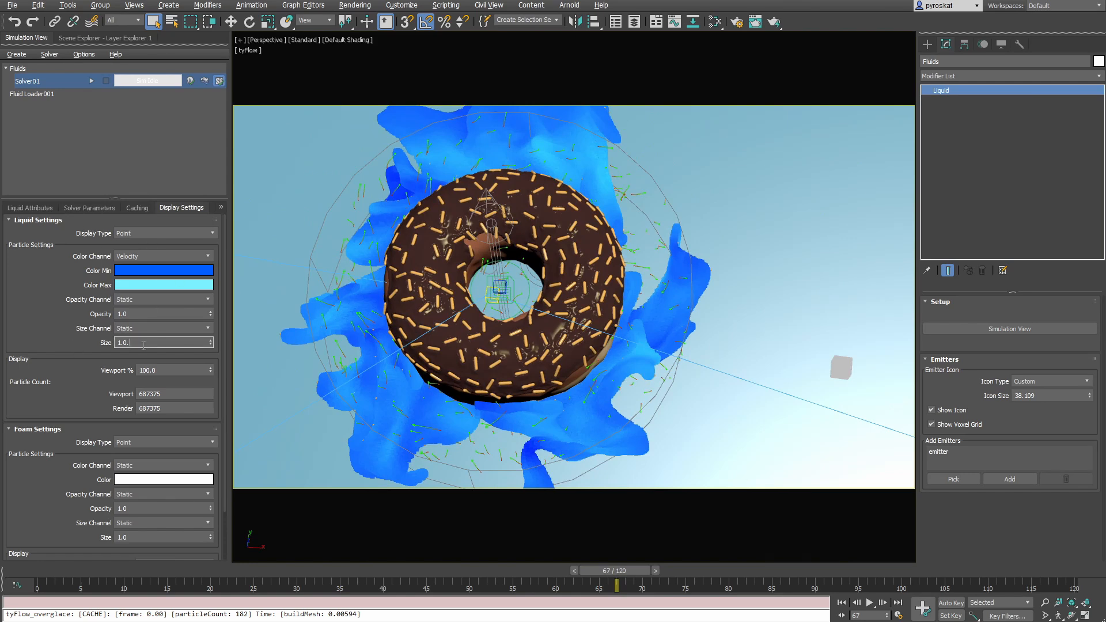
type("0.4")
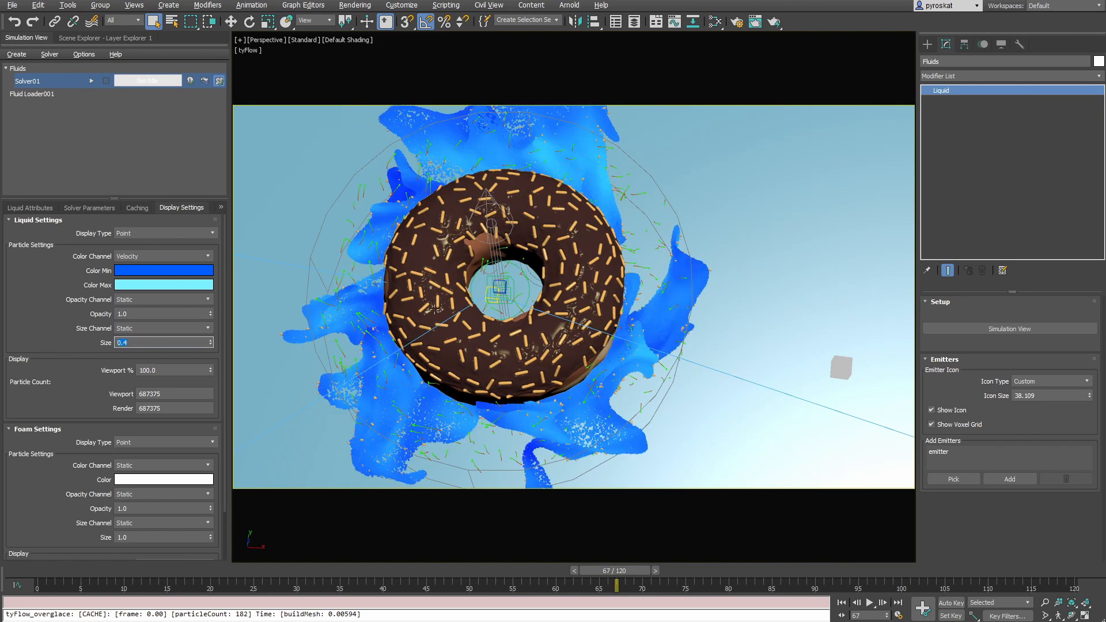
left_click(89, 208)
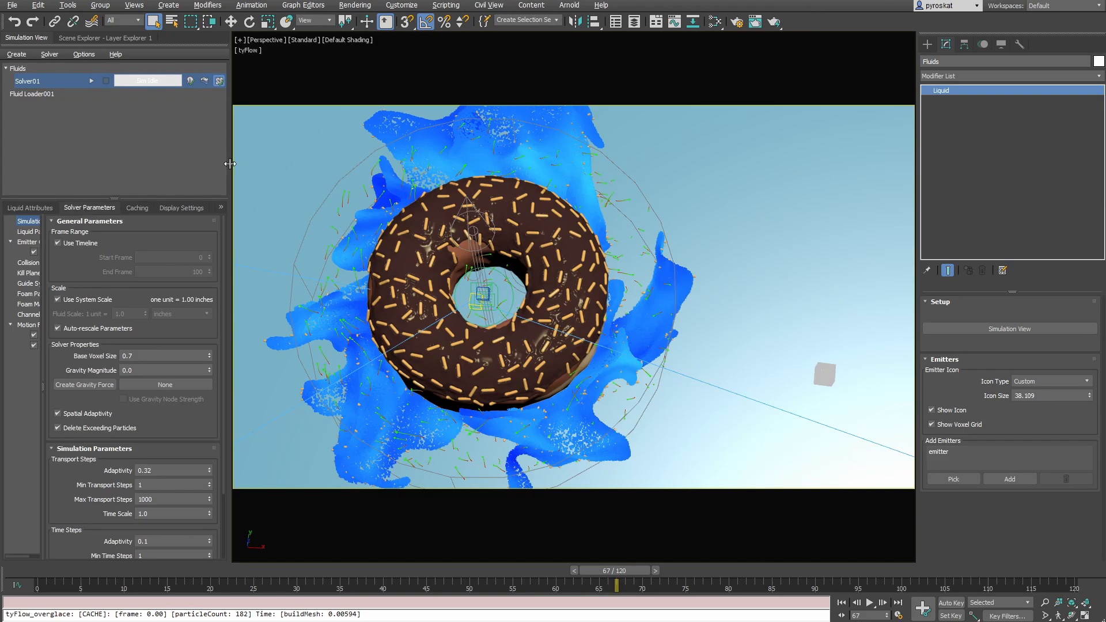